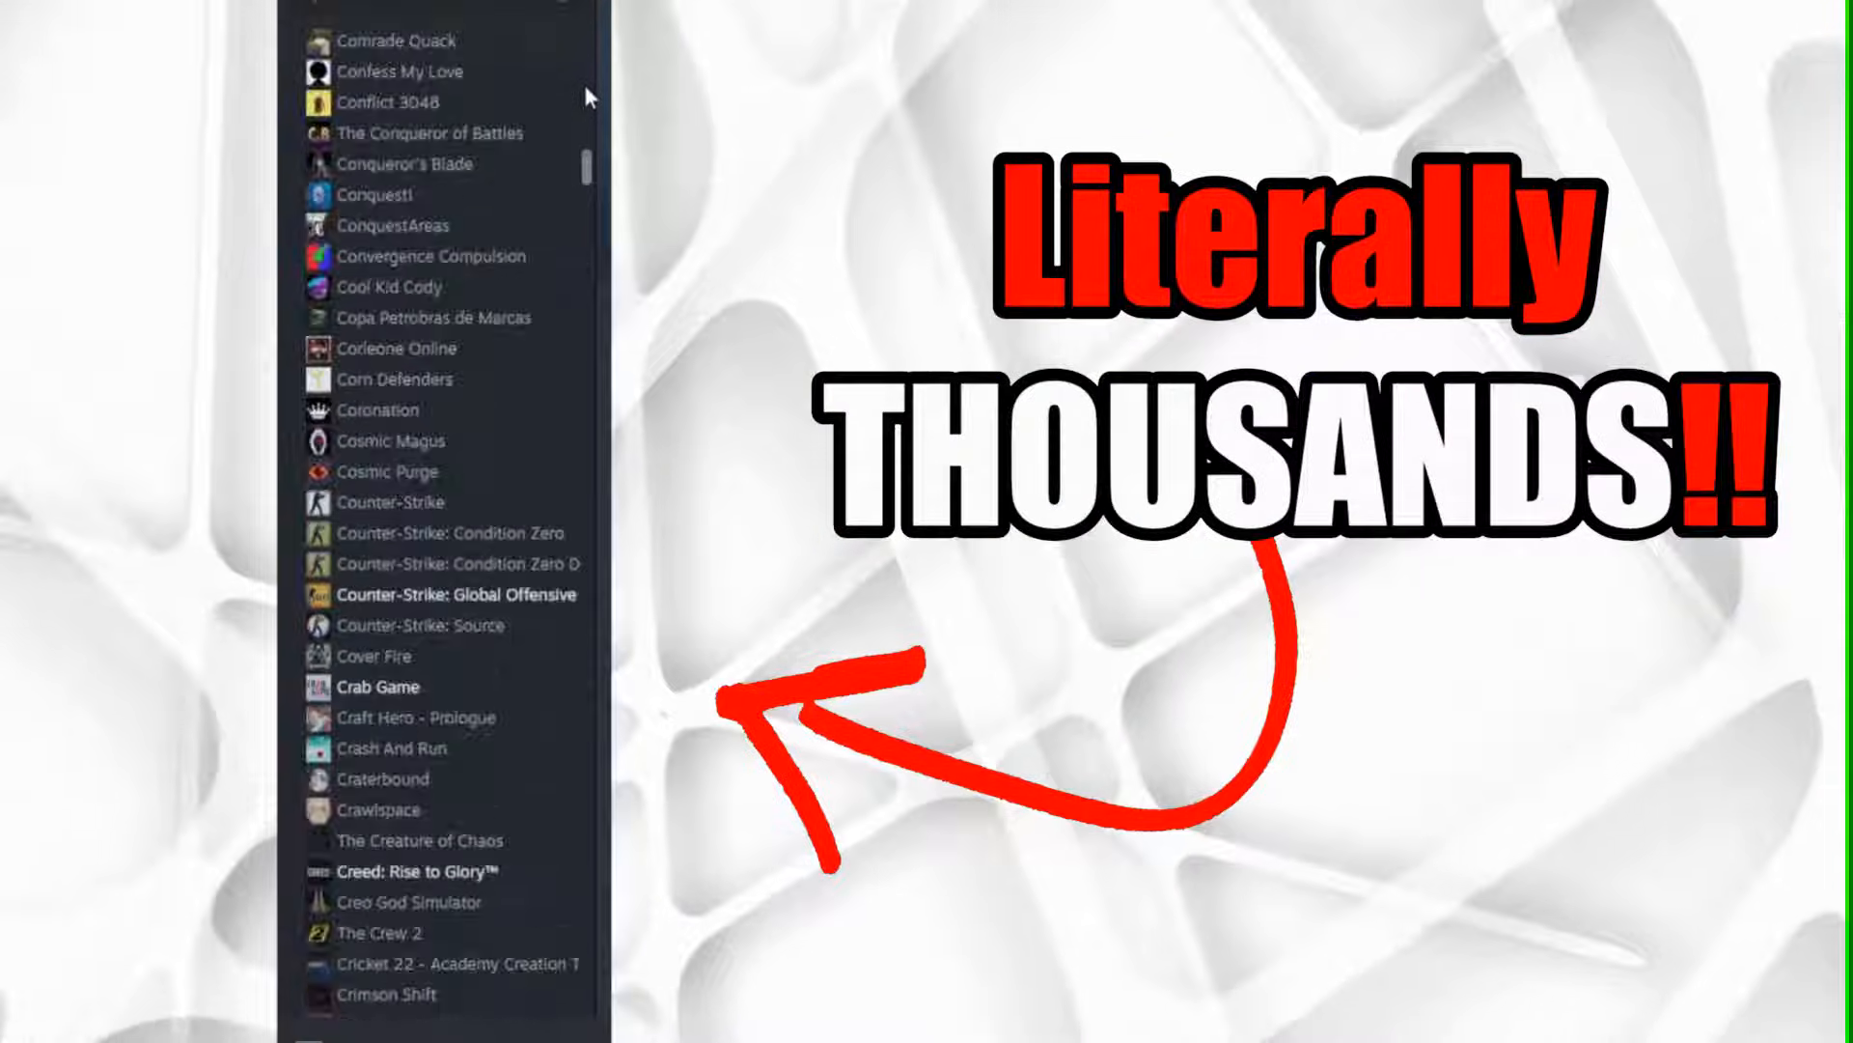
# Scroll down through the large list of owned games in the Steam library.
pyautogui.scroll(-3)
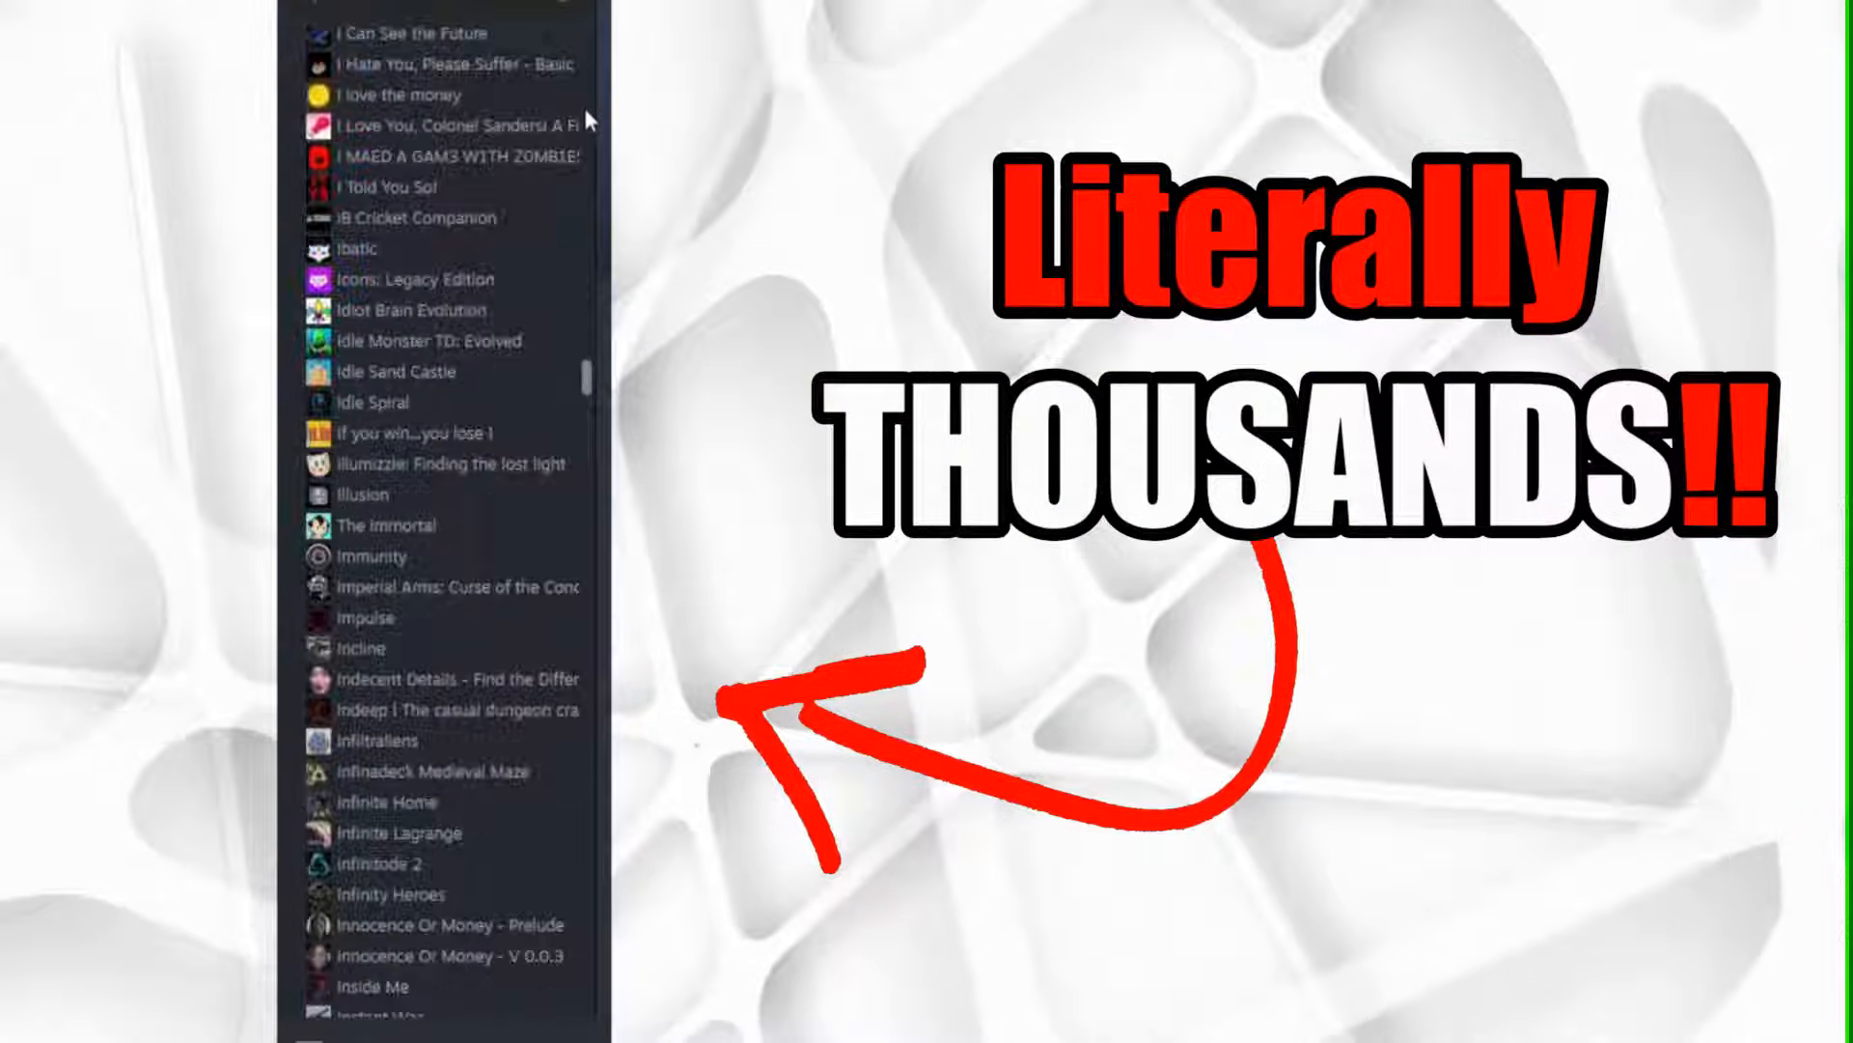
pyautogui.scroll(-3)
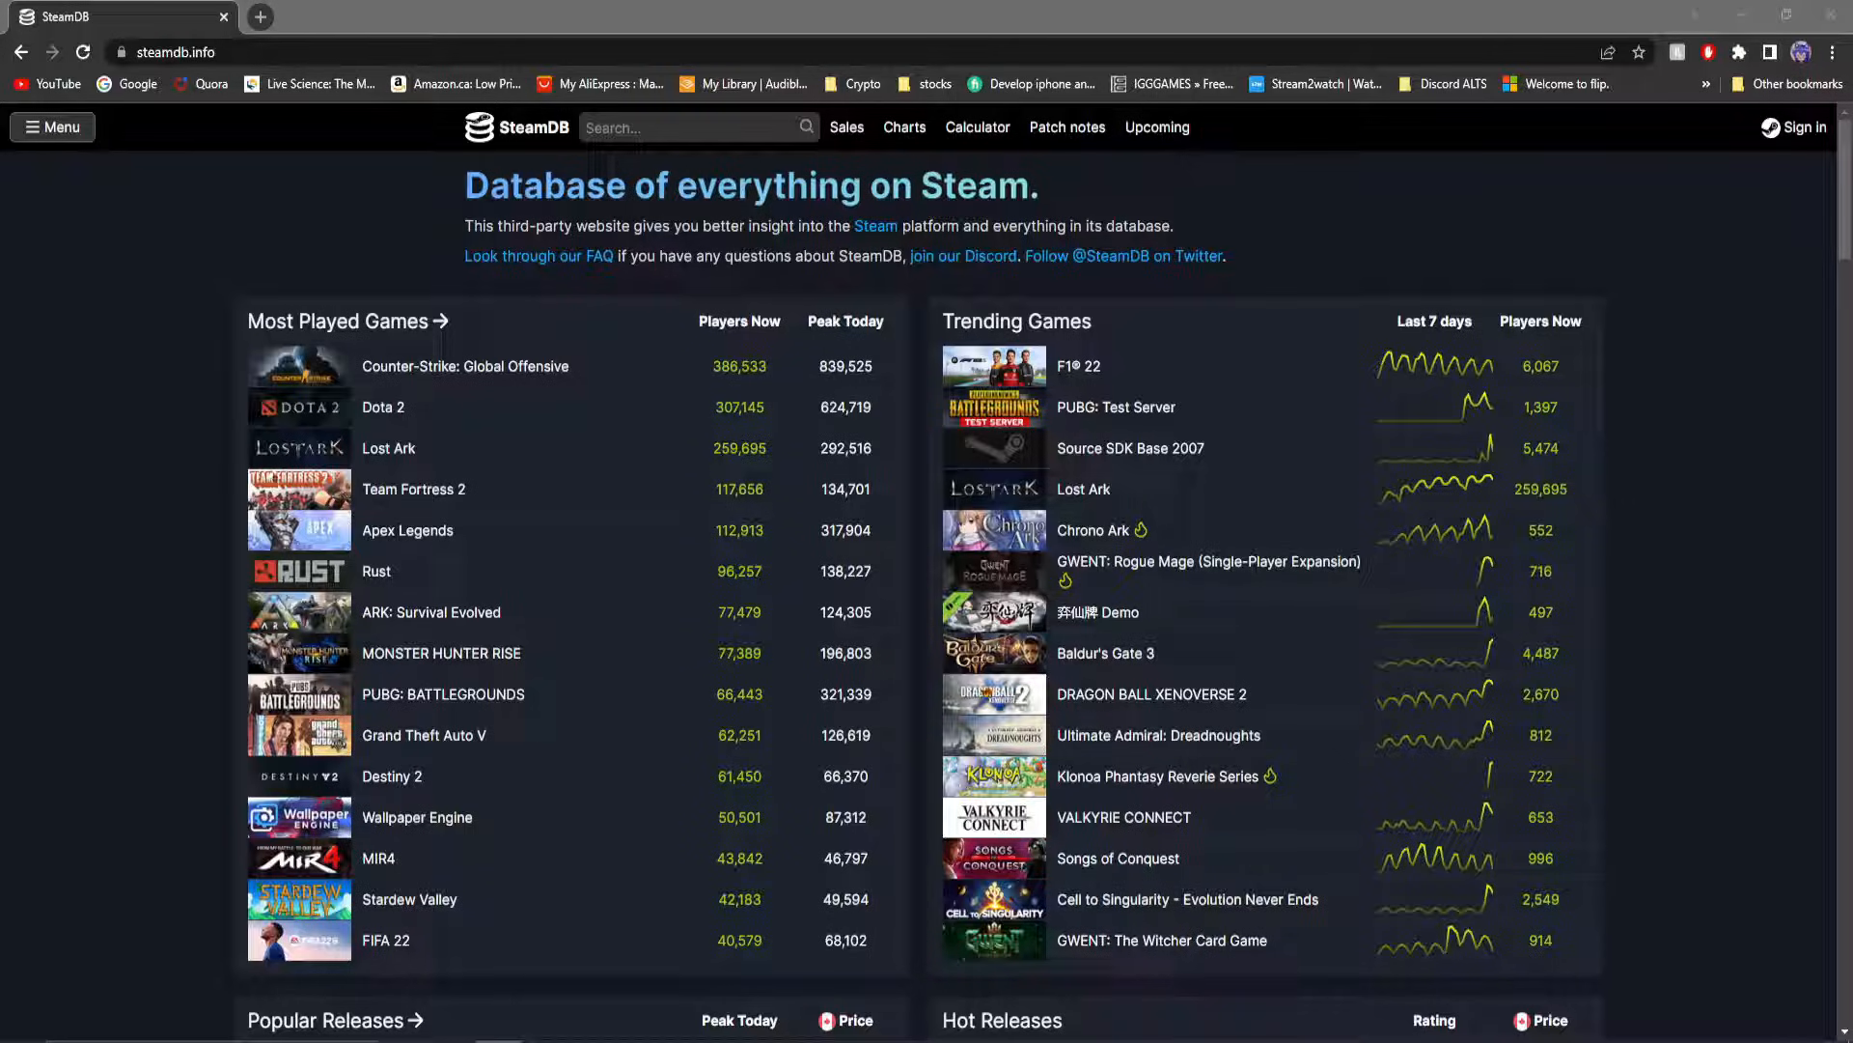
# Load steamdb.info/freepackages/ in a new browser tab.
pyautogui.click(258, 17)
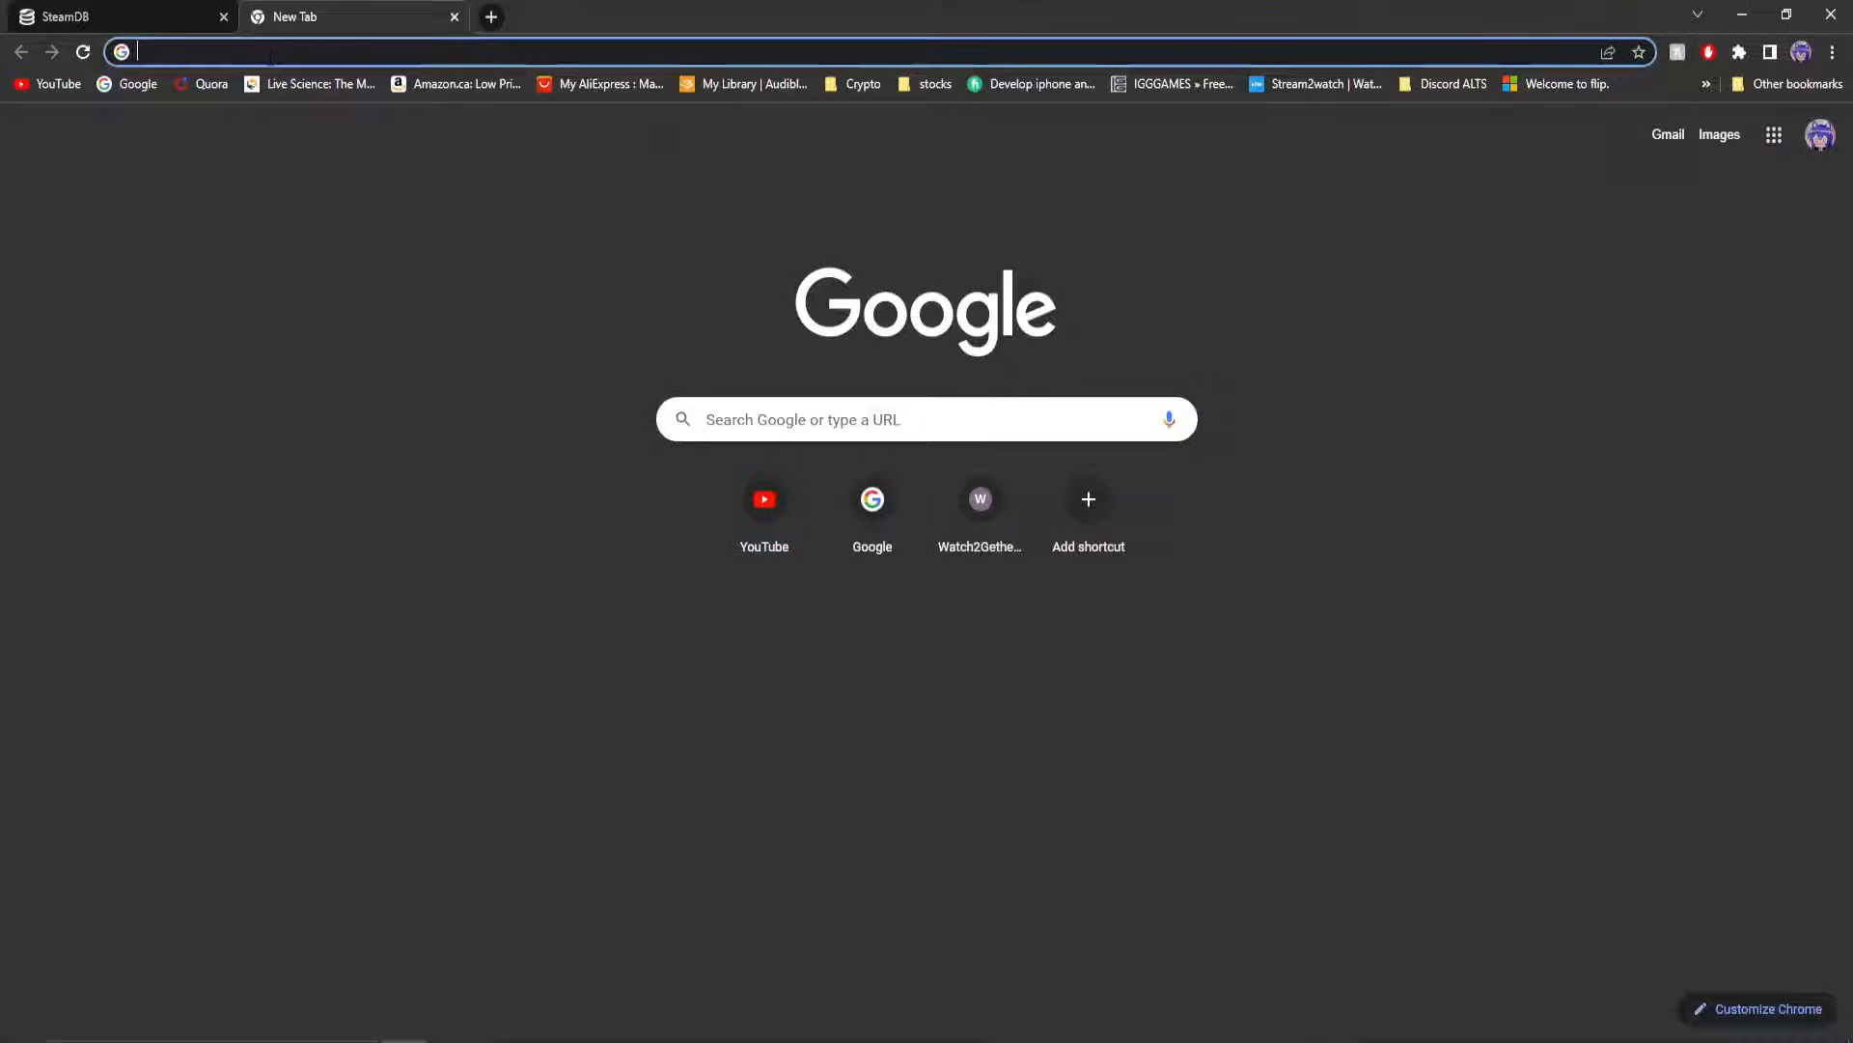
pyautogui.write('https://steamdb.info/freepackages/')
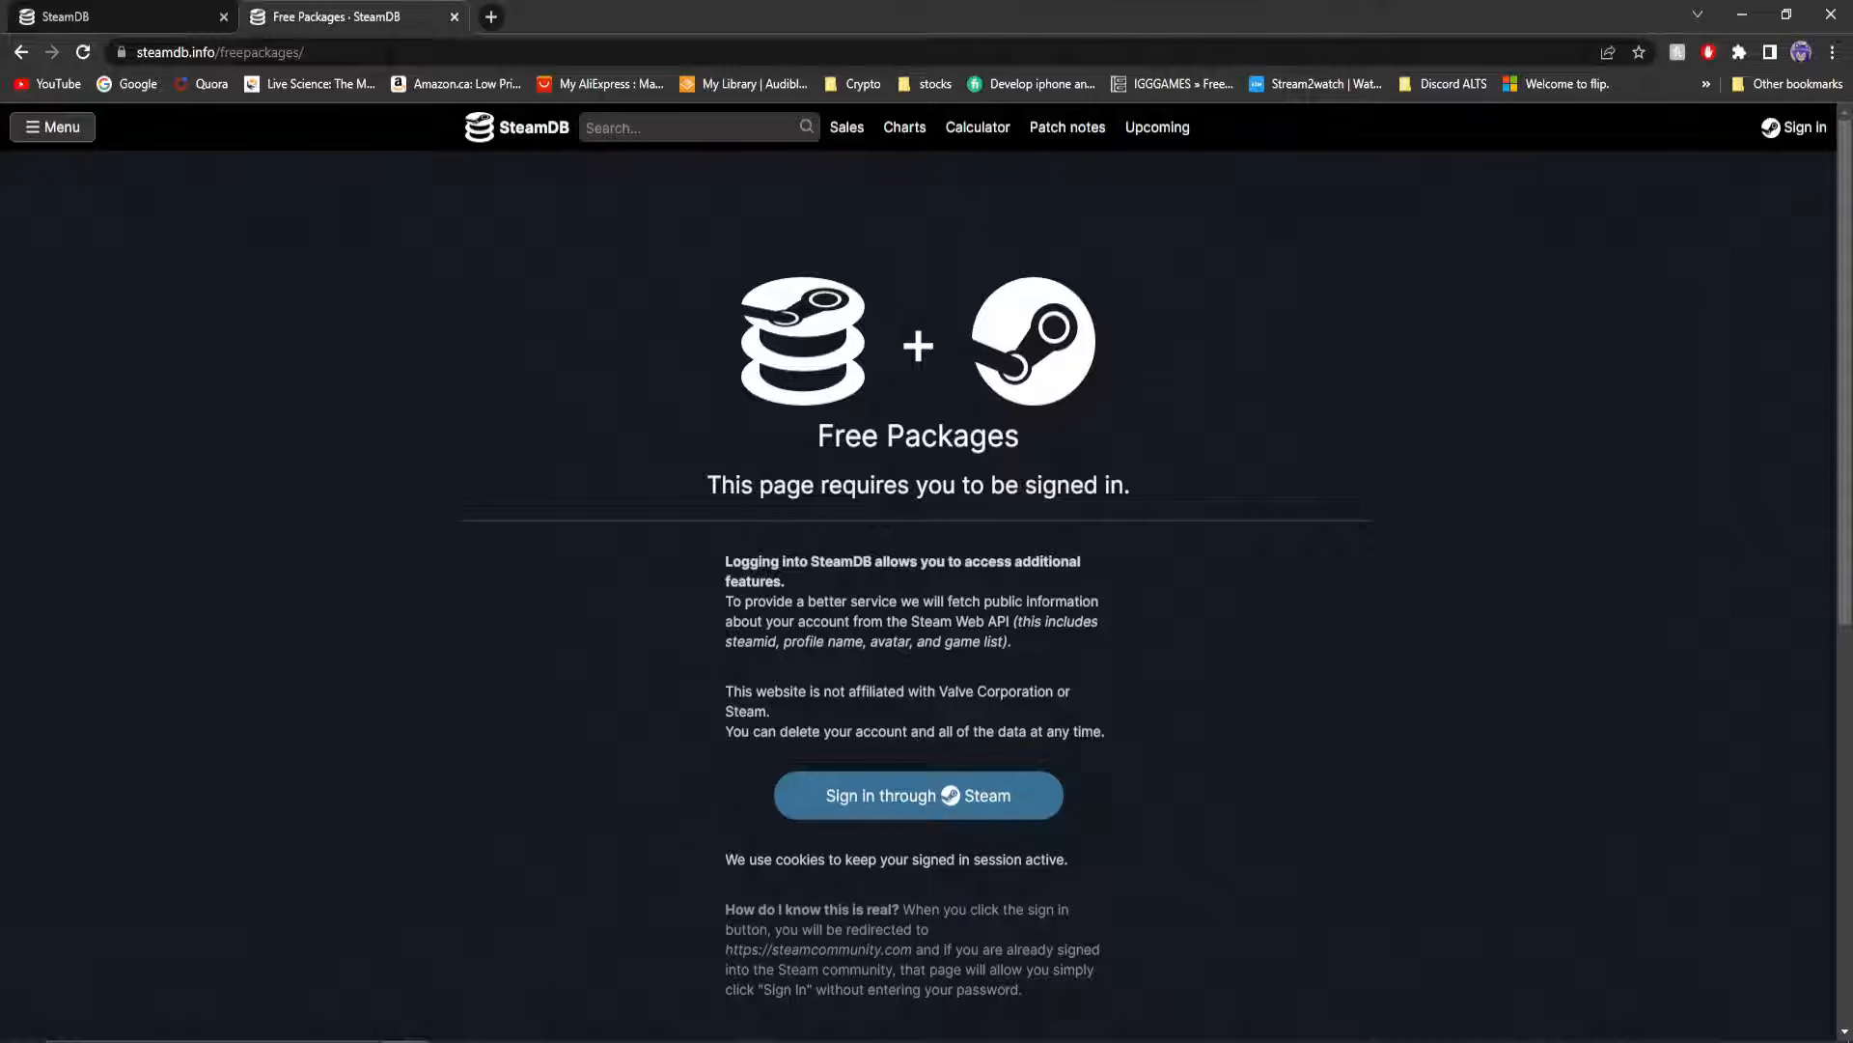
# Read the sign-in requirement and choose 'Sign in through Steam' on Free Packages.
pyautogui.moveTo(705, 485); pyautogui.dragTo(963, 485)
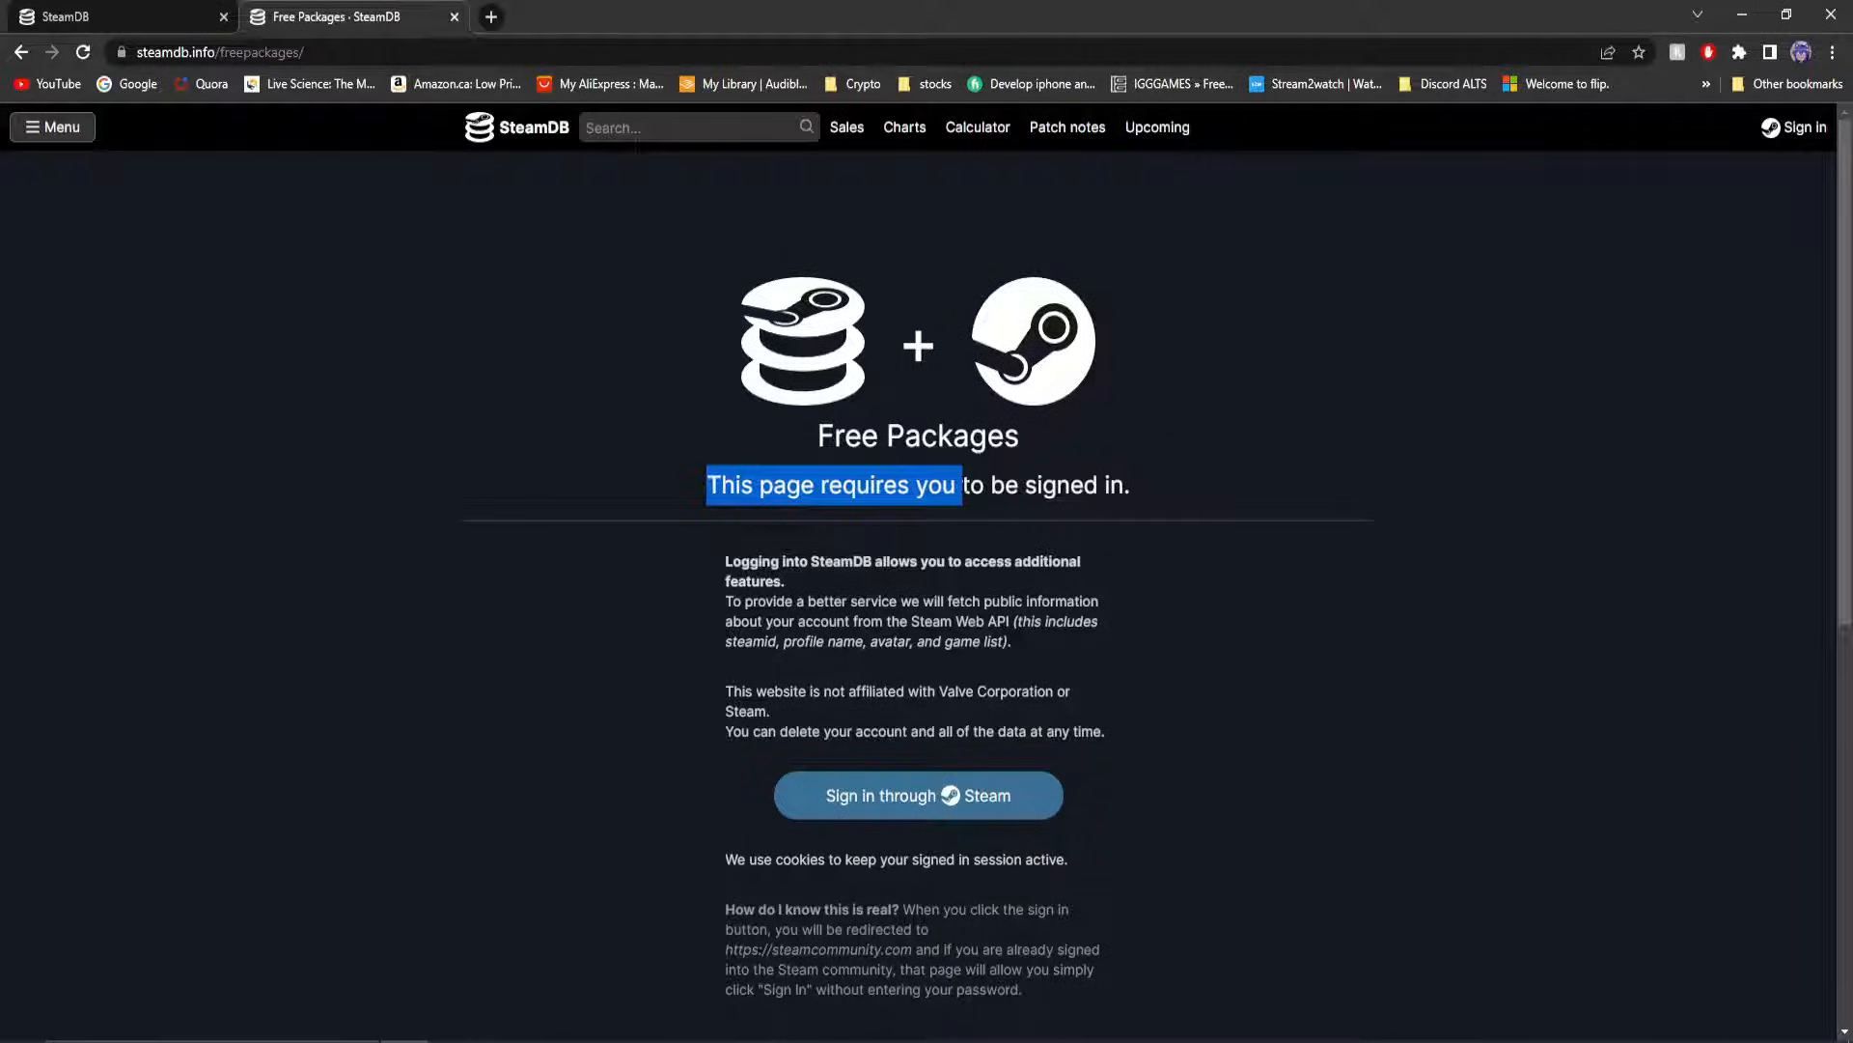
pyautogui.click(1185, 492)
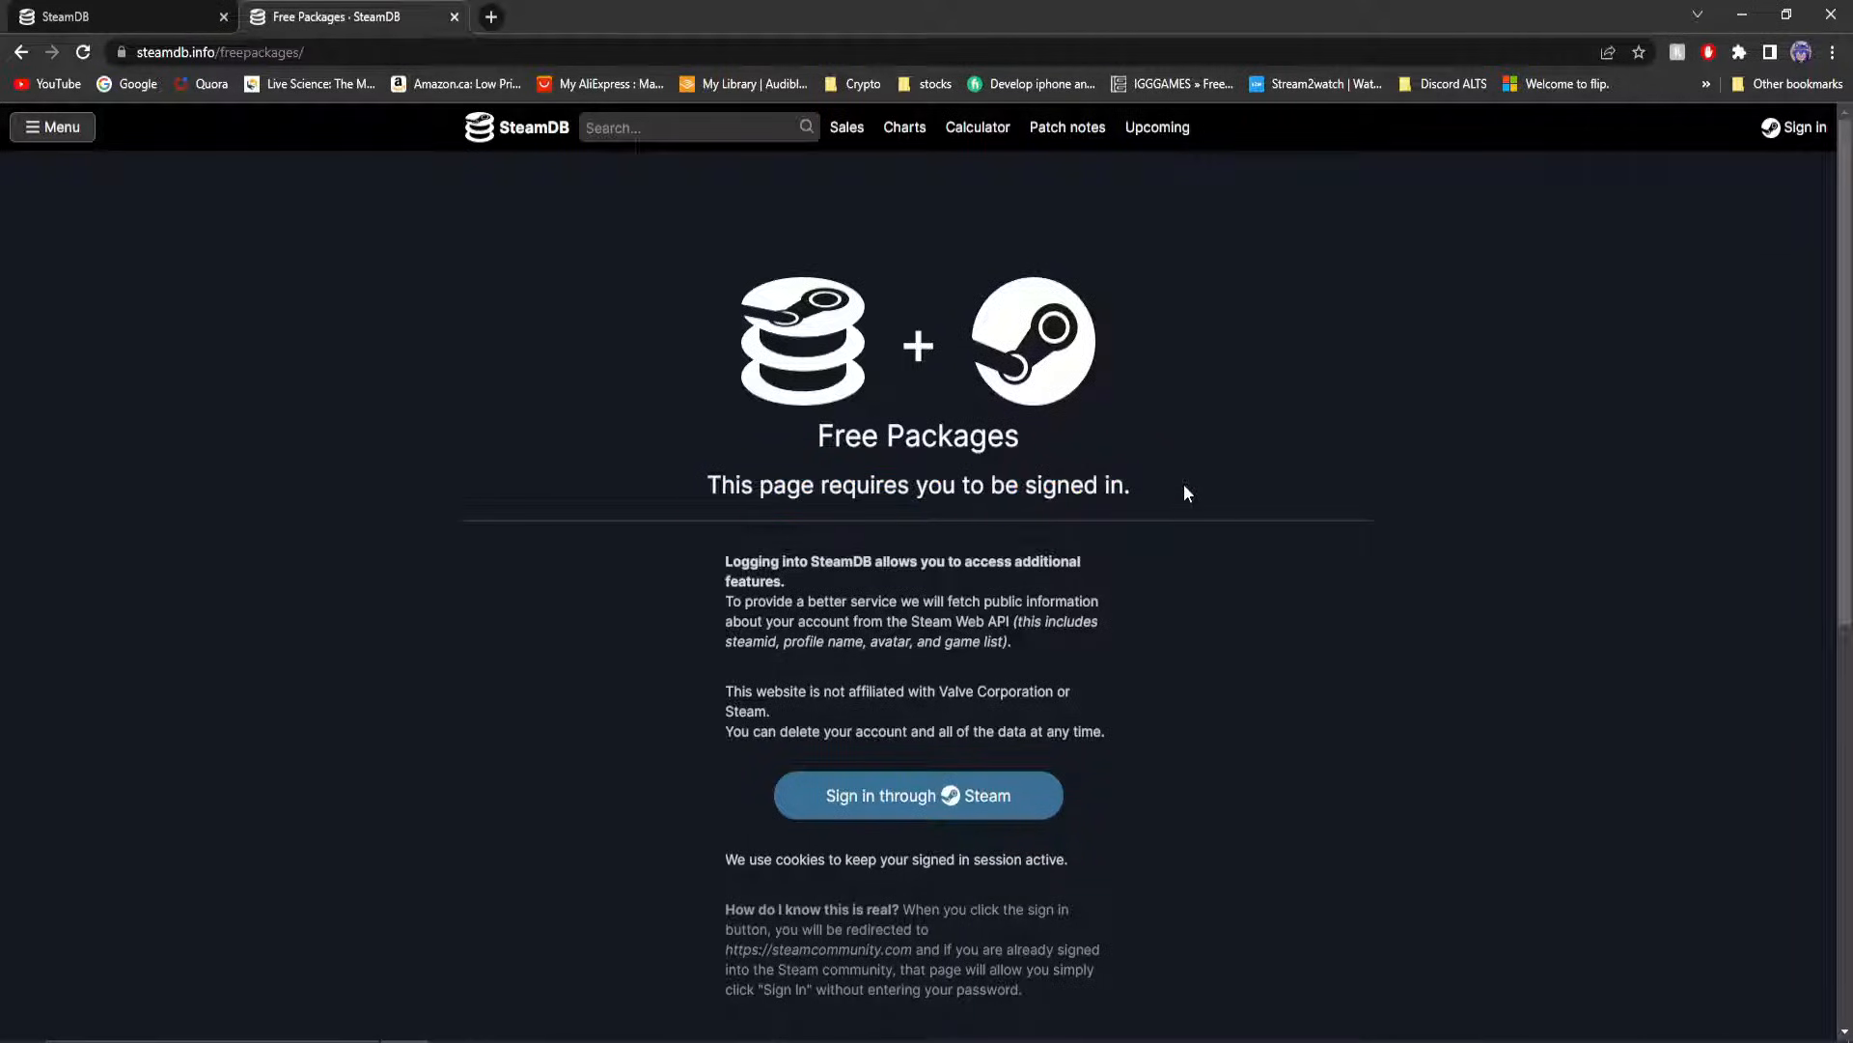
pyautogui.moveTo(853, 805)
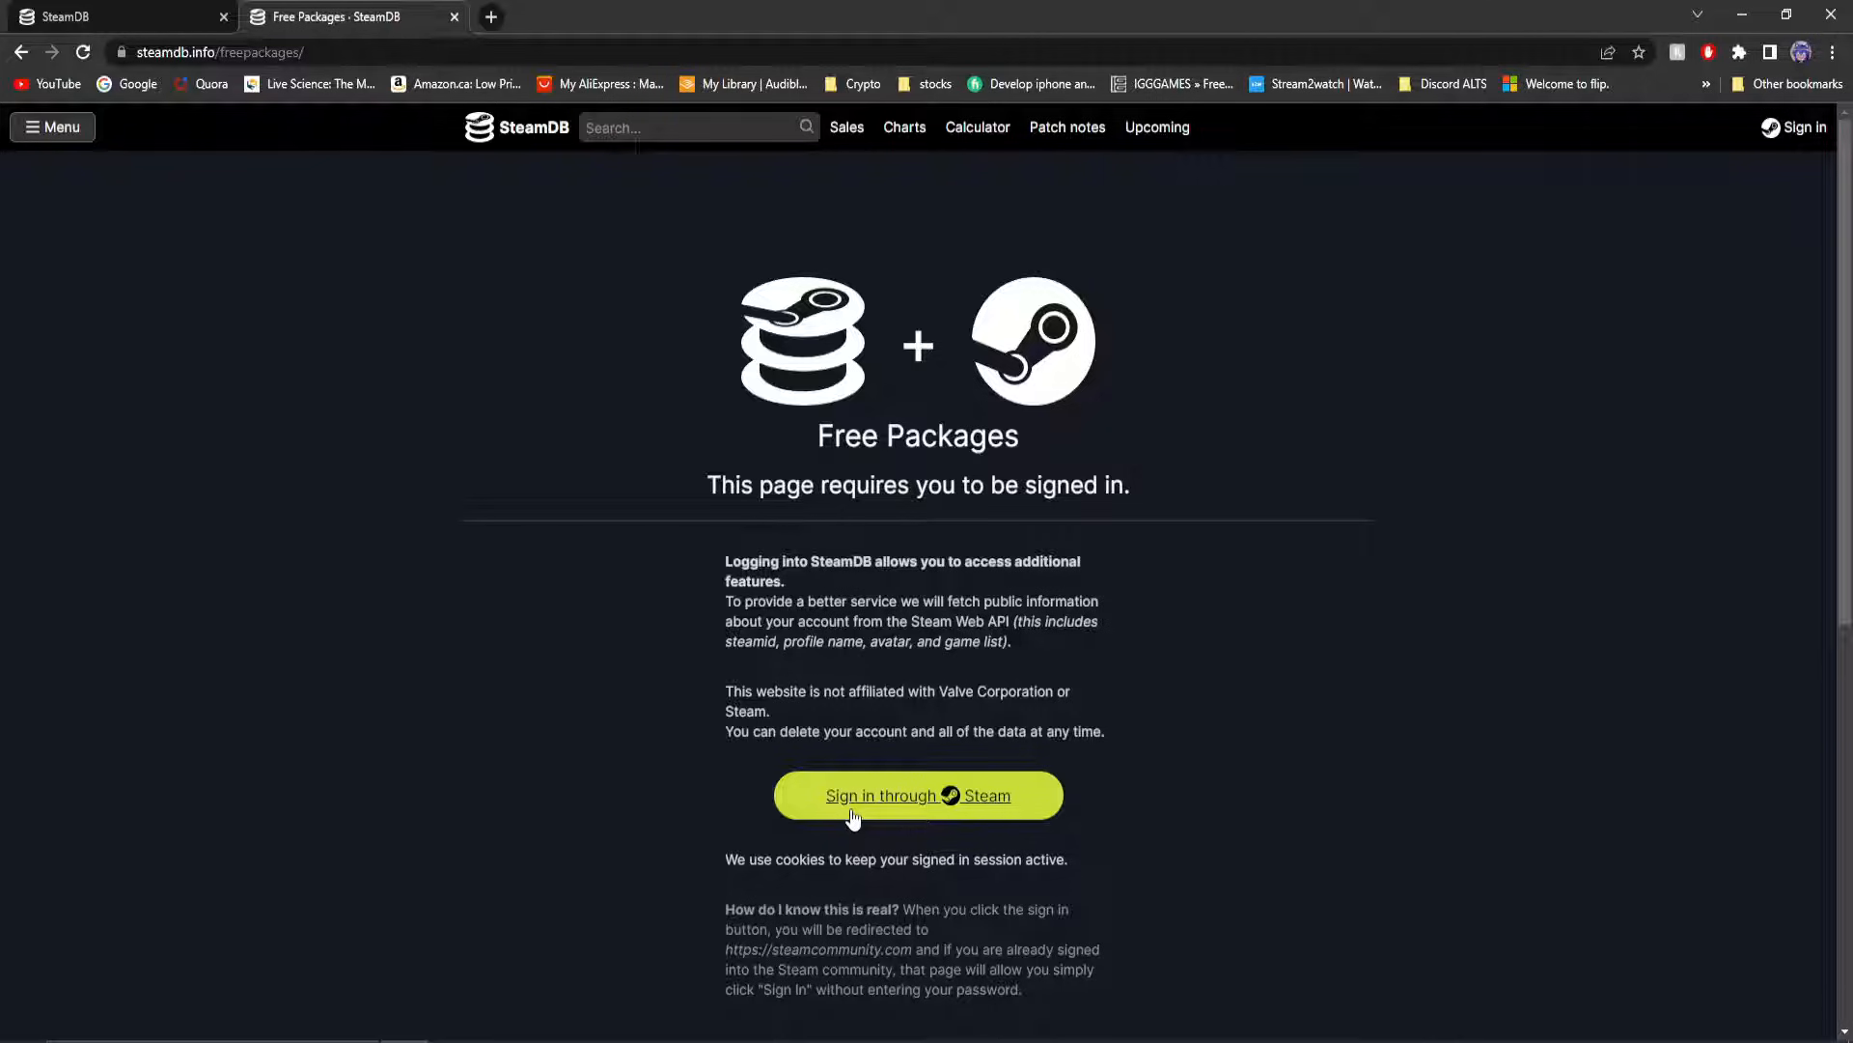
pyautogui.click(918, 795)
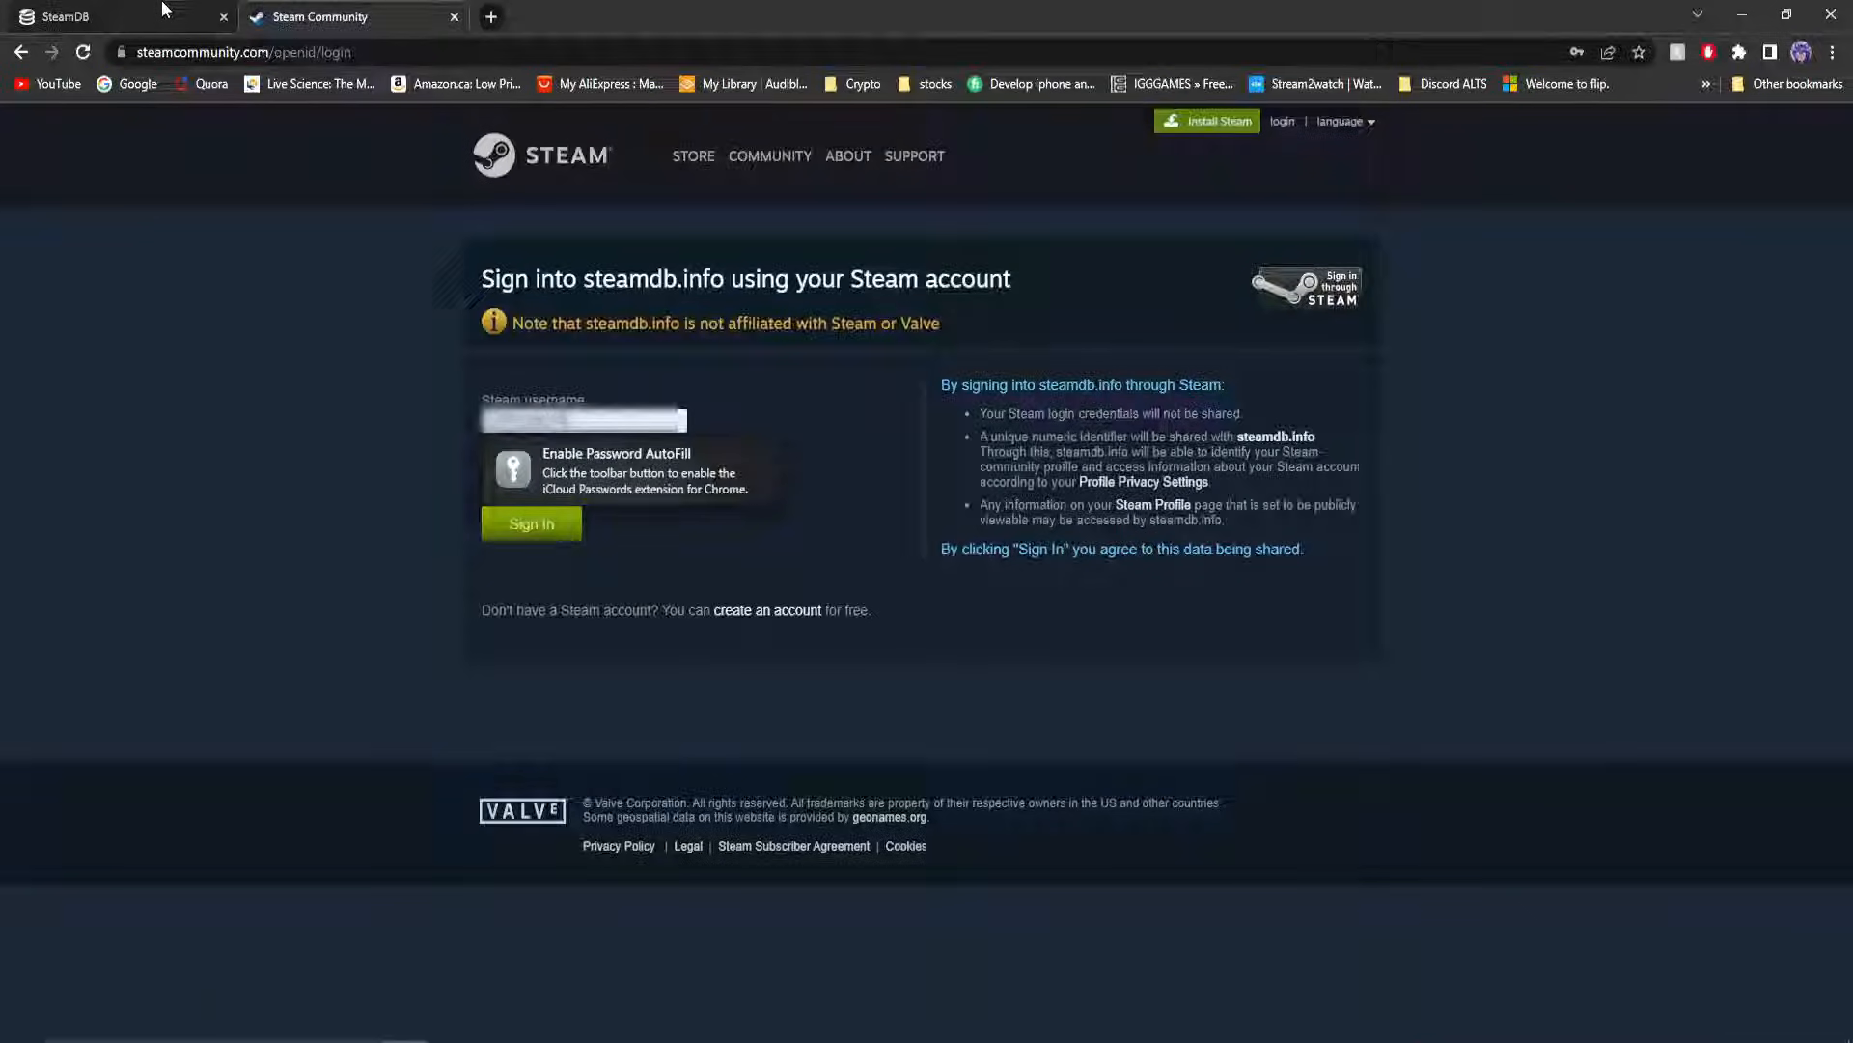
# Review the Steam login page's site details and submit the account credentials.
pyautogui.click(97, 17)
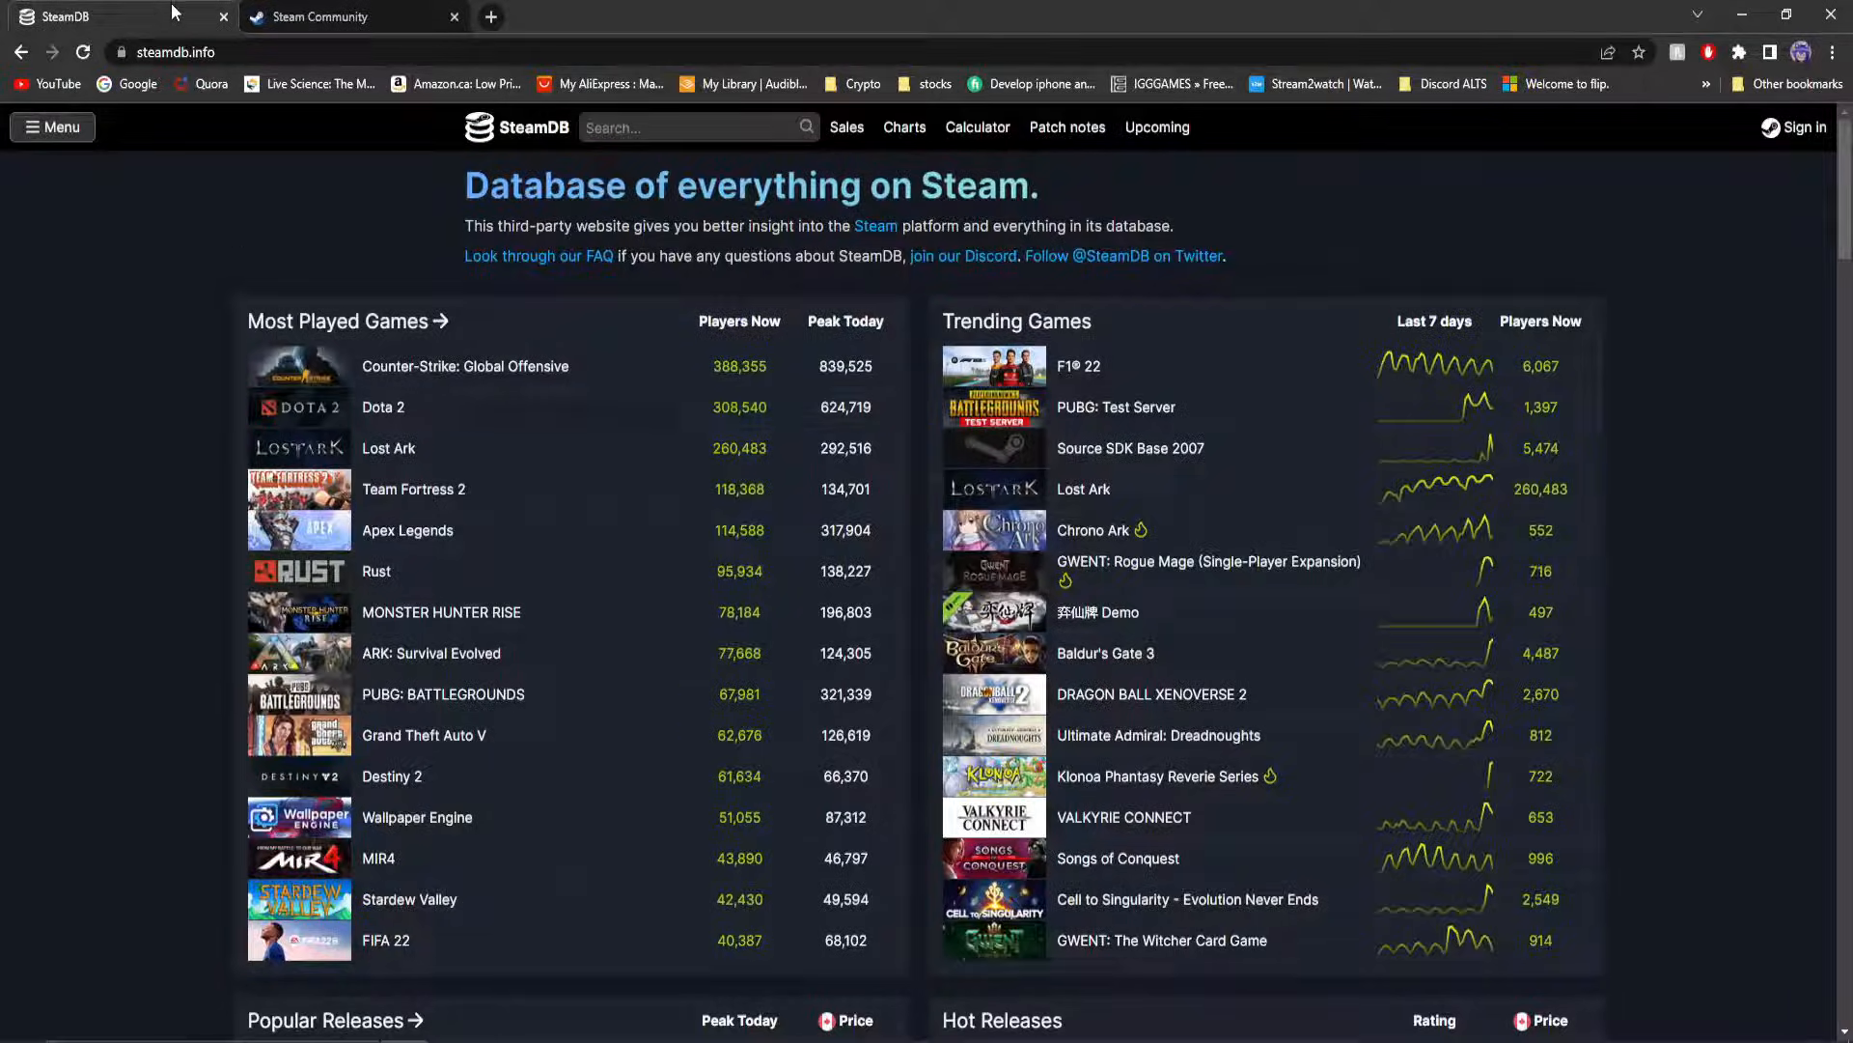
pyautogui.scroll(-3)
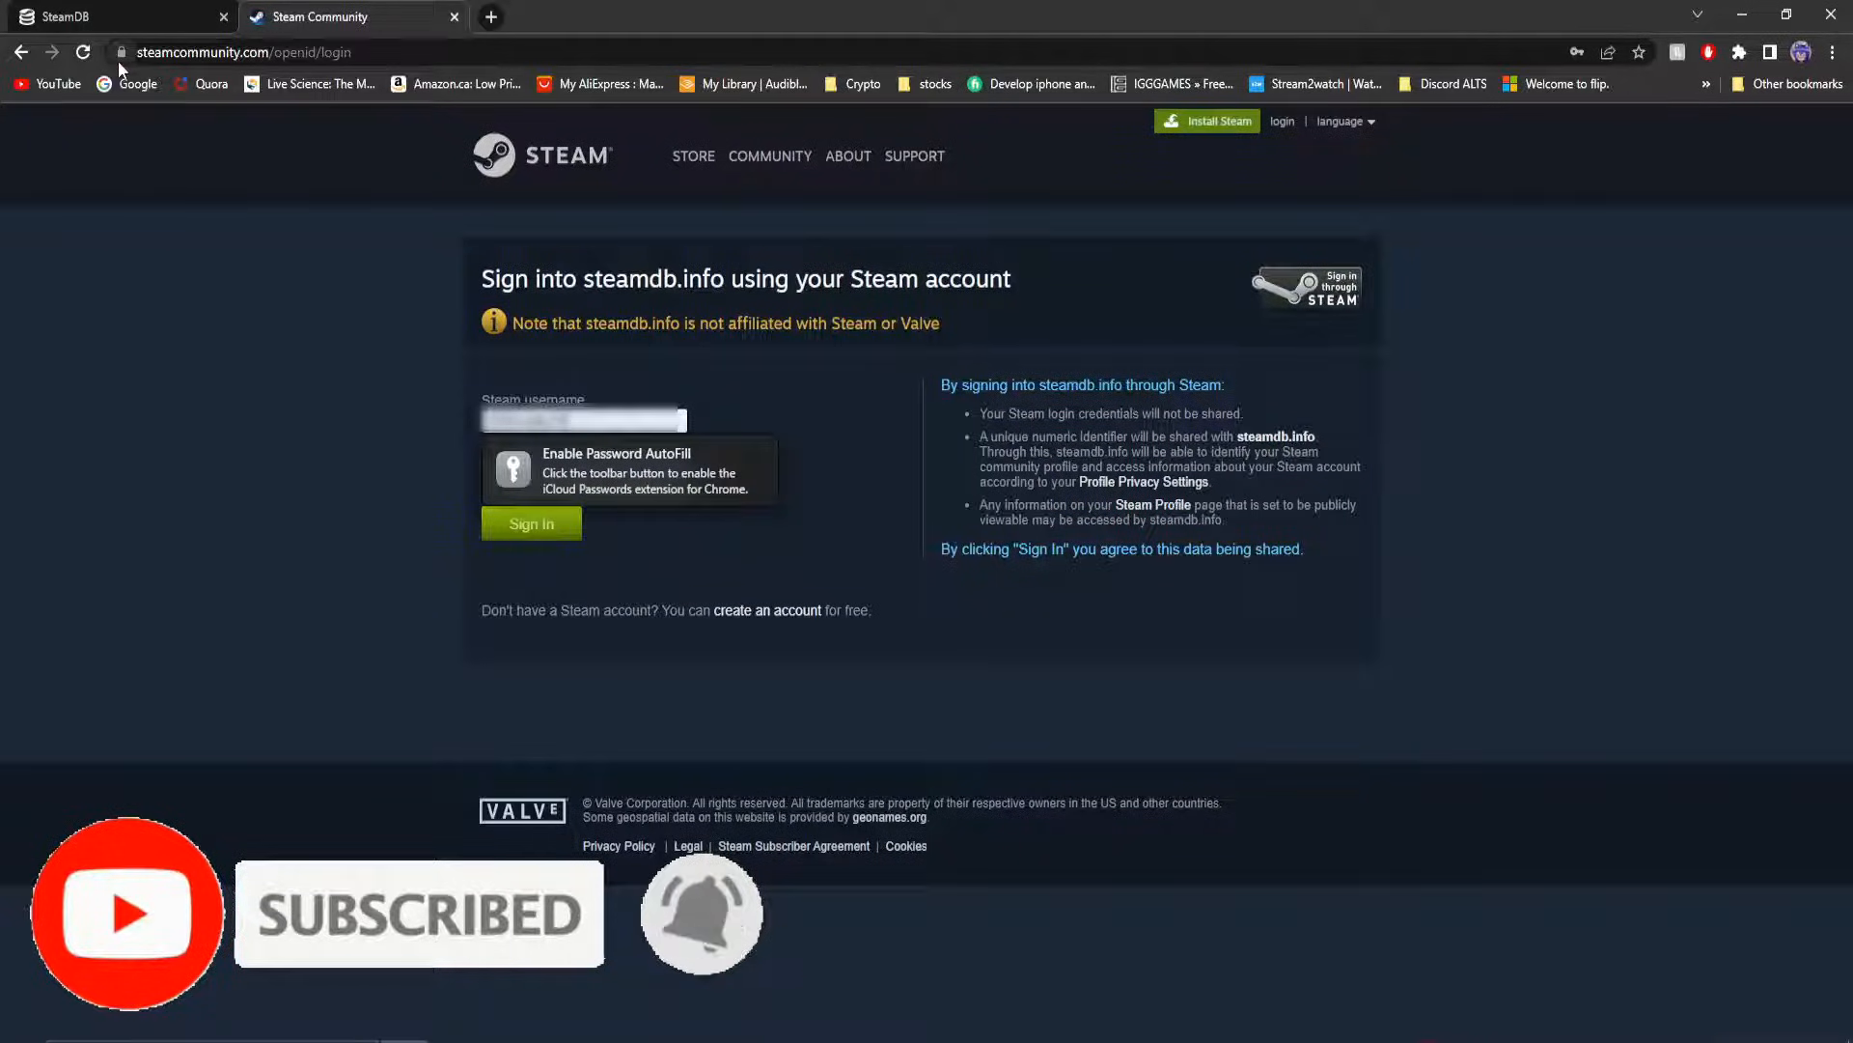
pyautogui.click(126, 52)
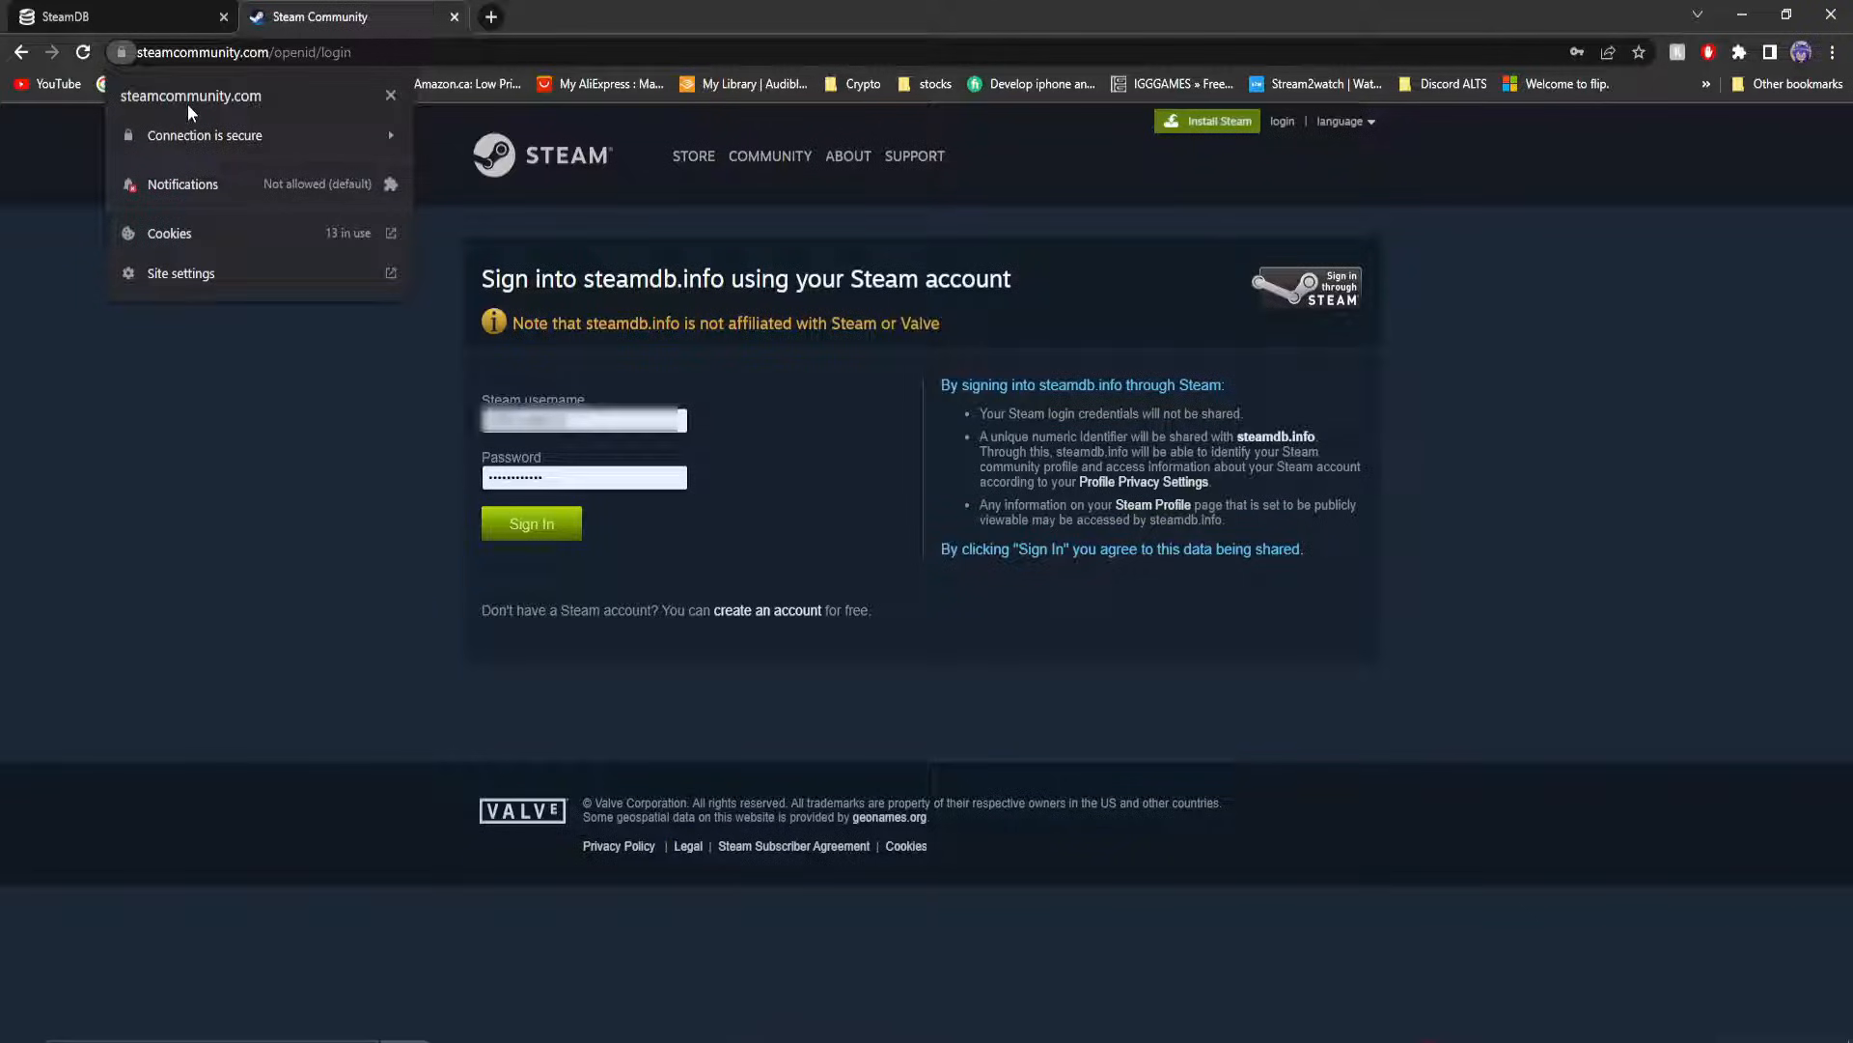
pyautogui.click(779, 400)
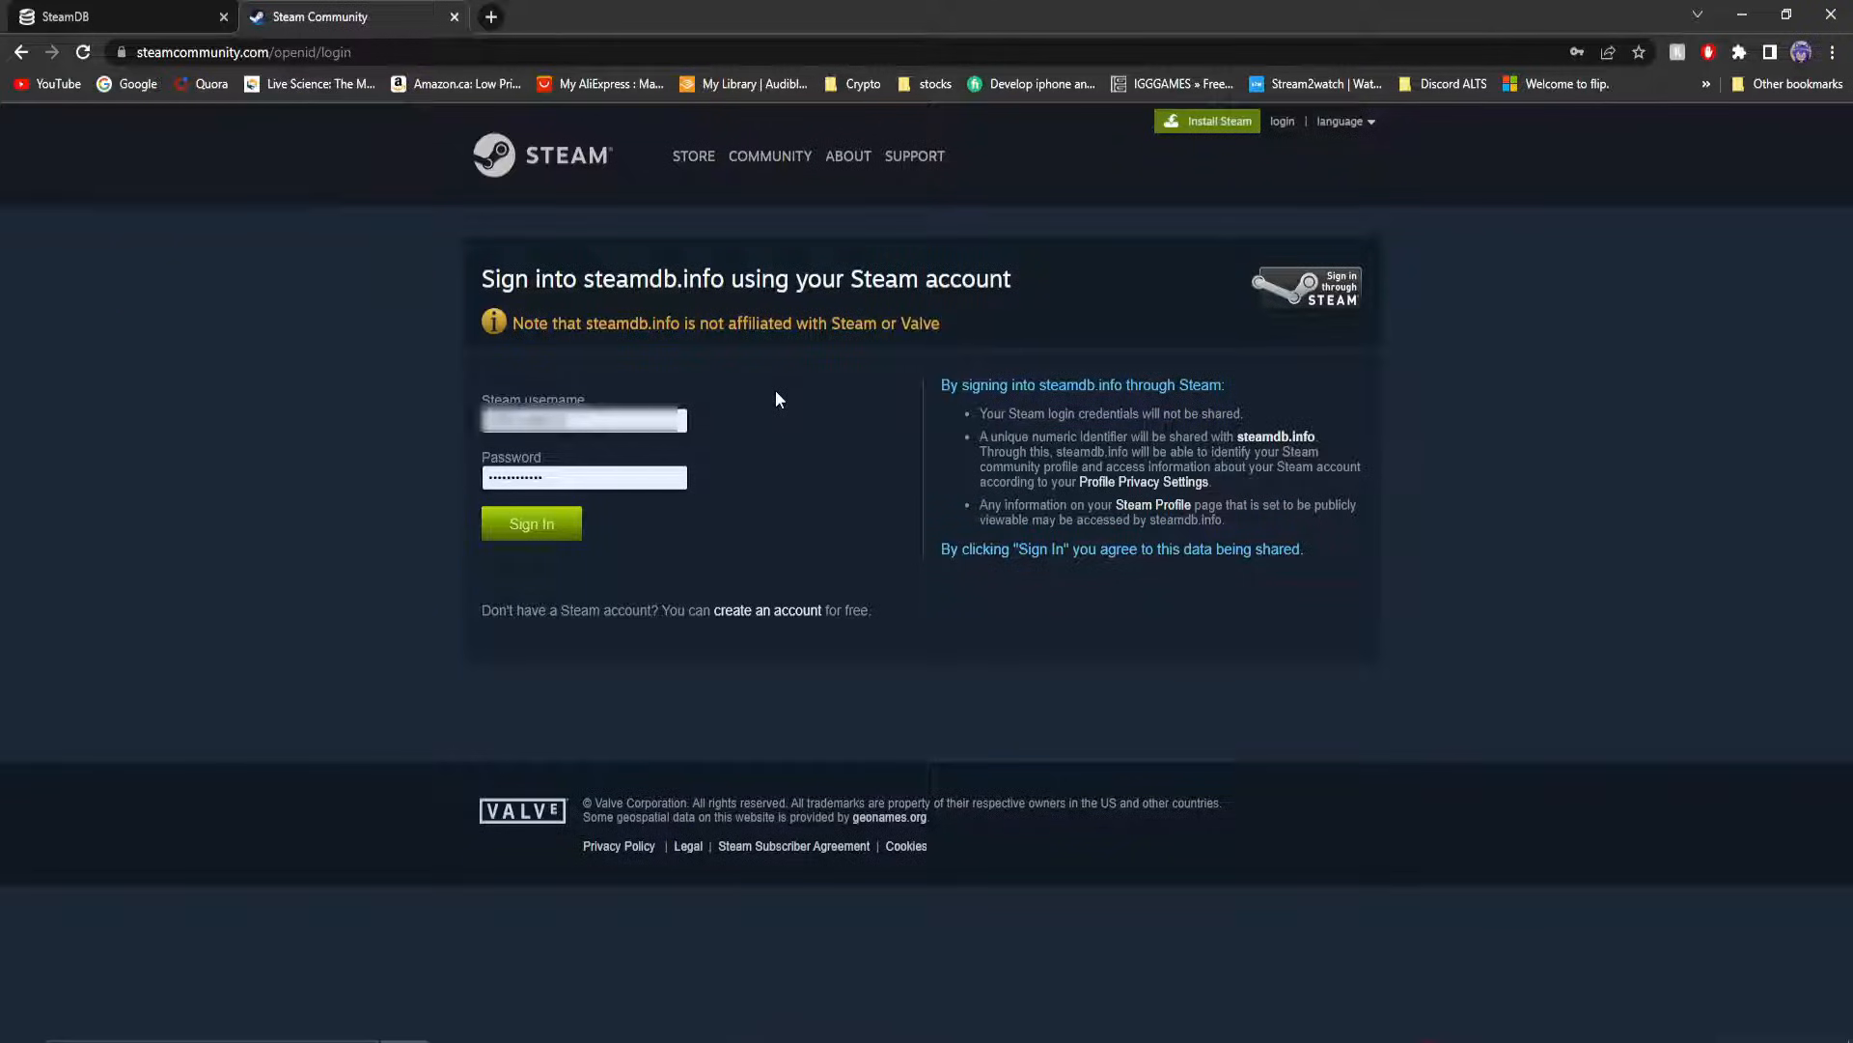
pyautogui.moveTo(512, 322); pyautogui.dragTo(697, 323)
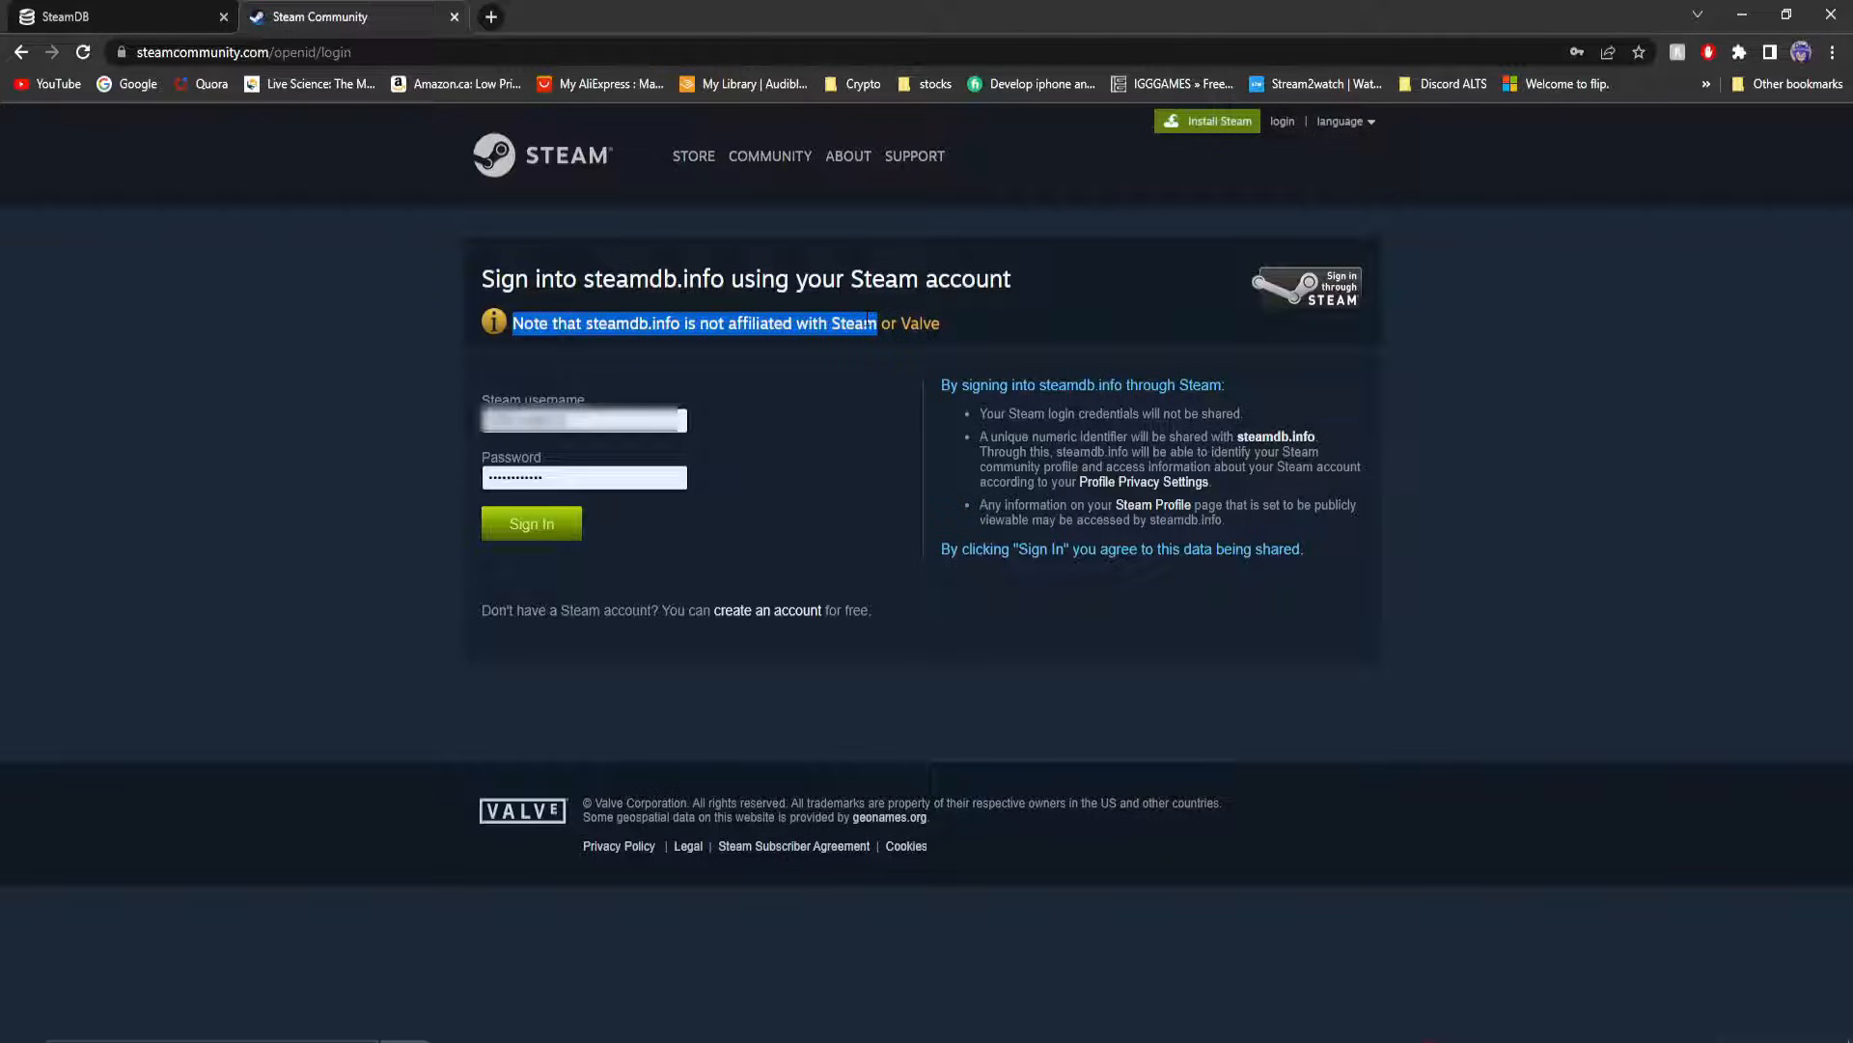
pyautogui.moveTo(825, 408)
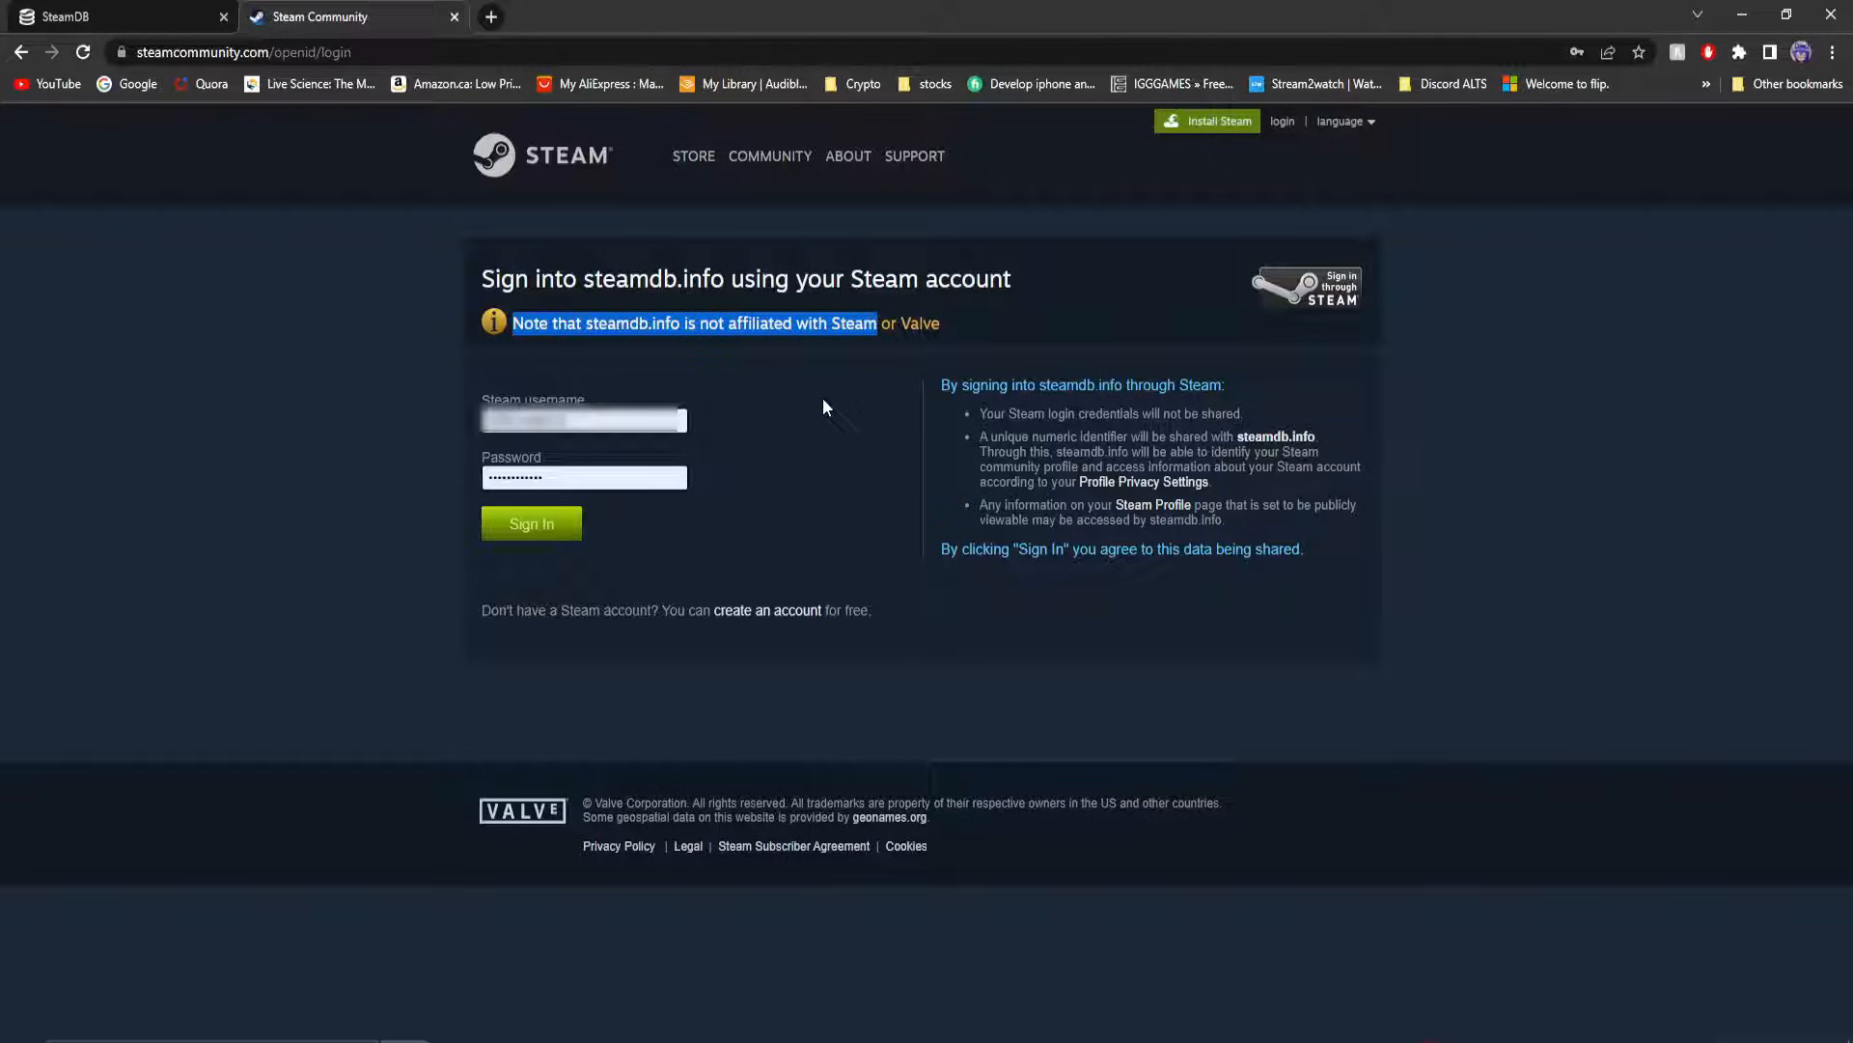
pyautogui.click(530, 523)
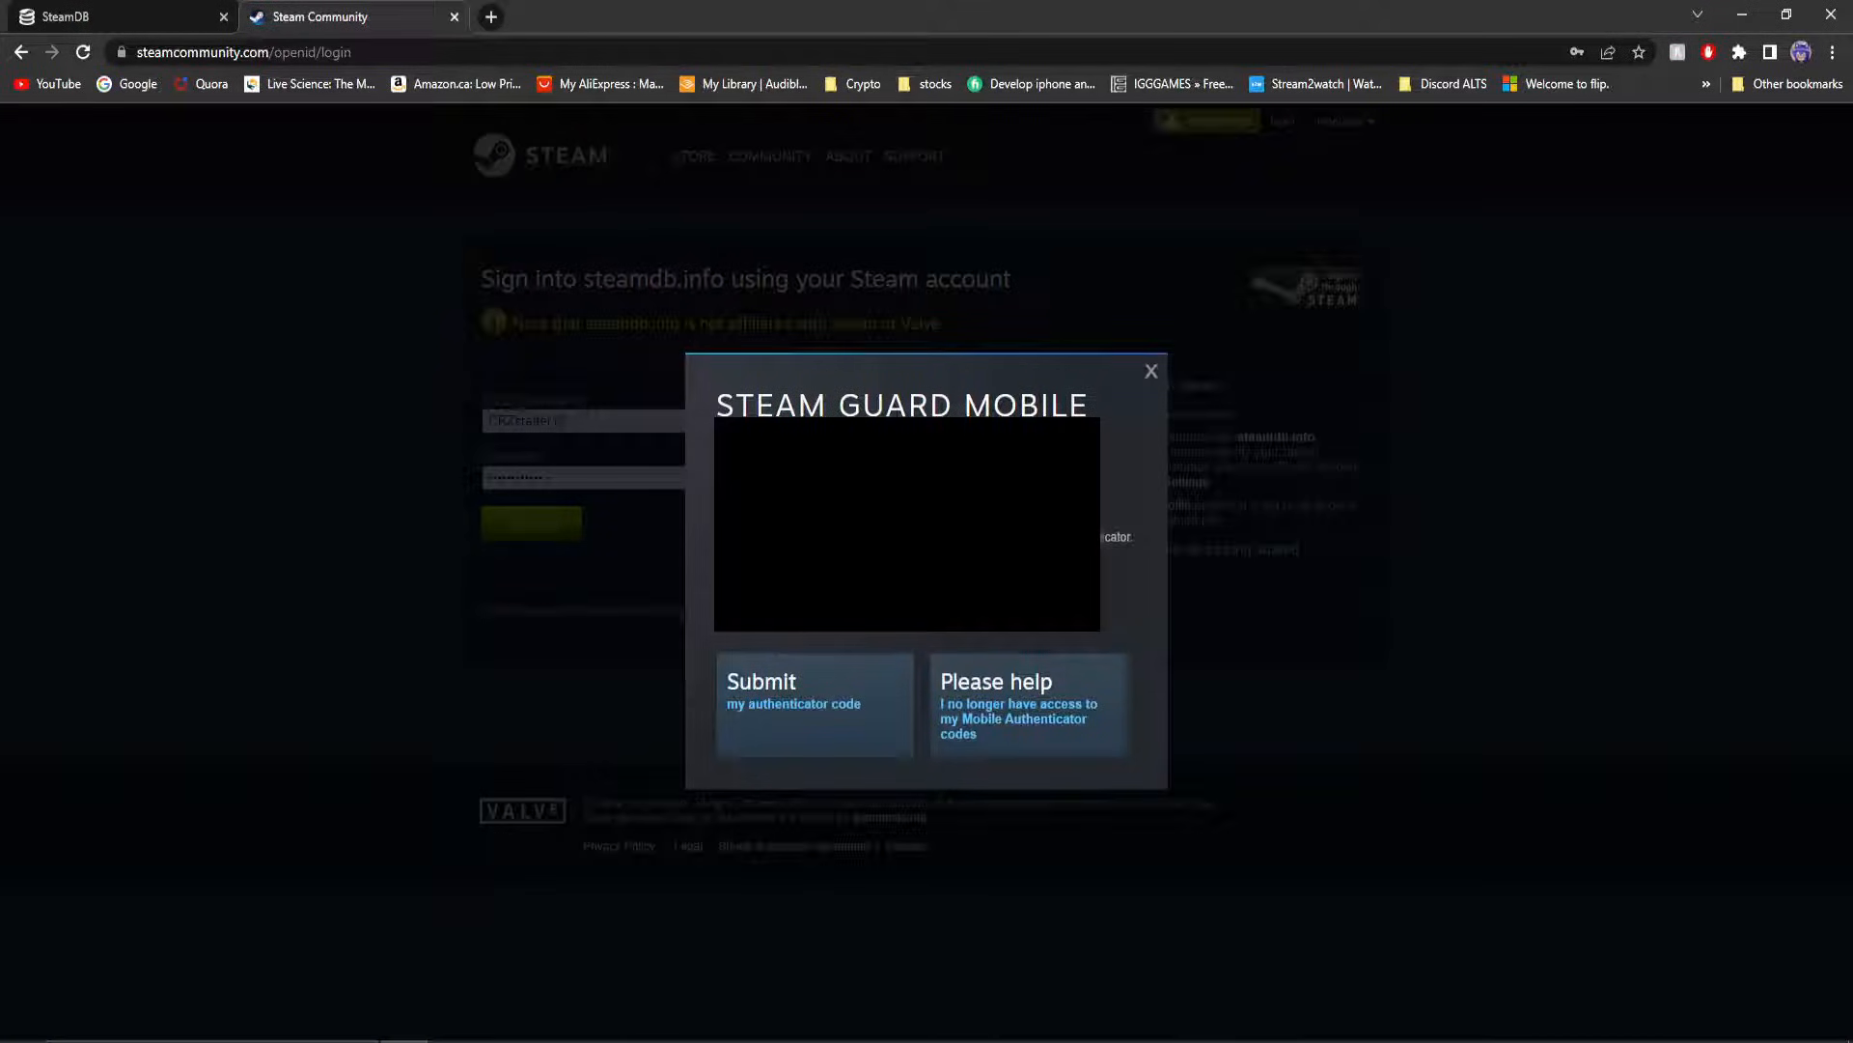
# Submit the Steam Guard authenticator code to complete verification.
pyautogui.click(793, 703)
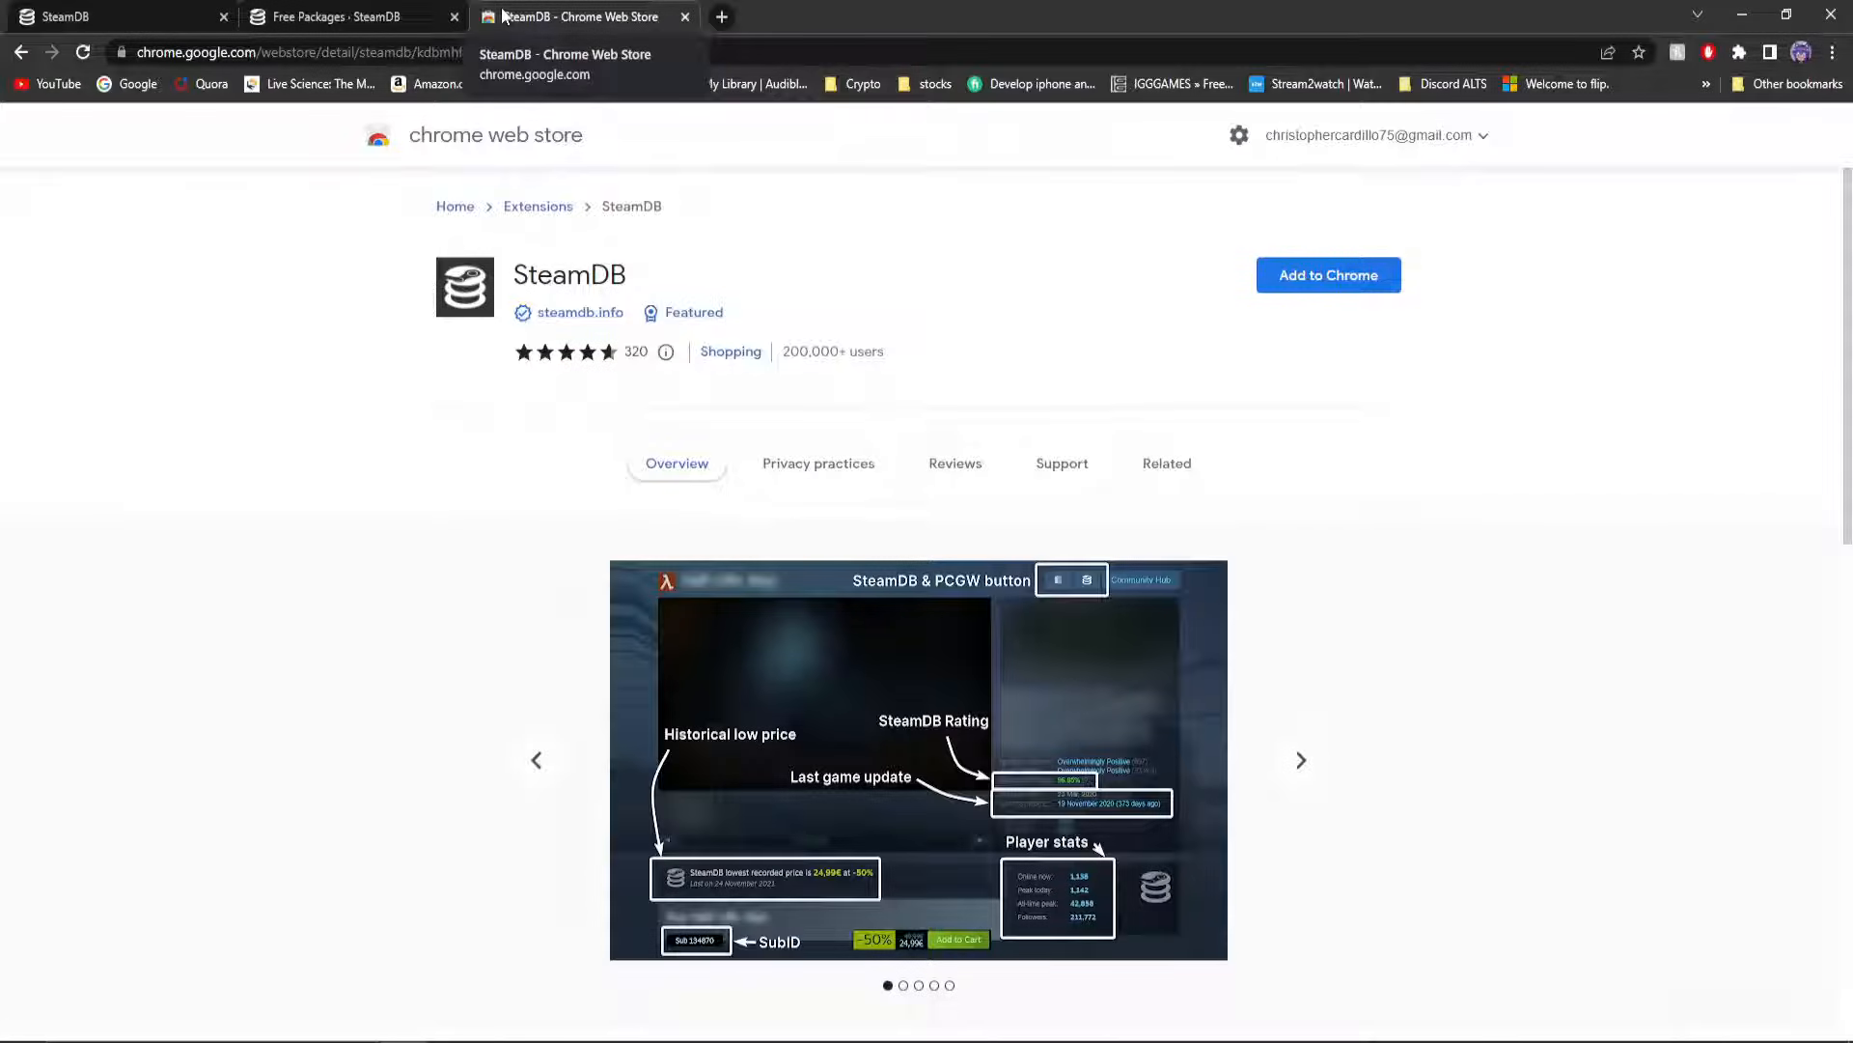
# Add the SteamDB extension to Chrome and go back to the Free Packages tab.
pyautogui.scroll(-3)
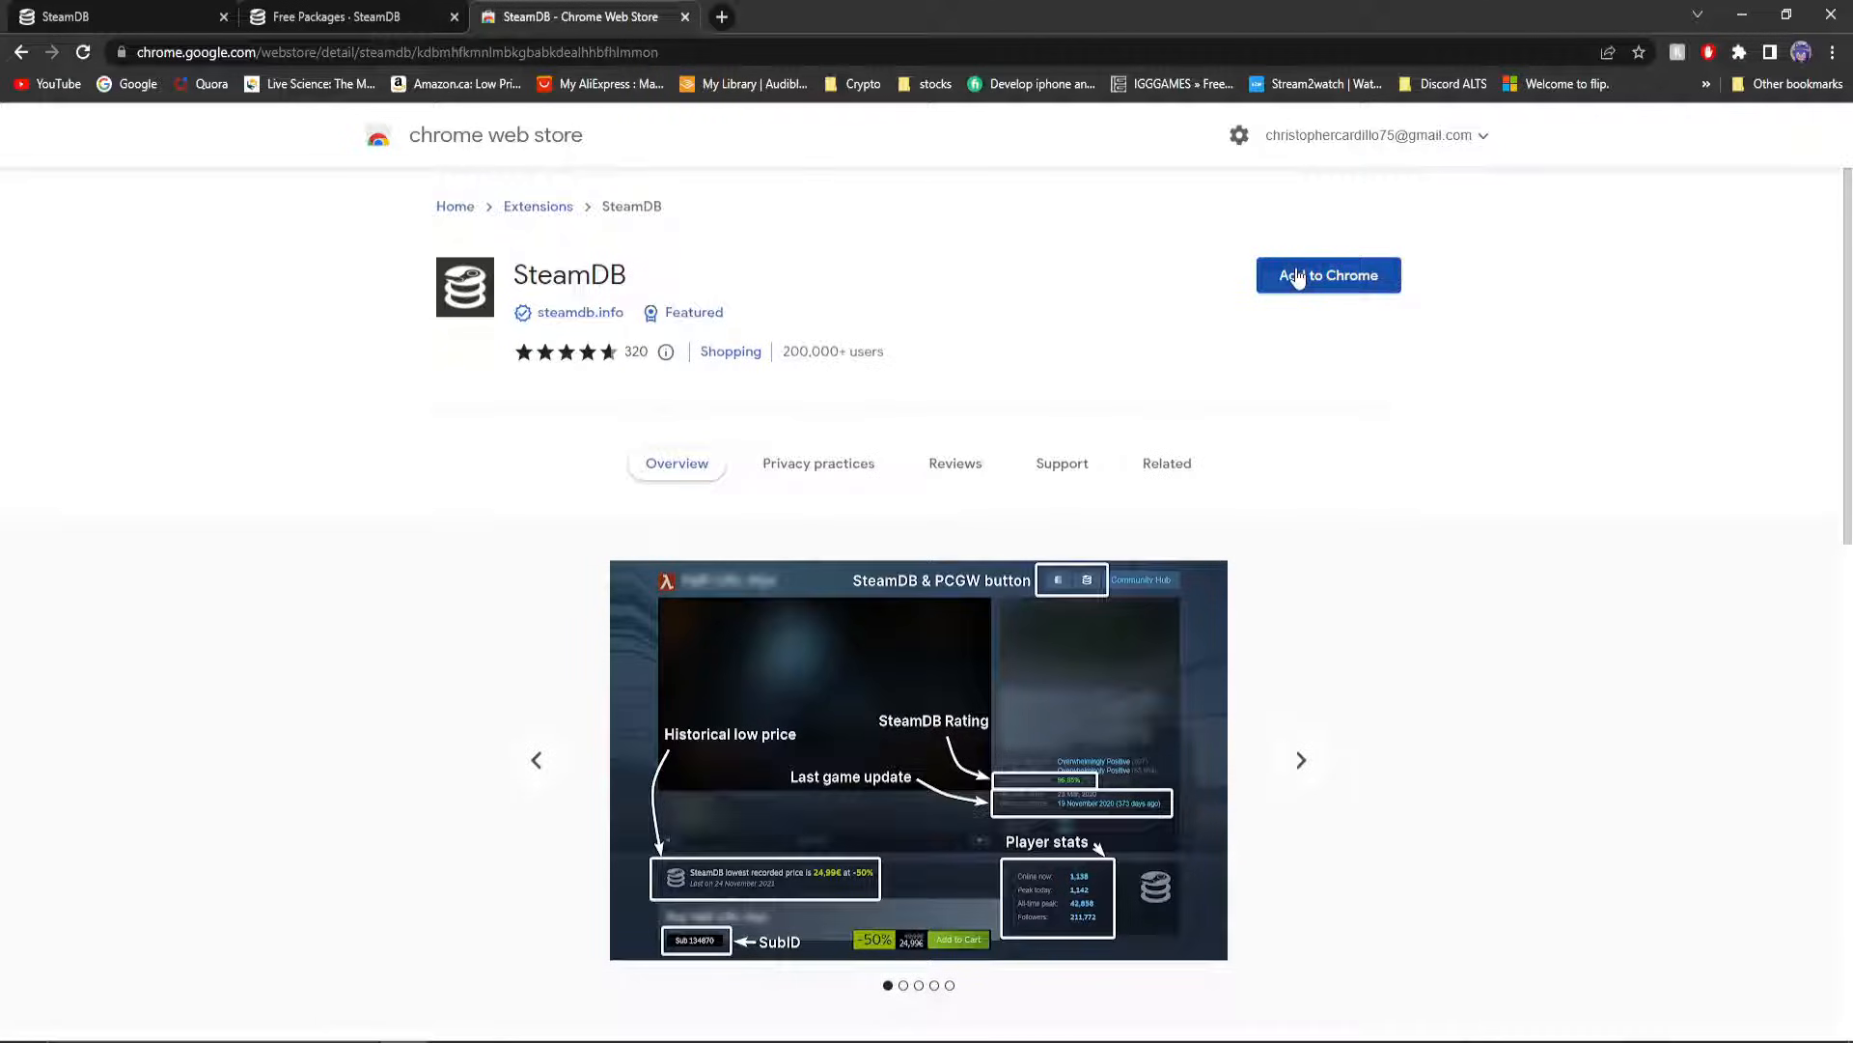
pyautogui.click(1328, 275)
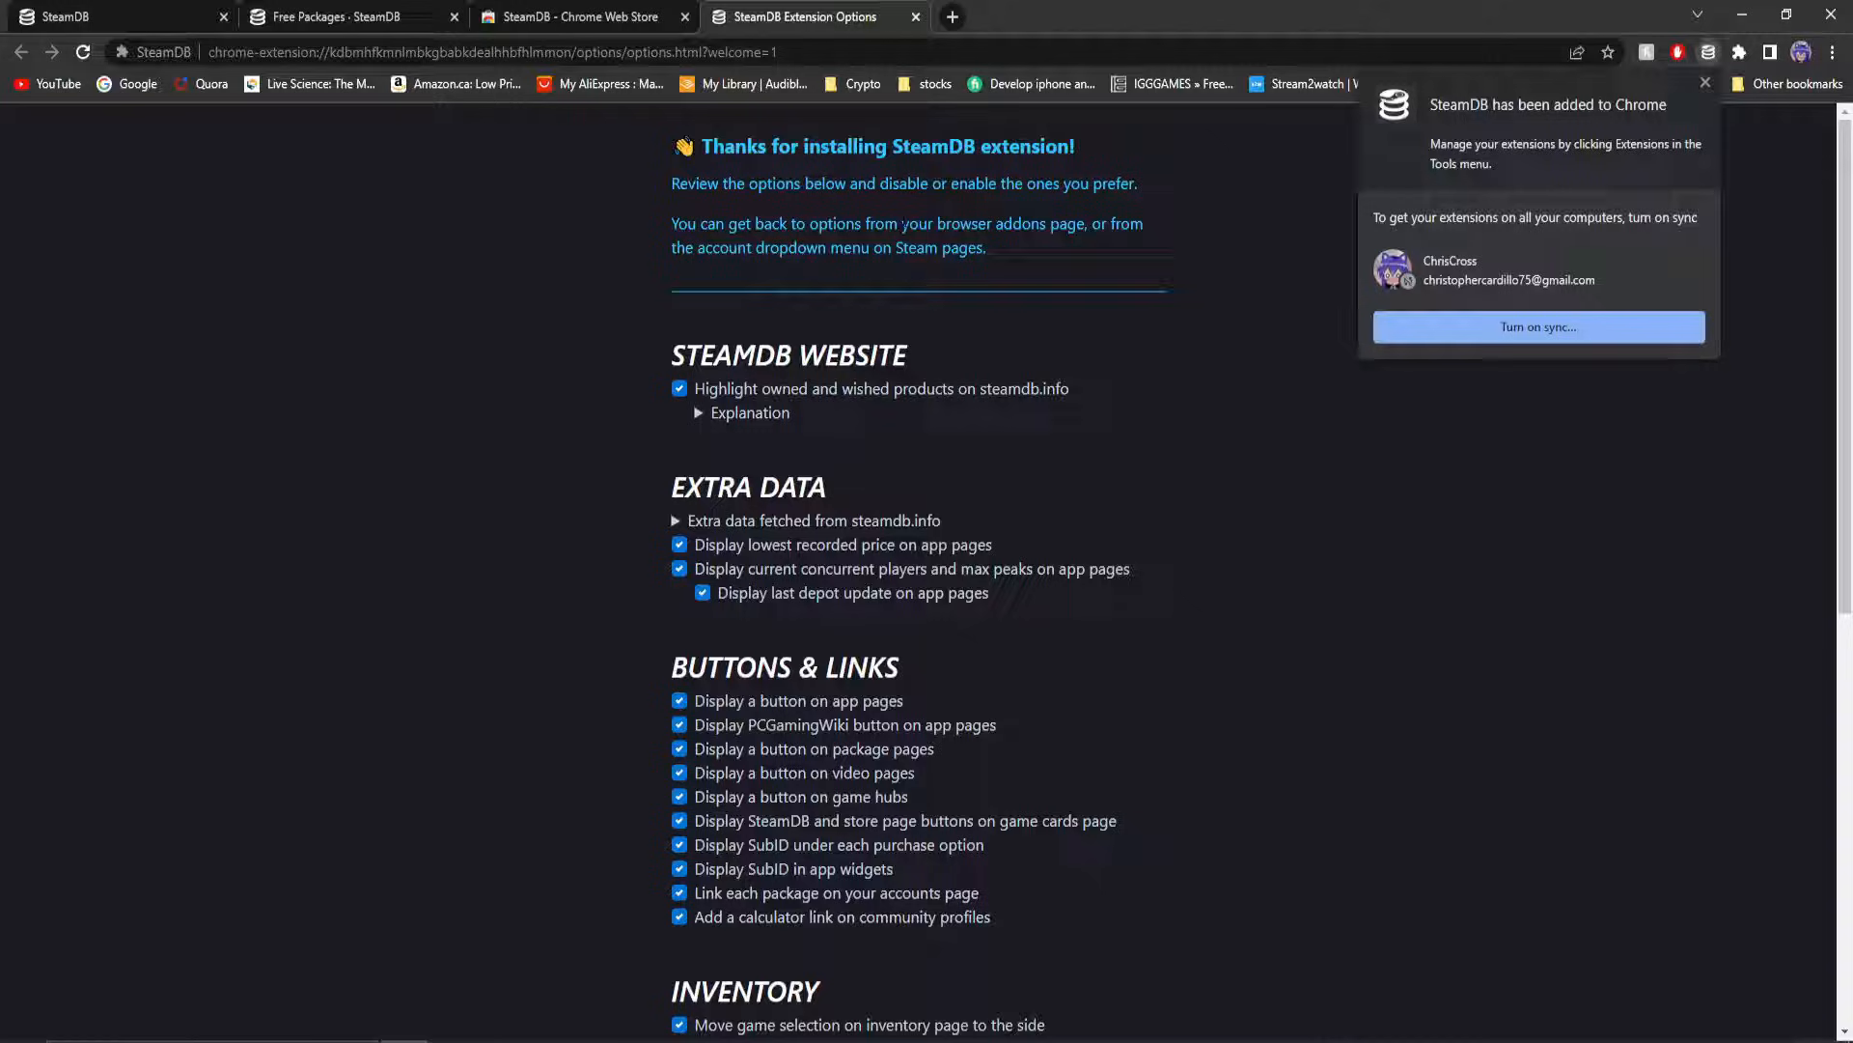
pyautogui.click(1704, 82)
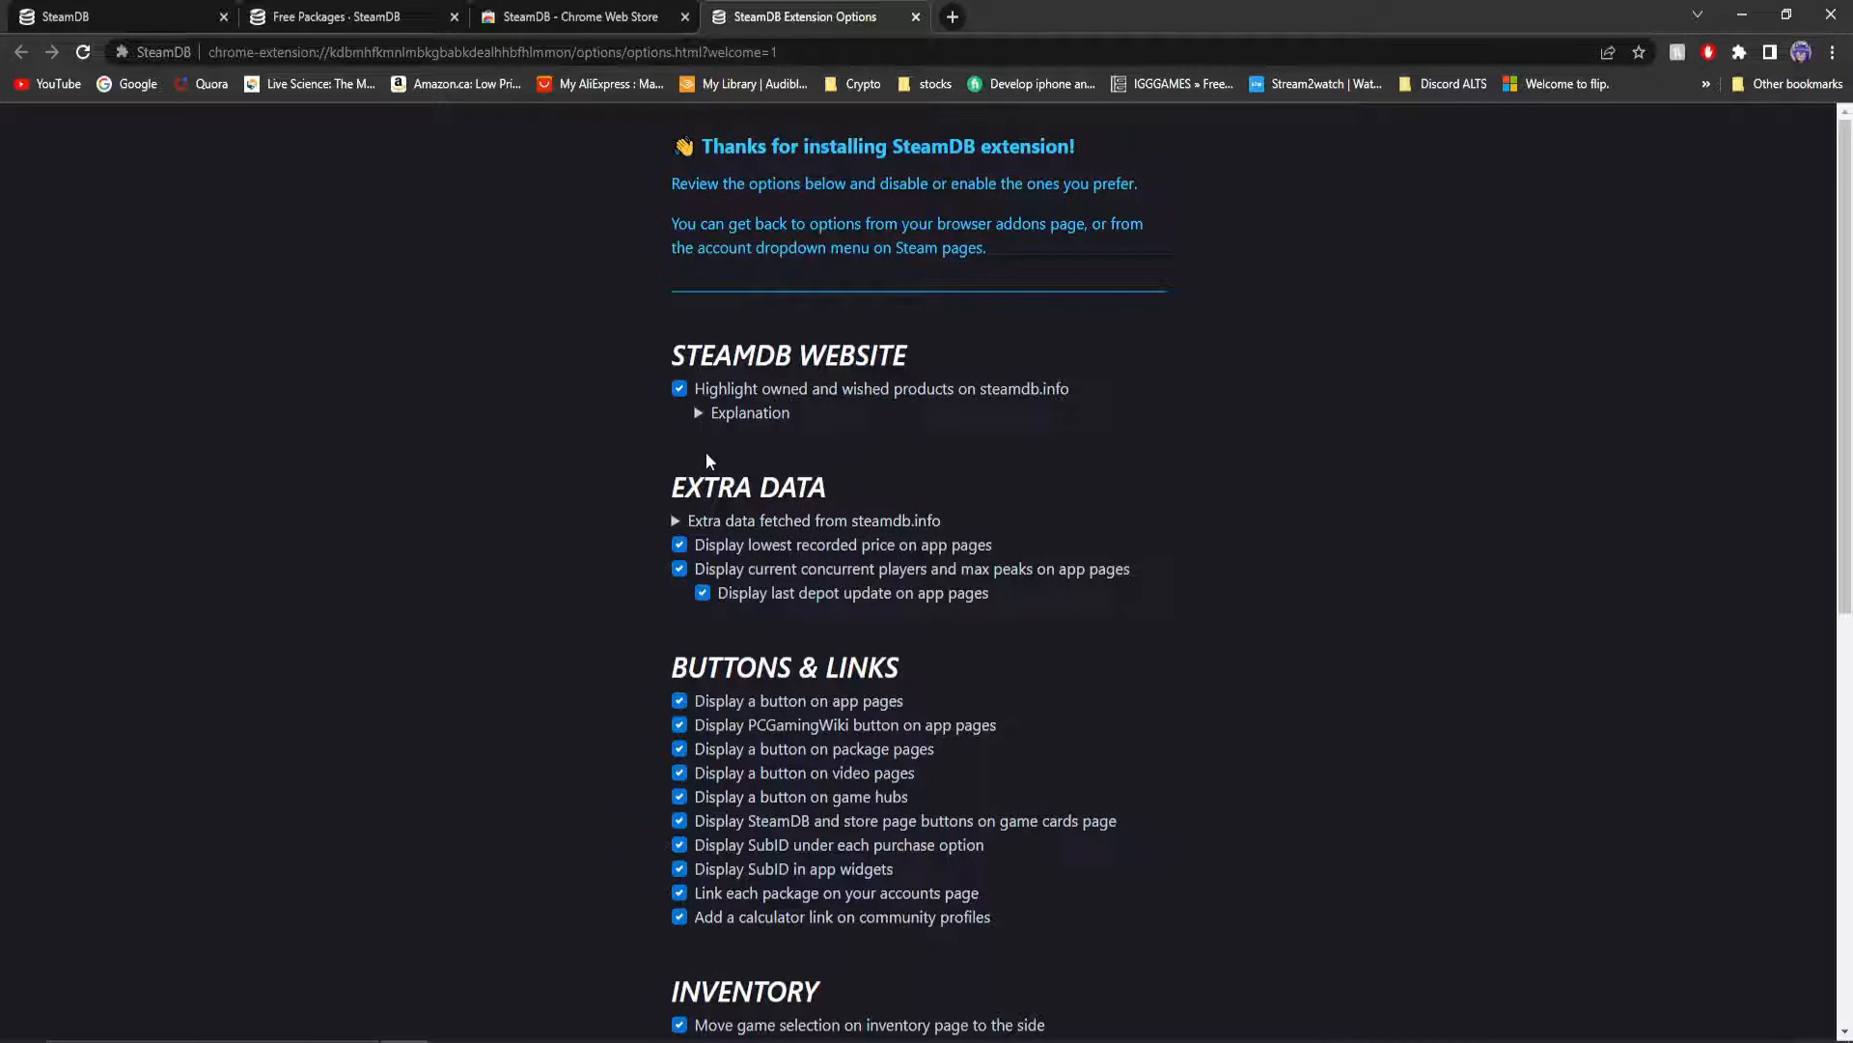
pyautogui.click(338, 16)
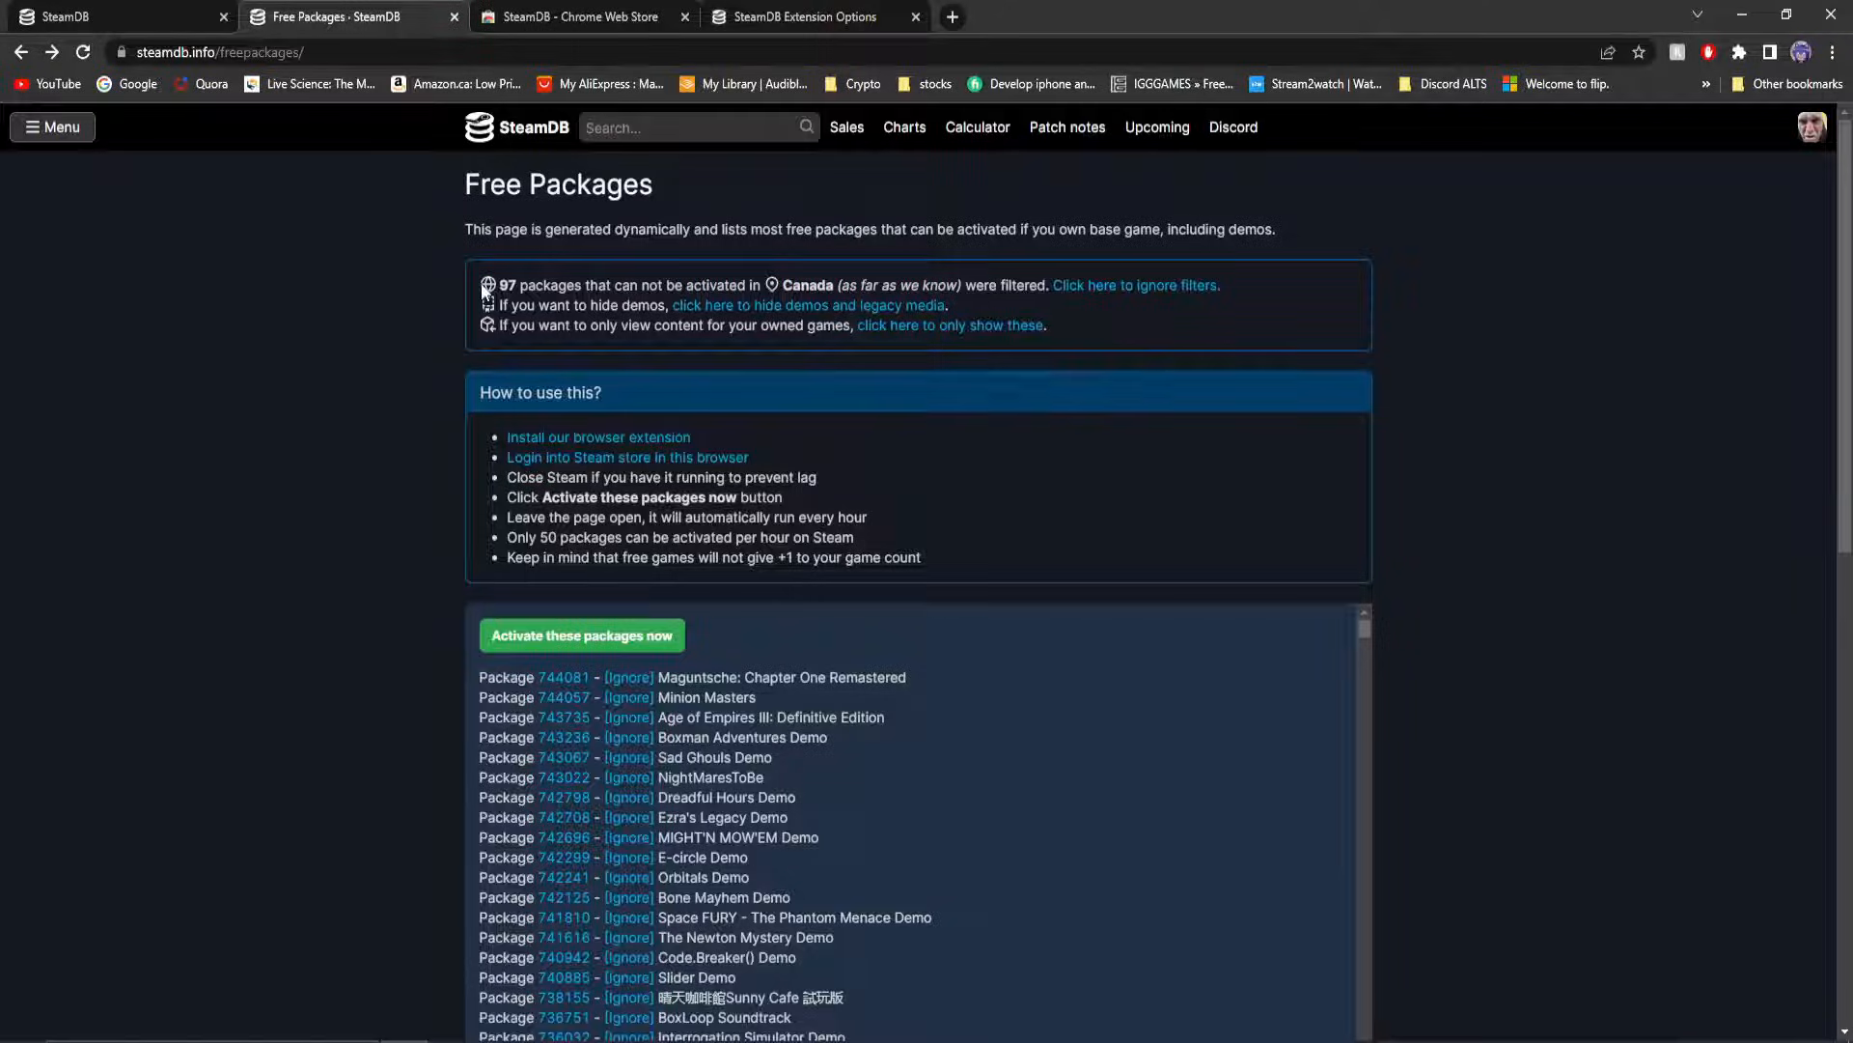
pyautogui.moveTo(491, 299)
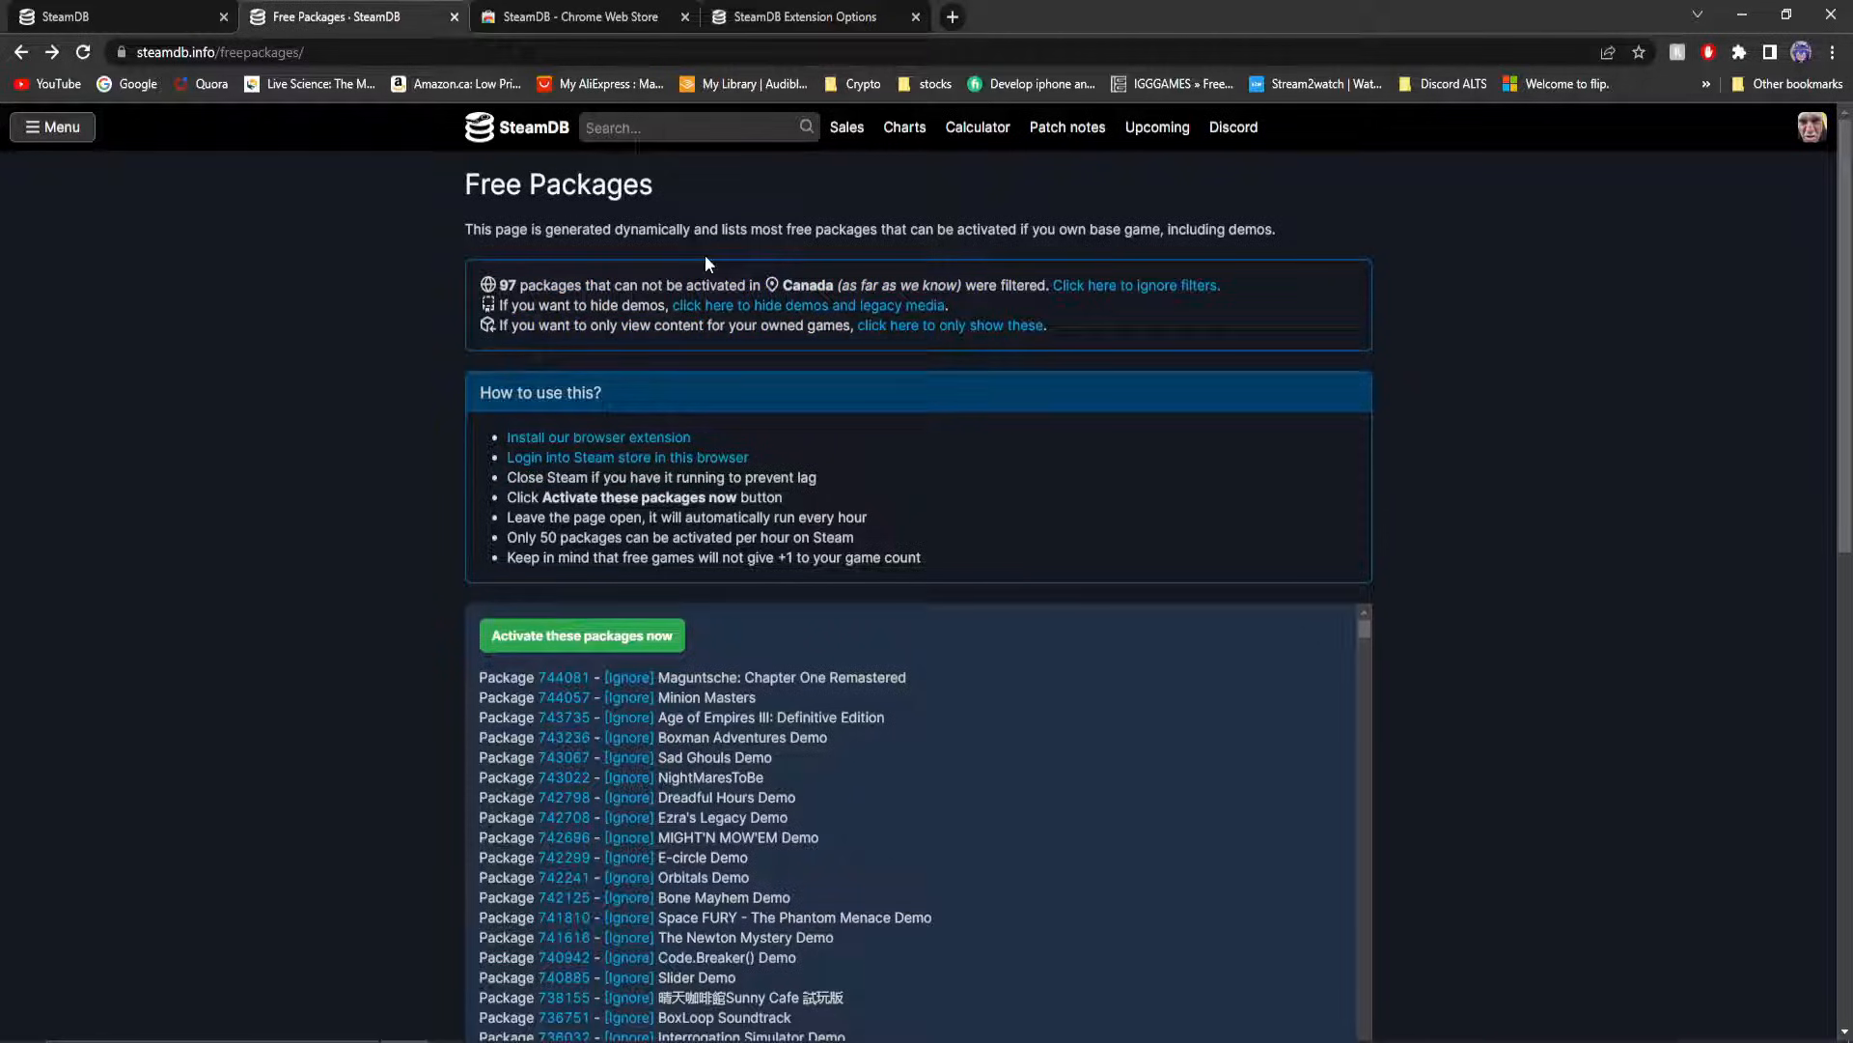
pyautogui.moveTo(805, 285)
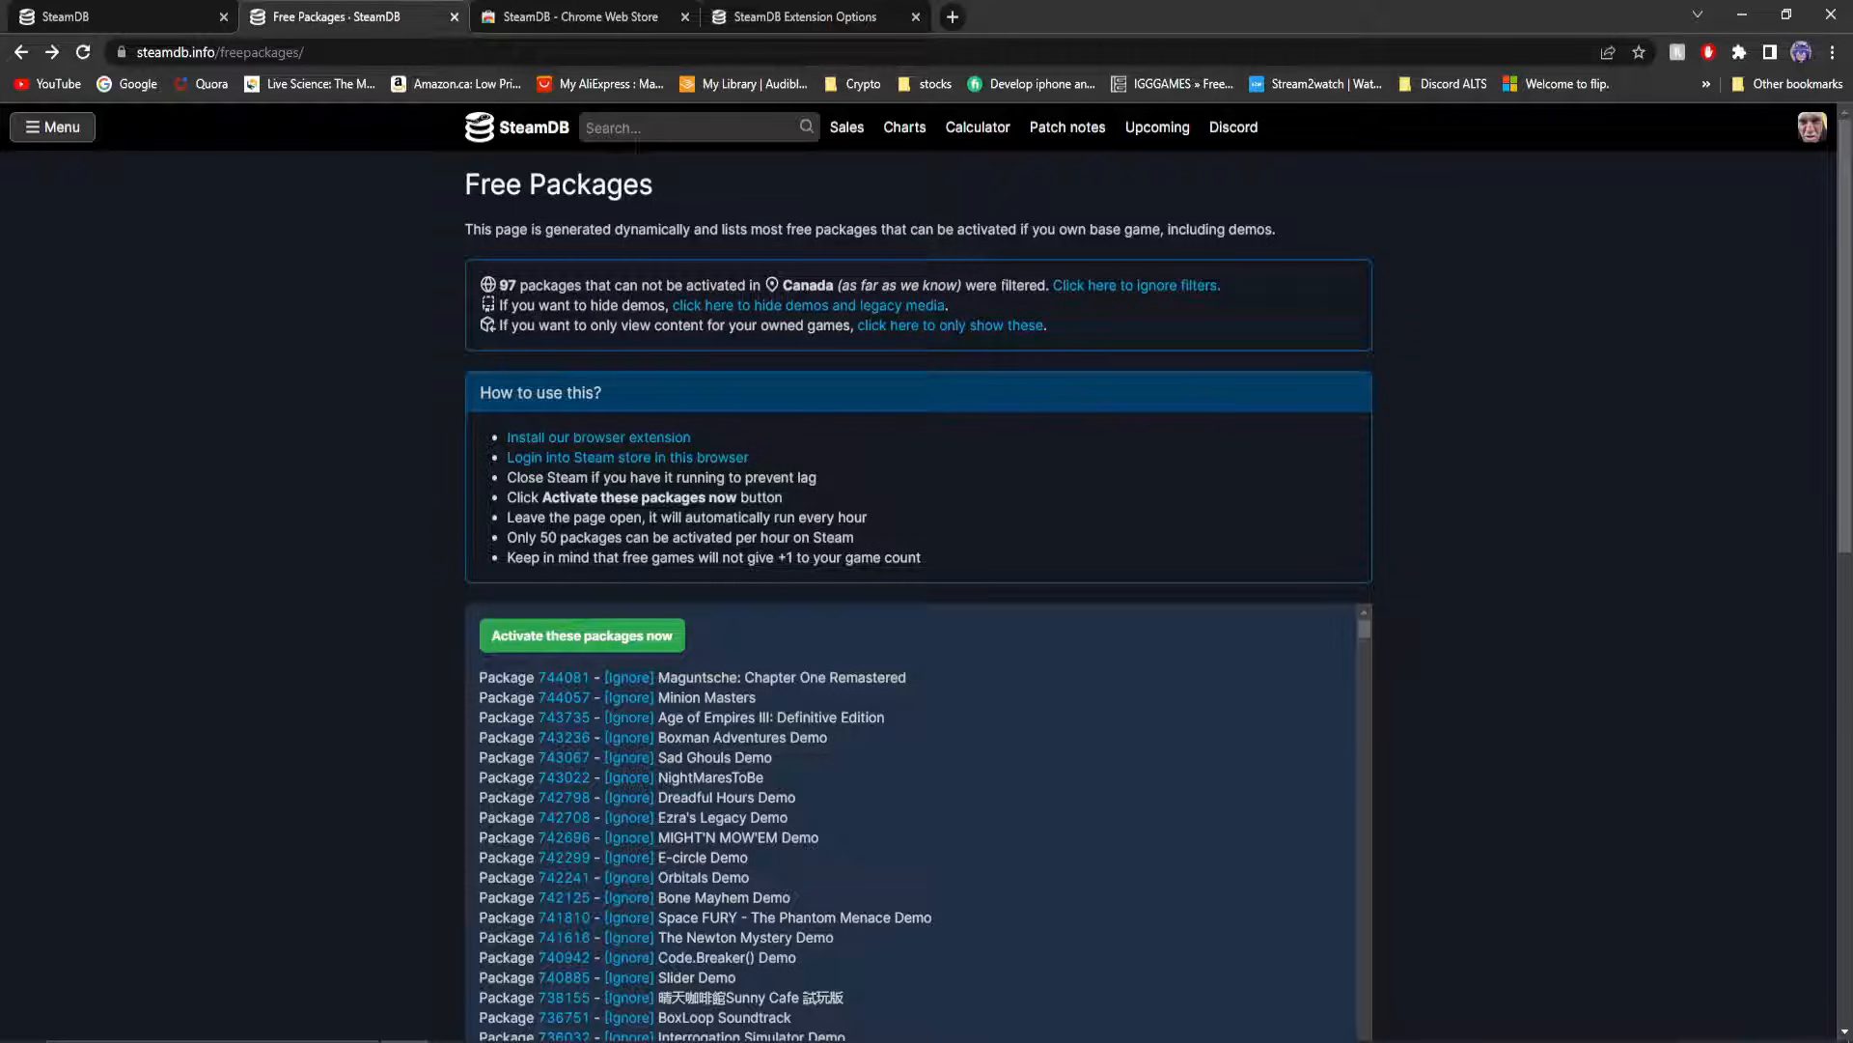
pyautogui.moveTo(1183, 279)
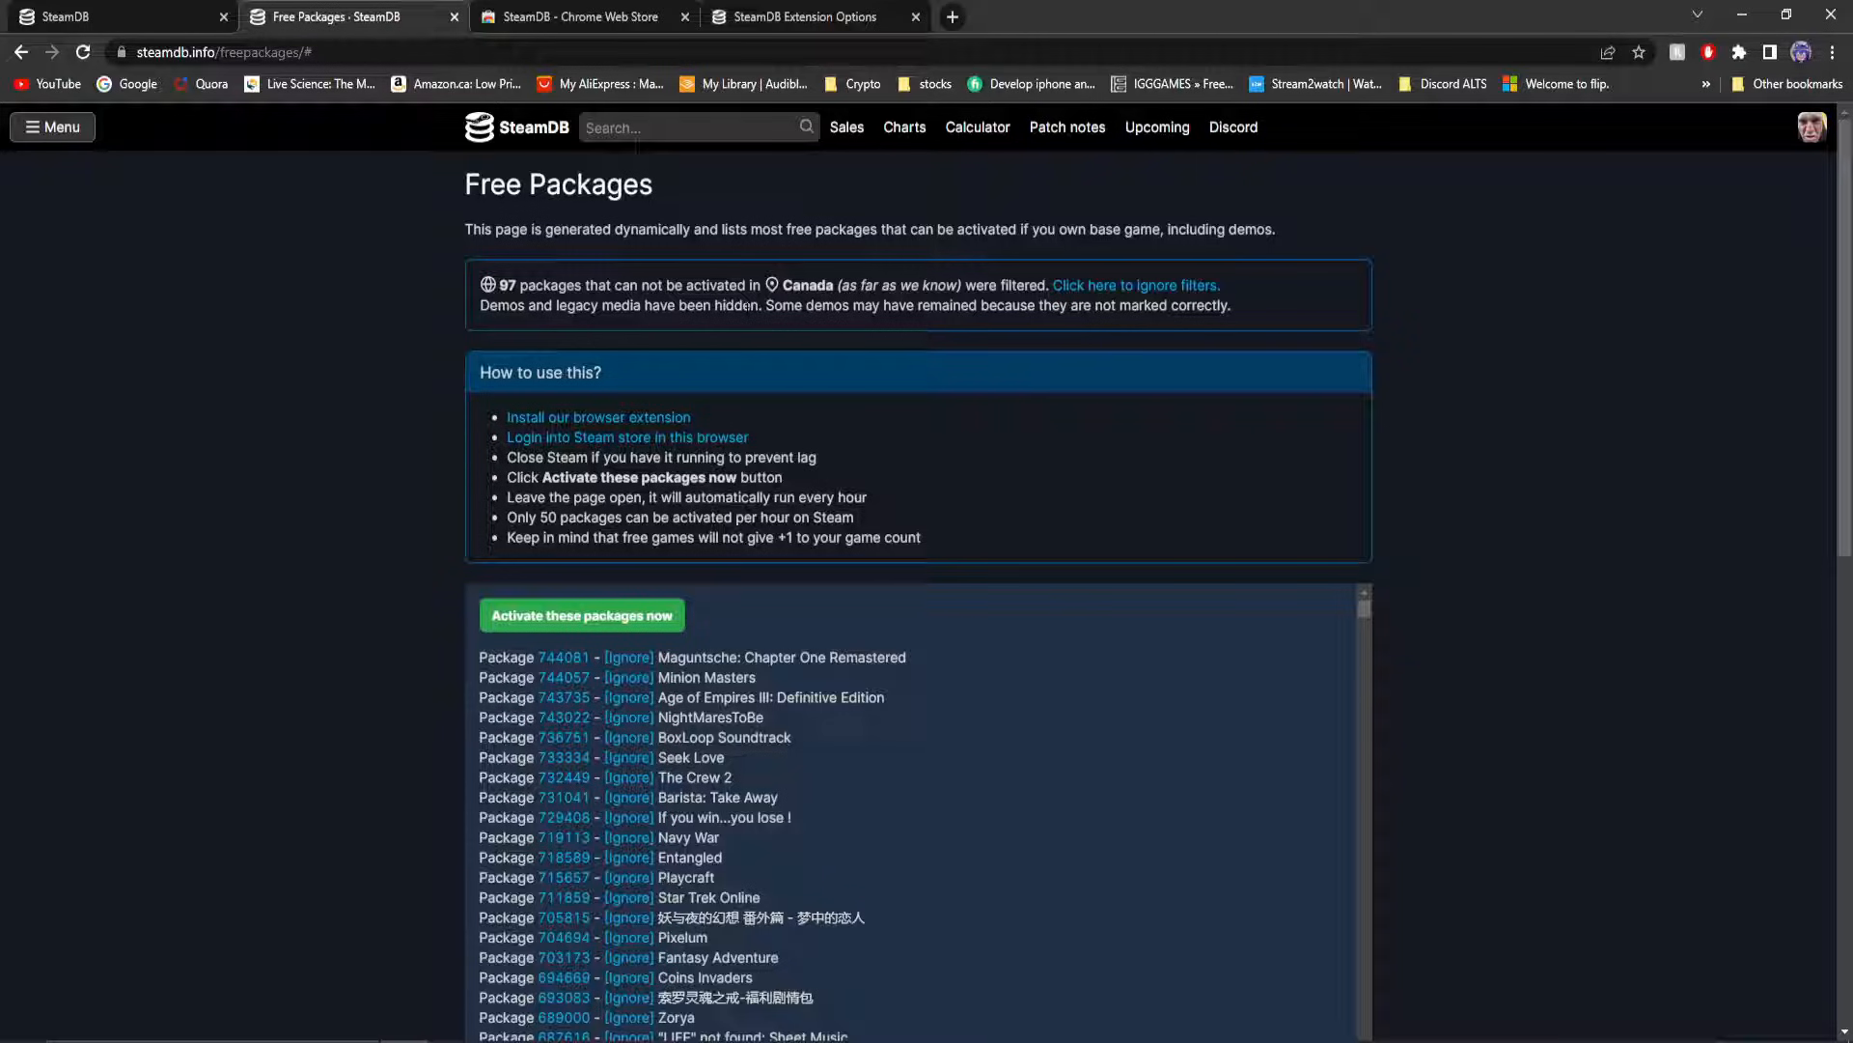
# Toggle the country filter on and off for the Free Packages list.
pyautogui.click(1162, 285)
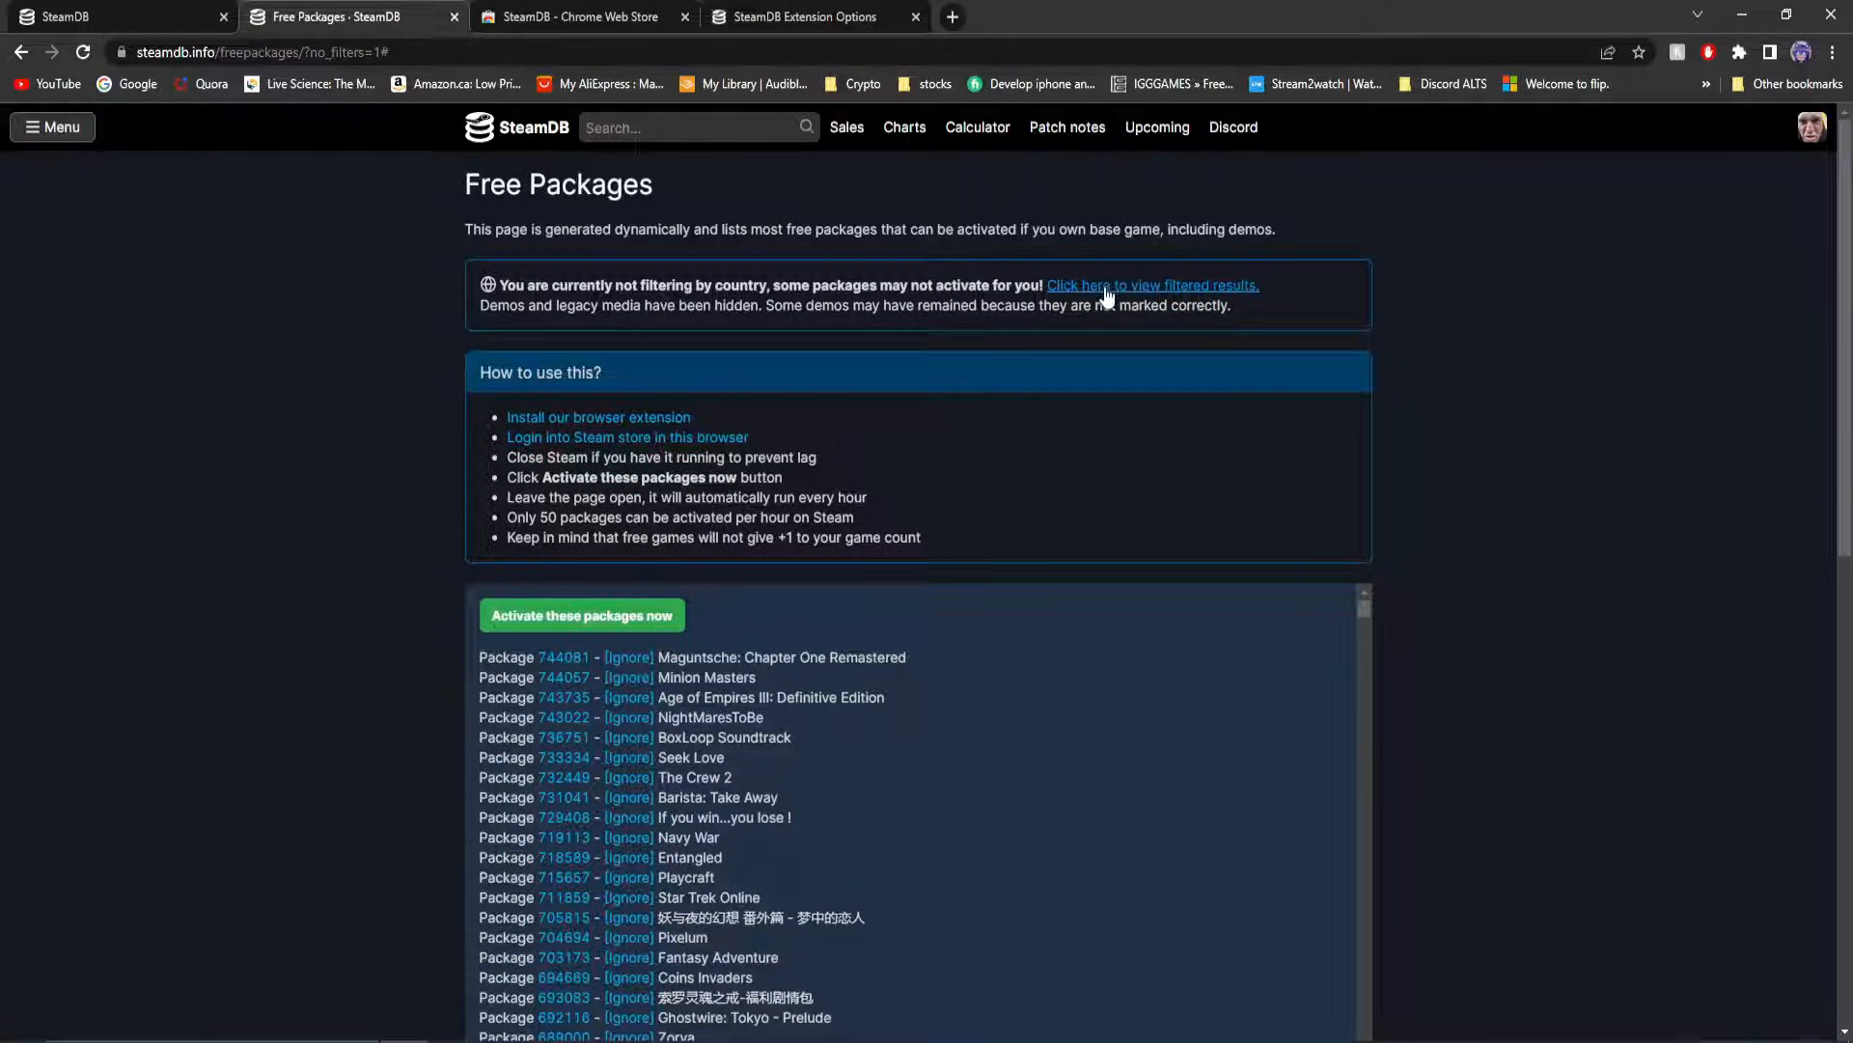
pyautogui.click(1101, 285)
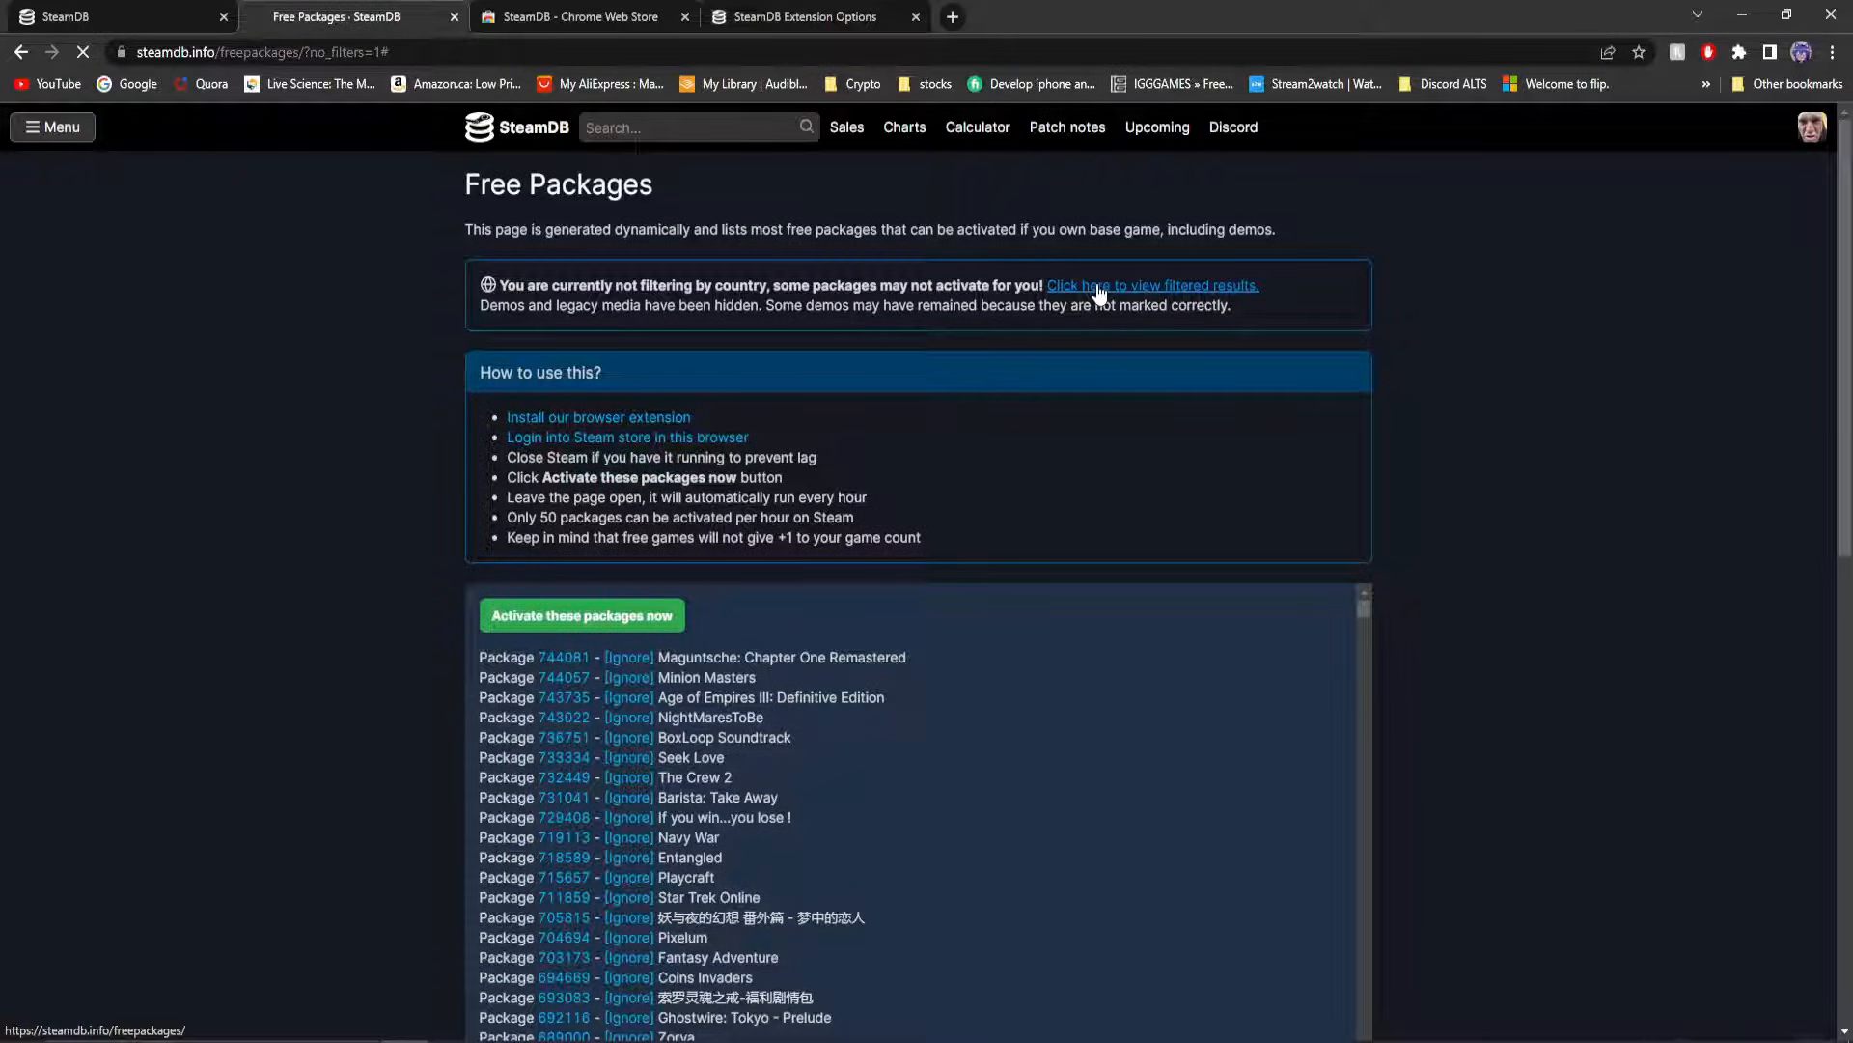
pyautogui.click(1152, 285)
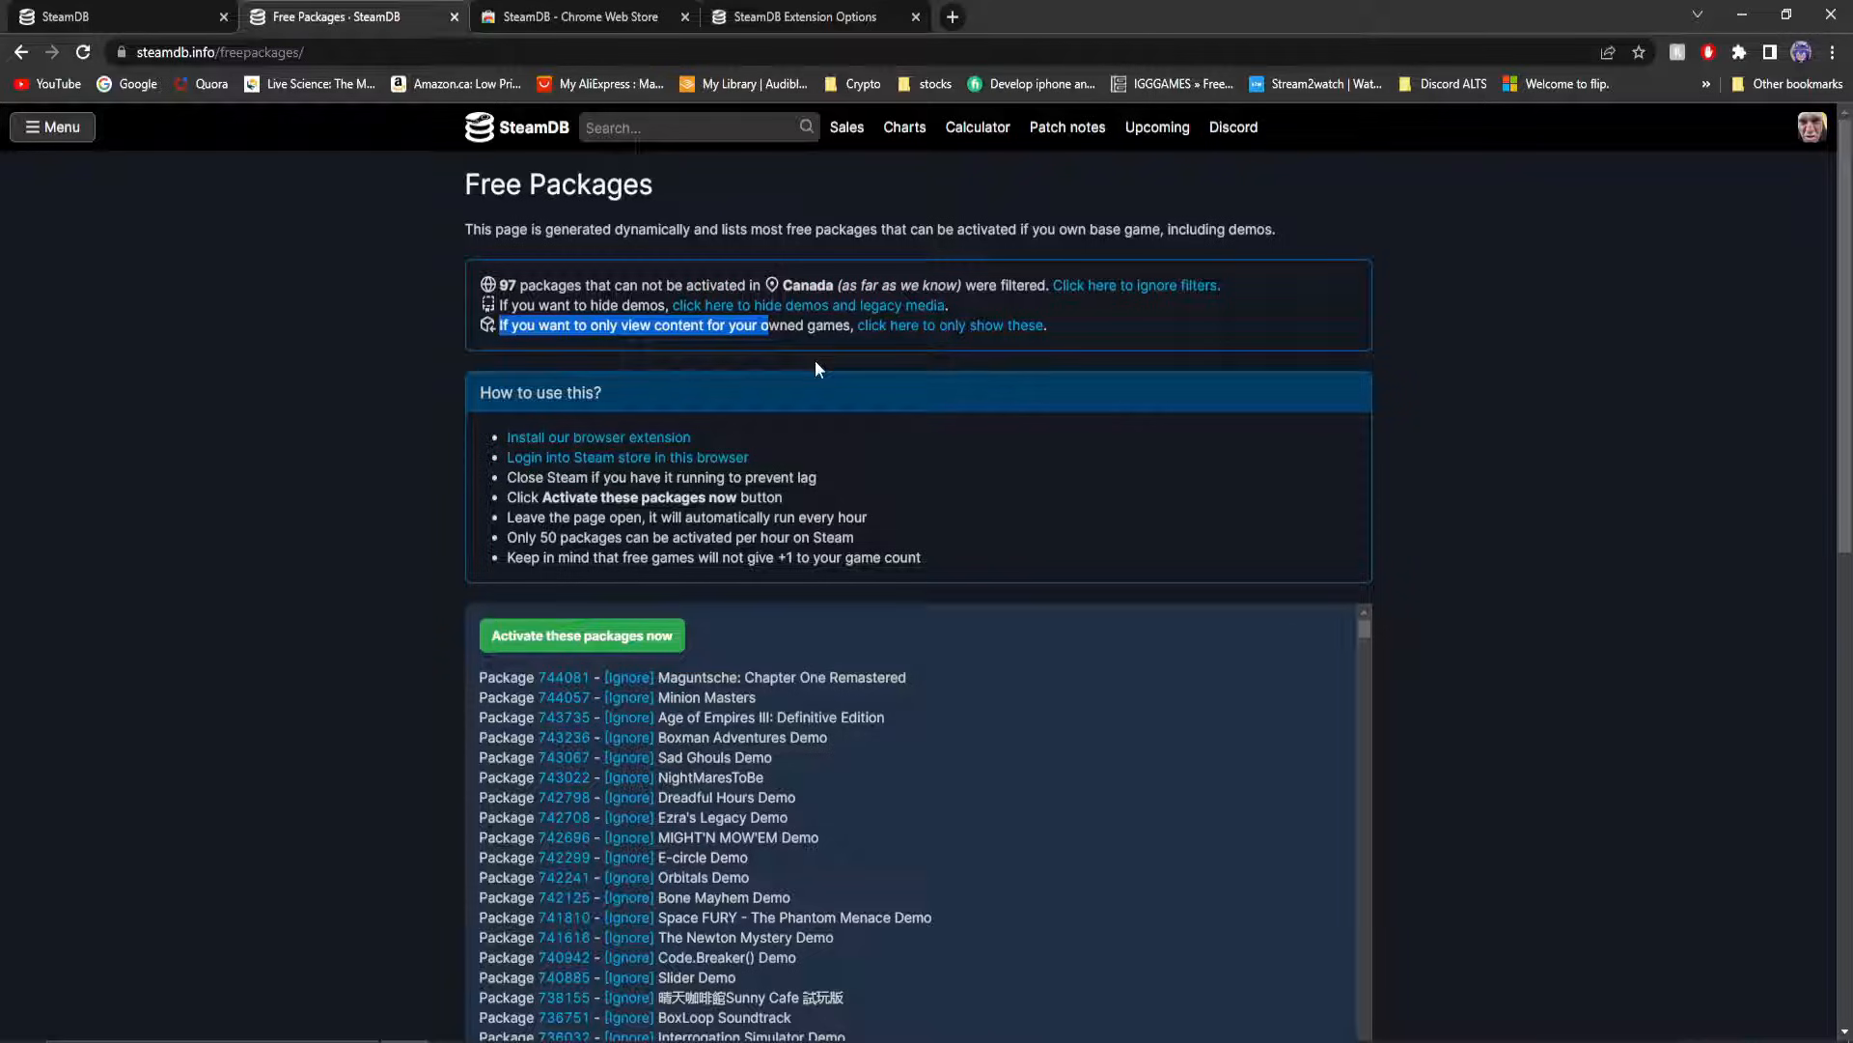
pyautogui.moveTo(814, 364)
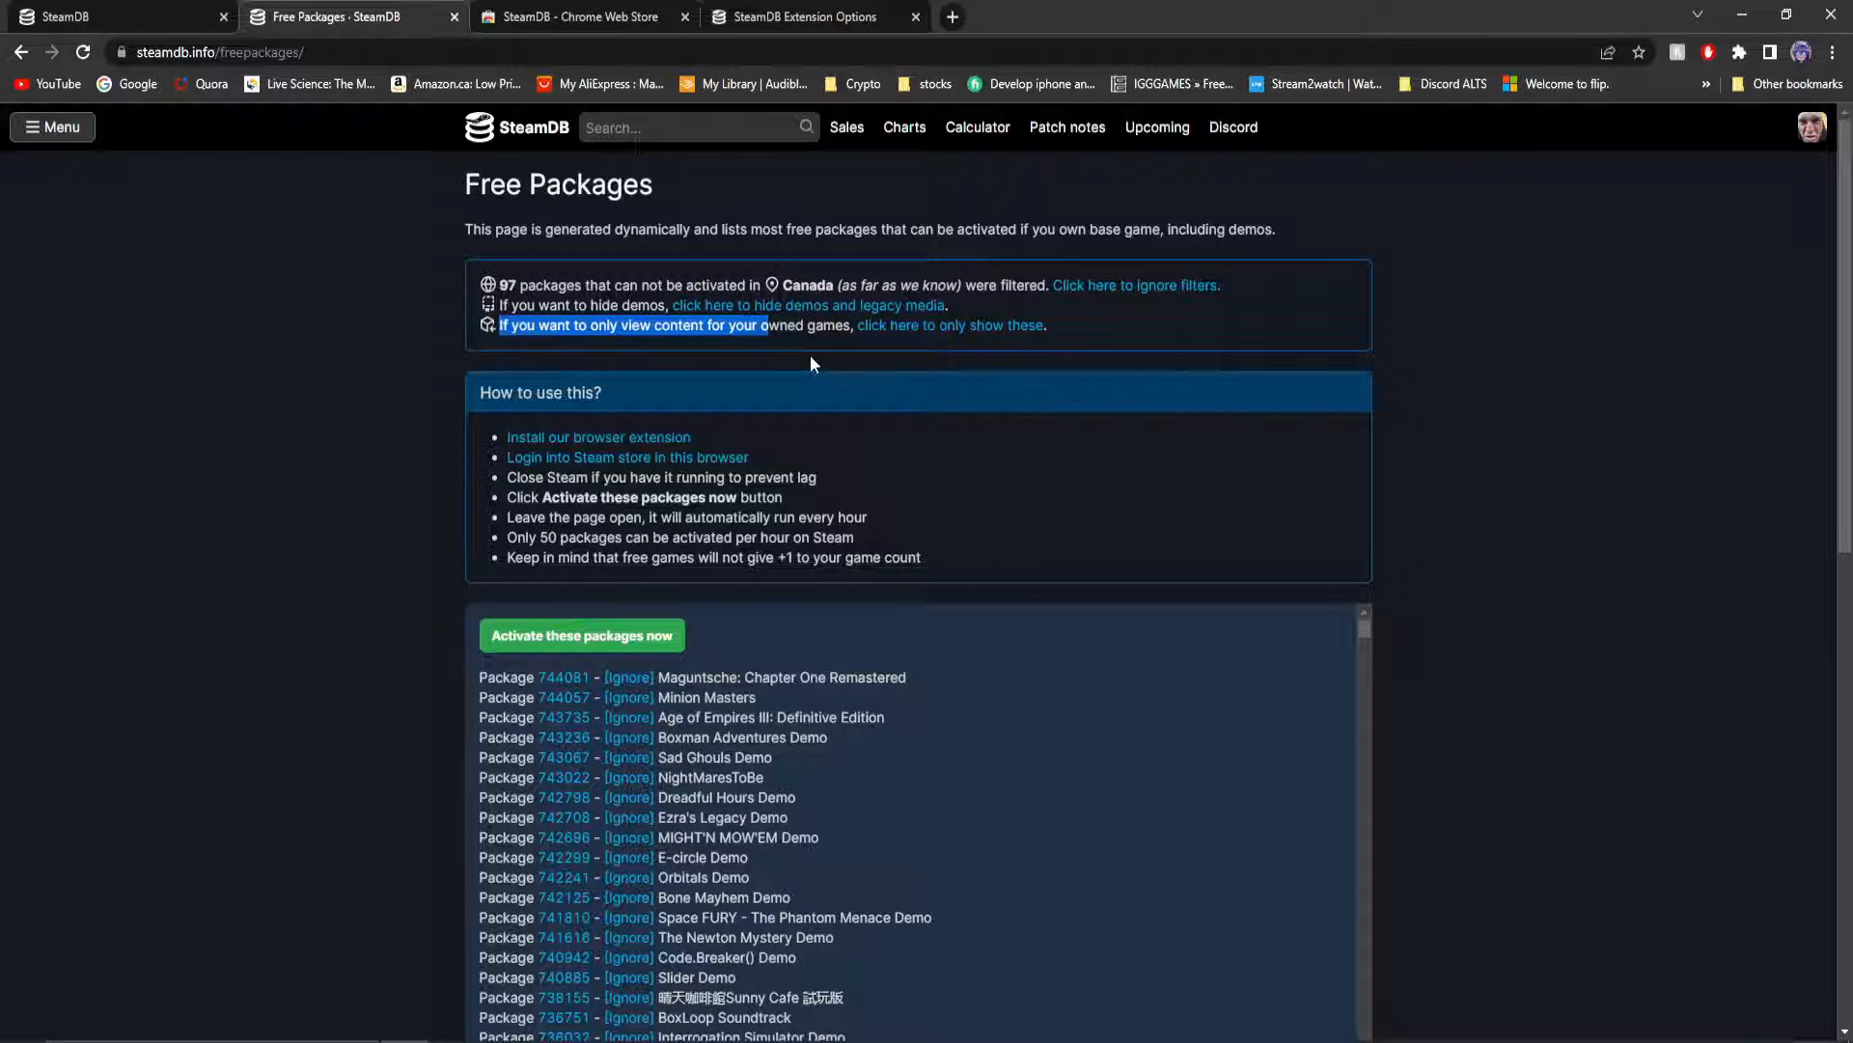
pyautogui.moveTo(880, 330)
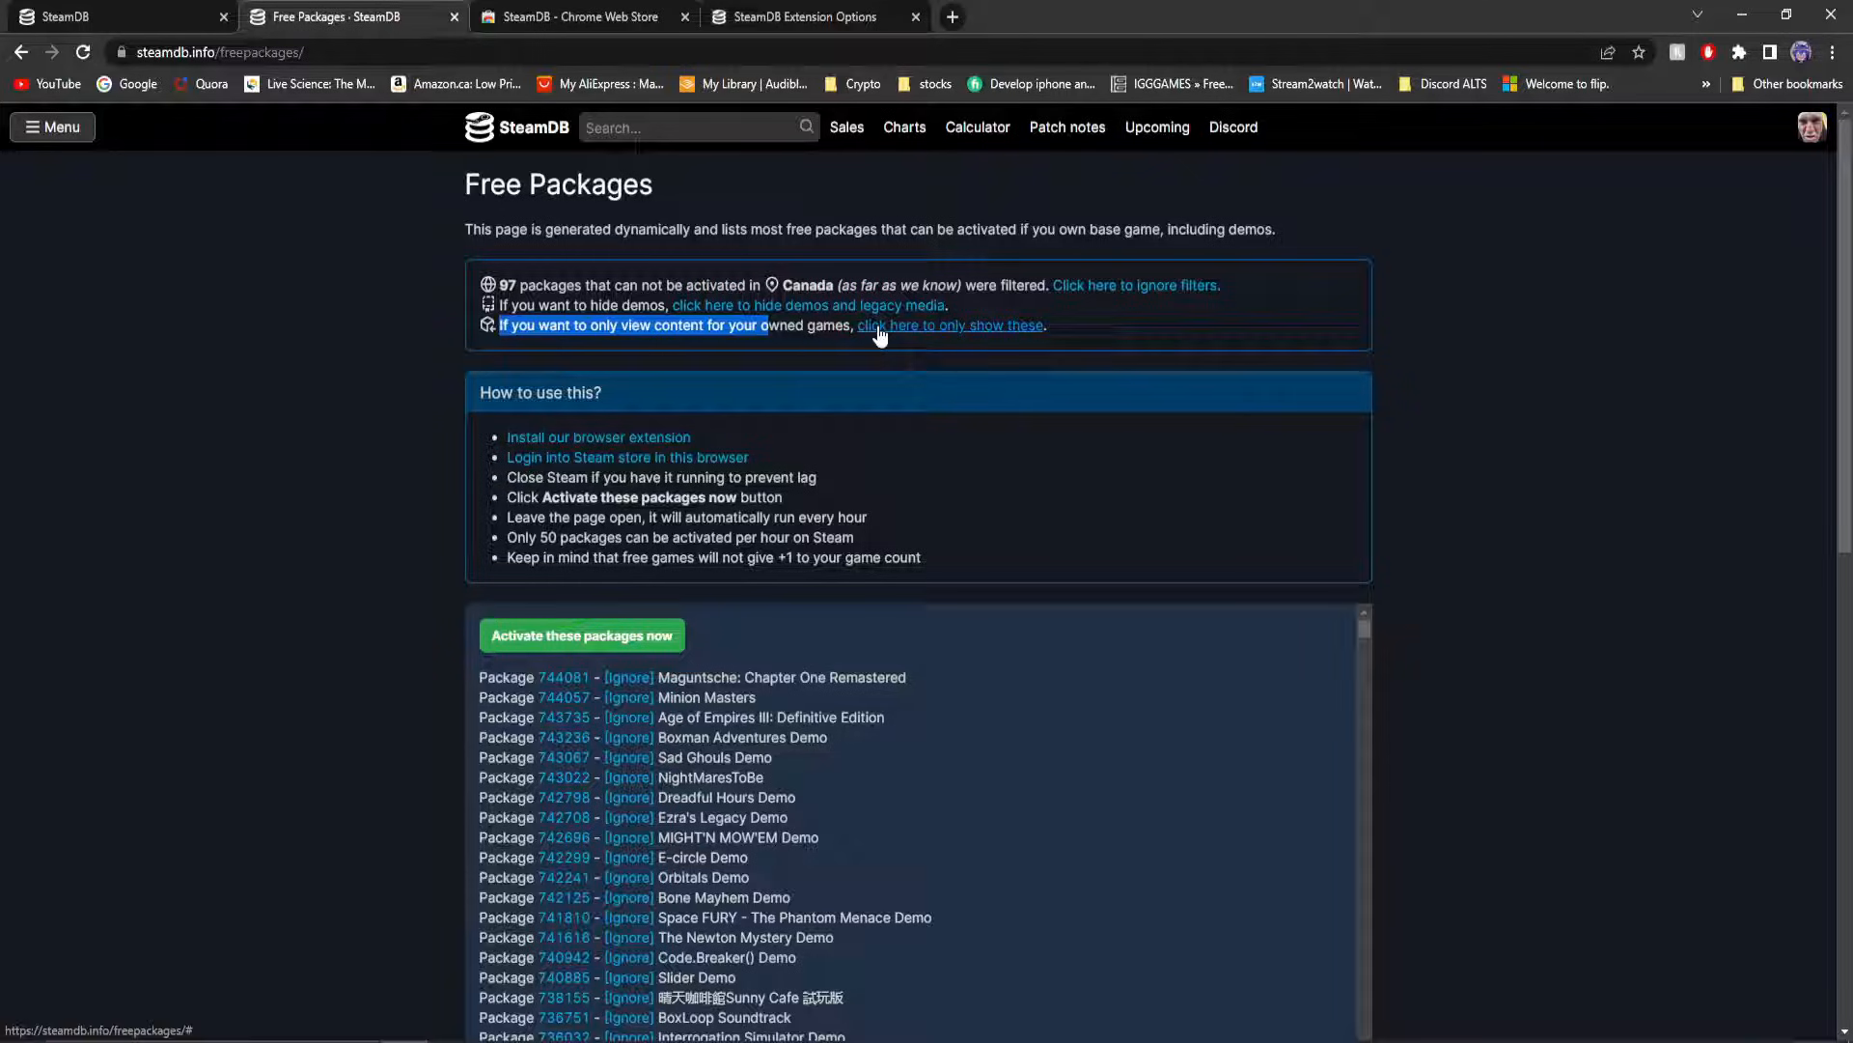
# Show only content for owned games, revisit country filtering, and hide demos and legacy media.
pyautogui.click(950, 325)
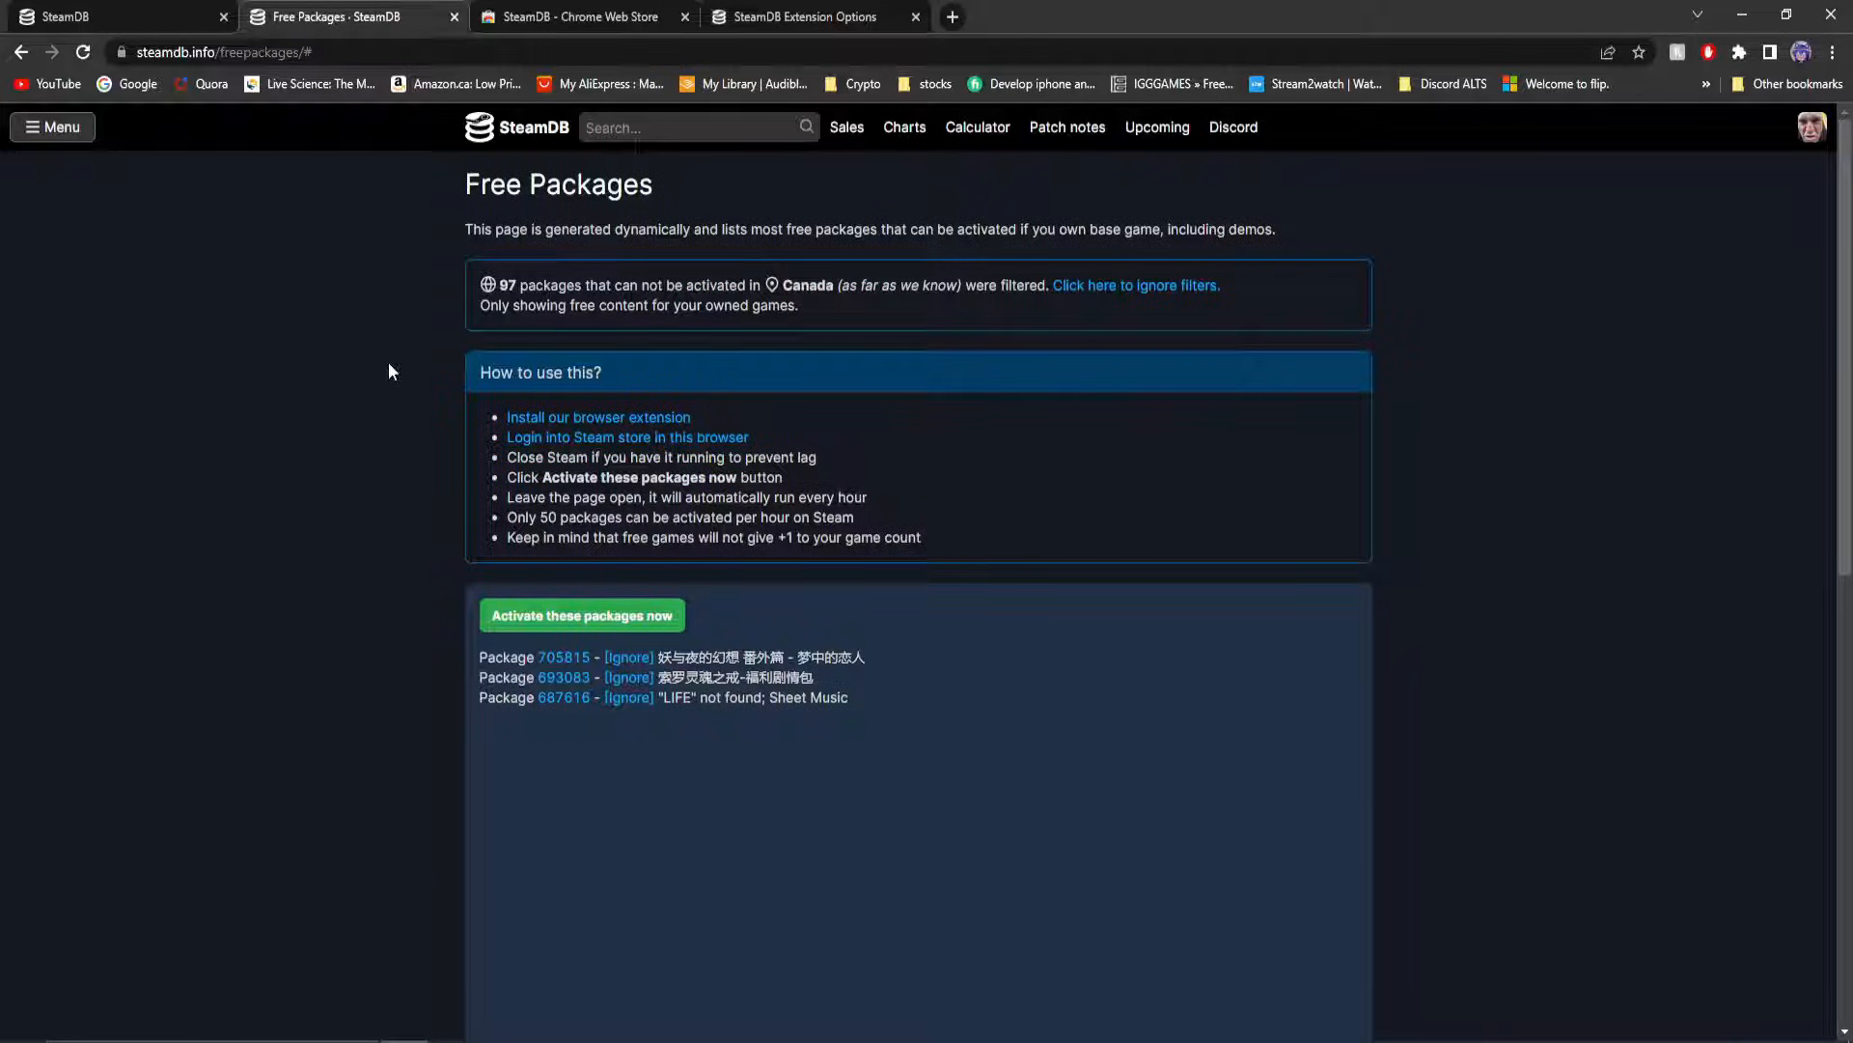
pyautogui.moveTo(1404, 312)
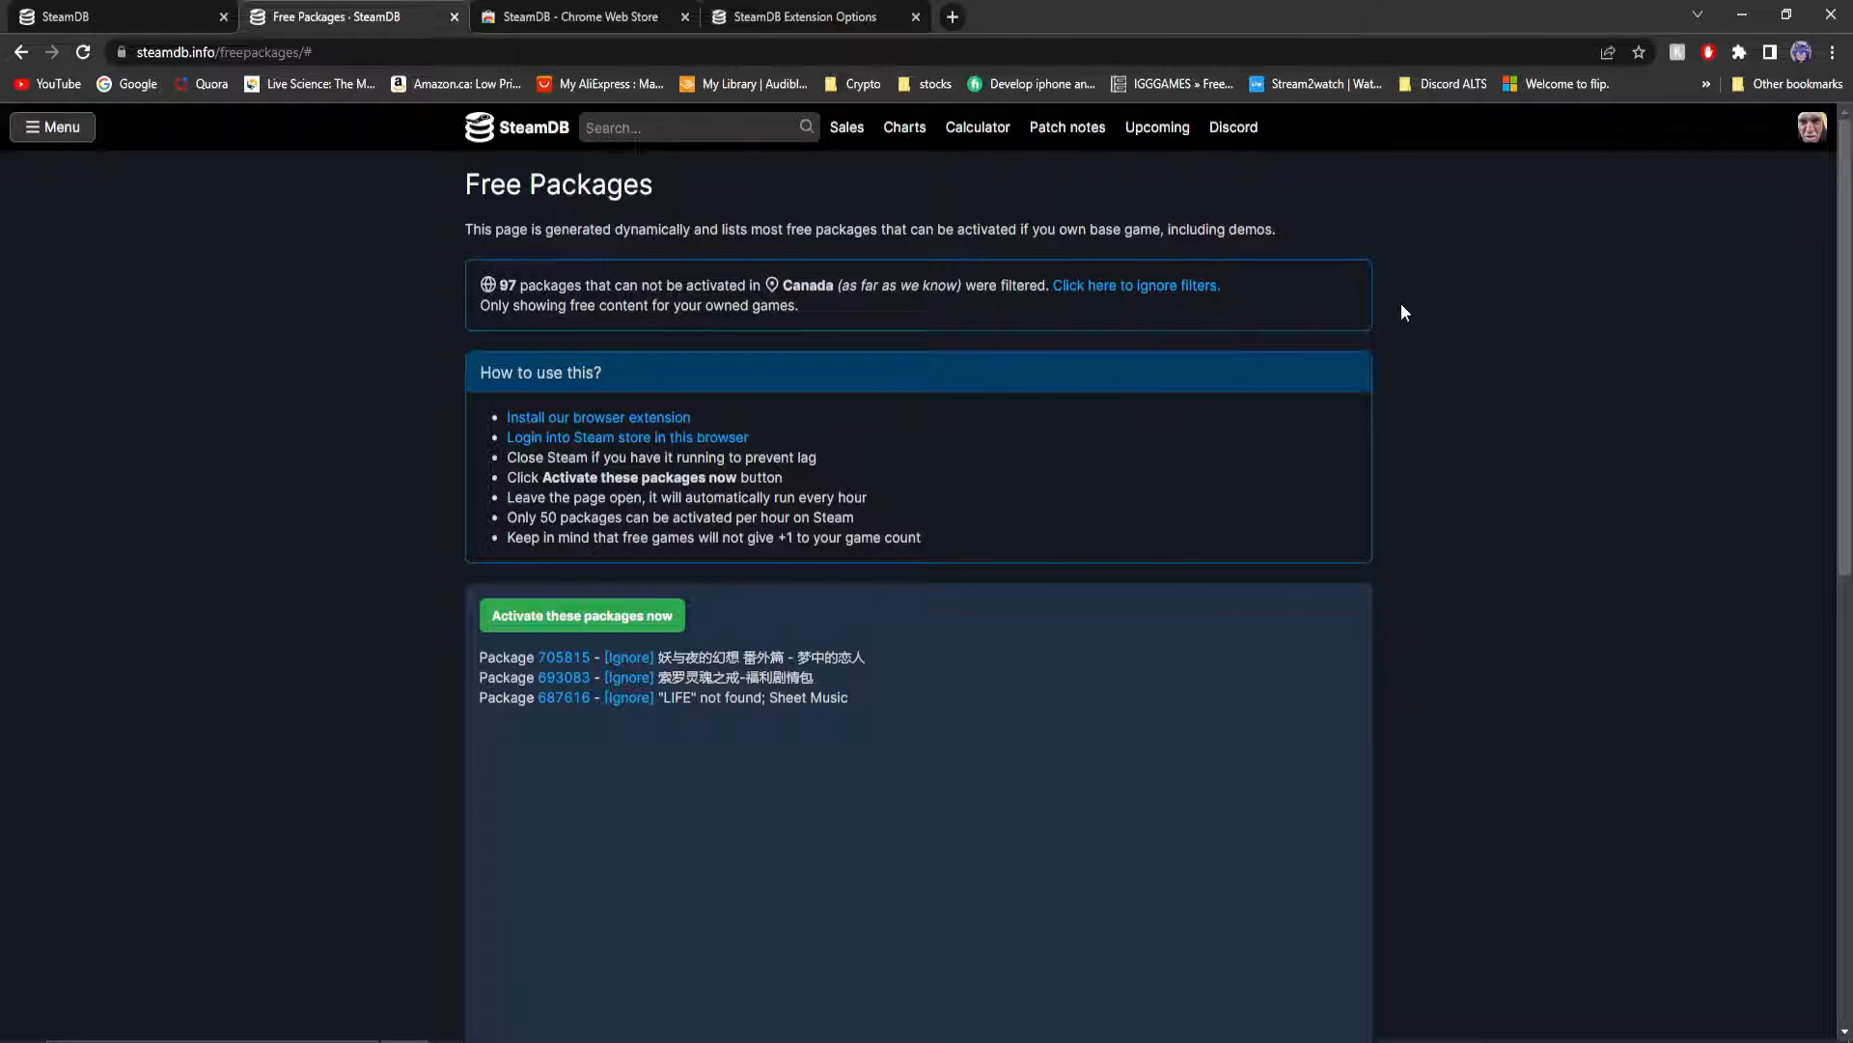
pyautogui.click(1136, 285)
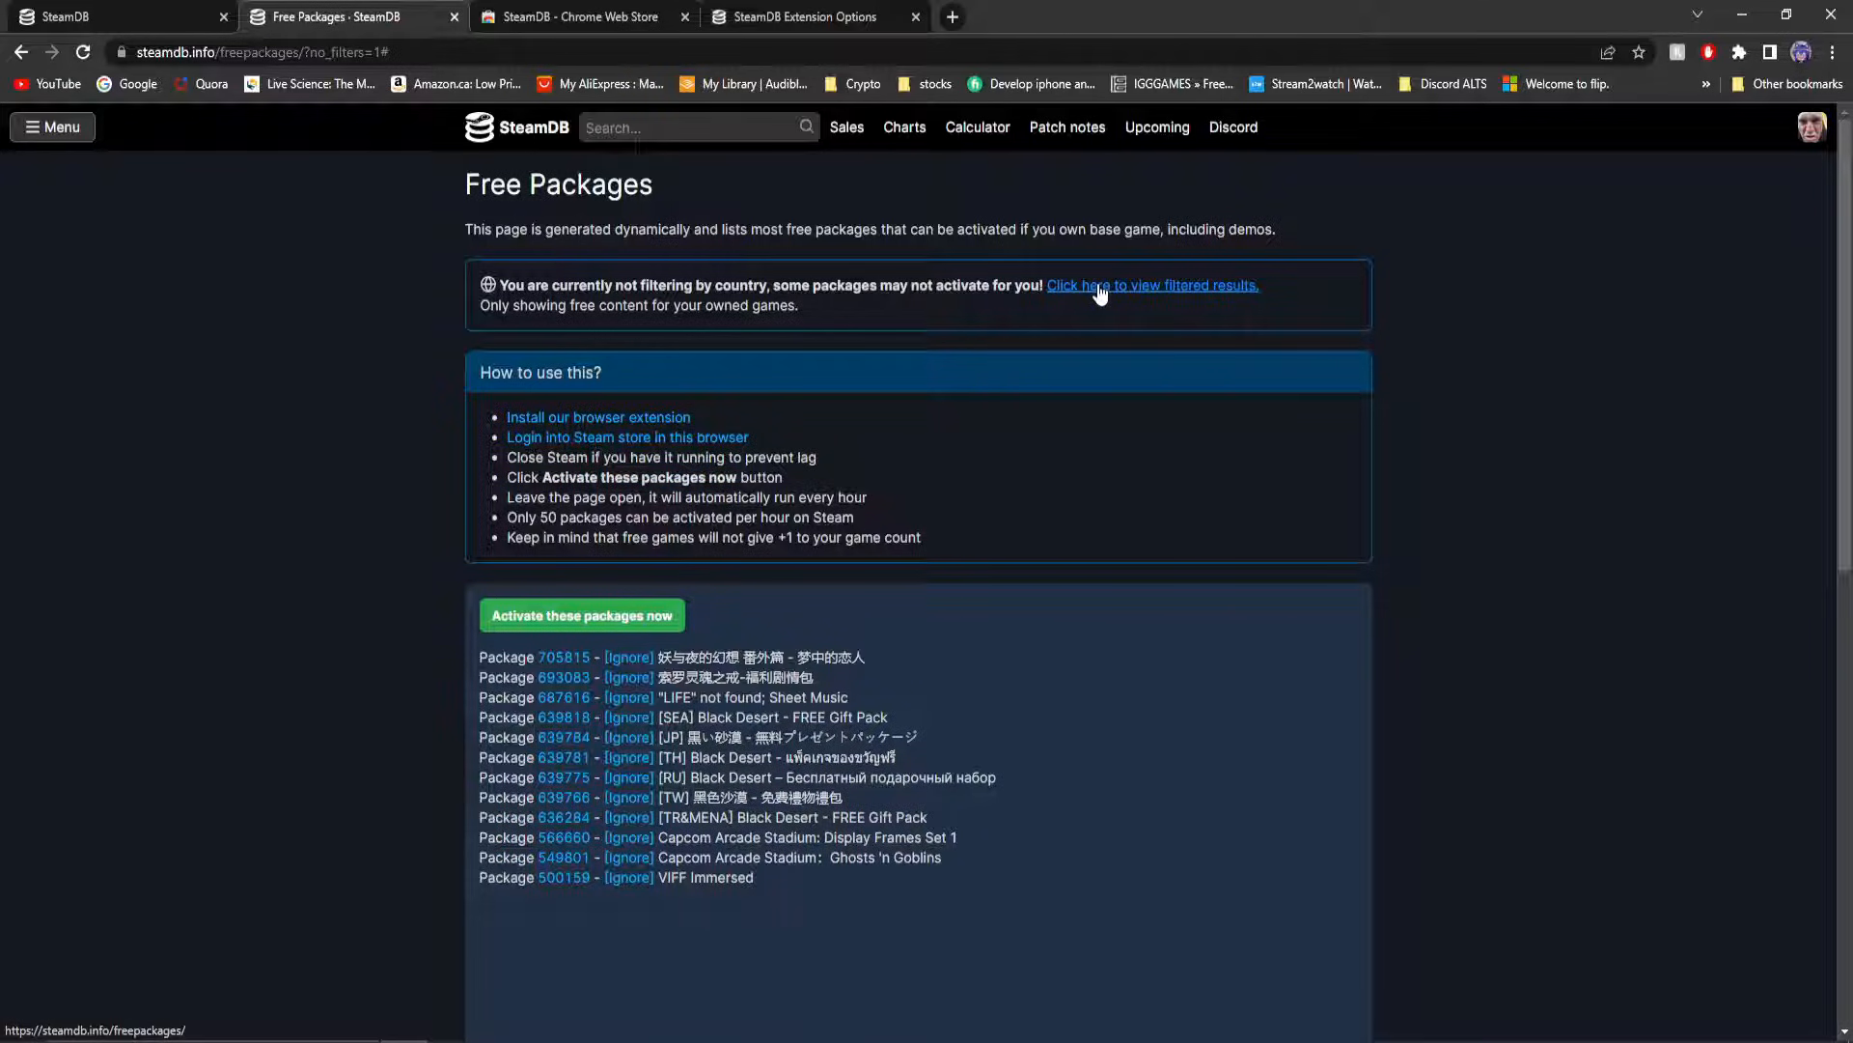
pyautogui.click(1152, 284)
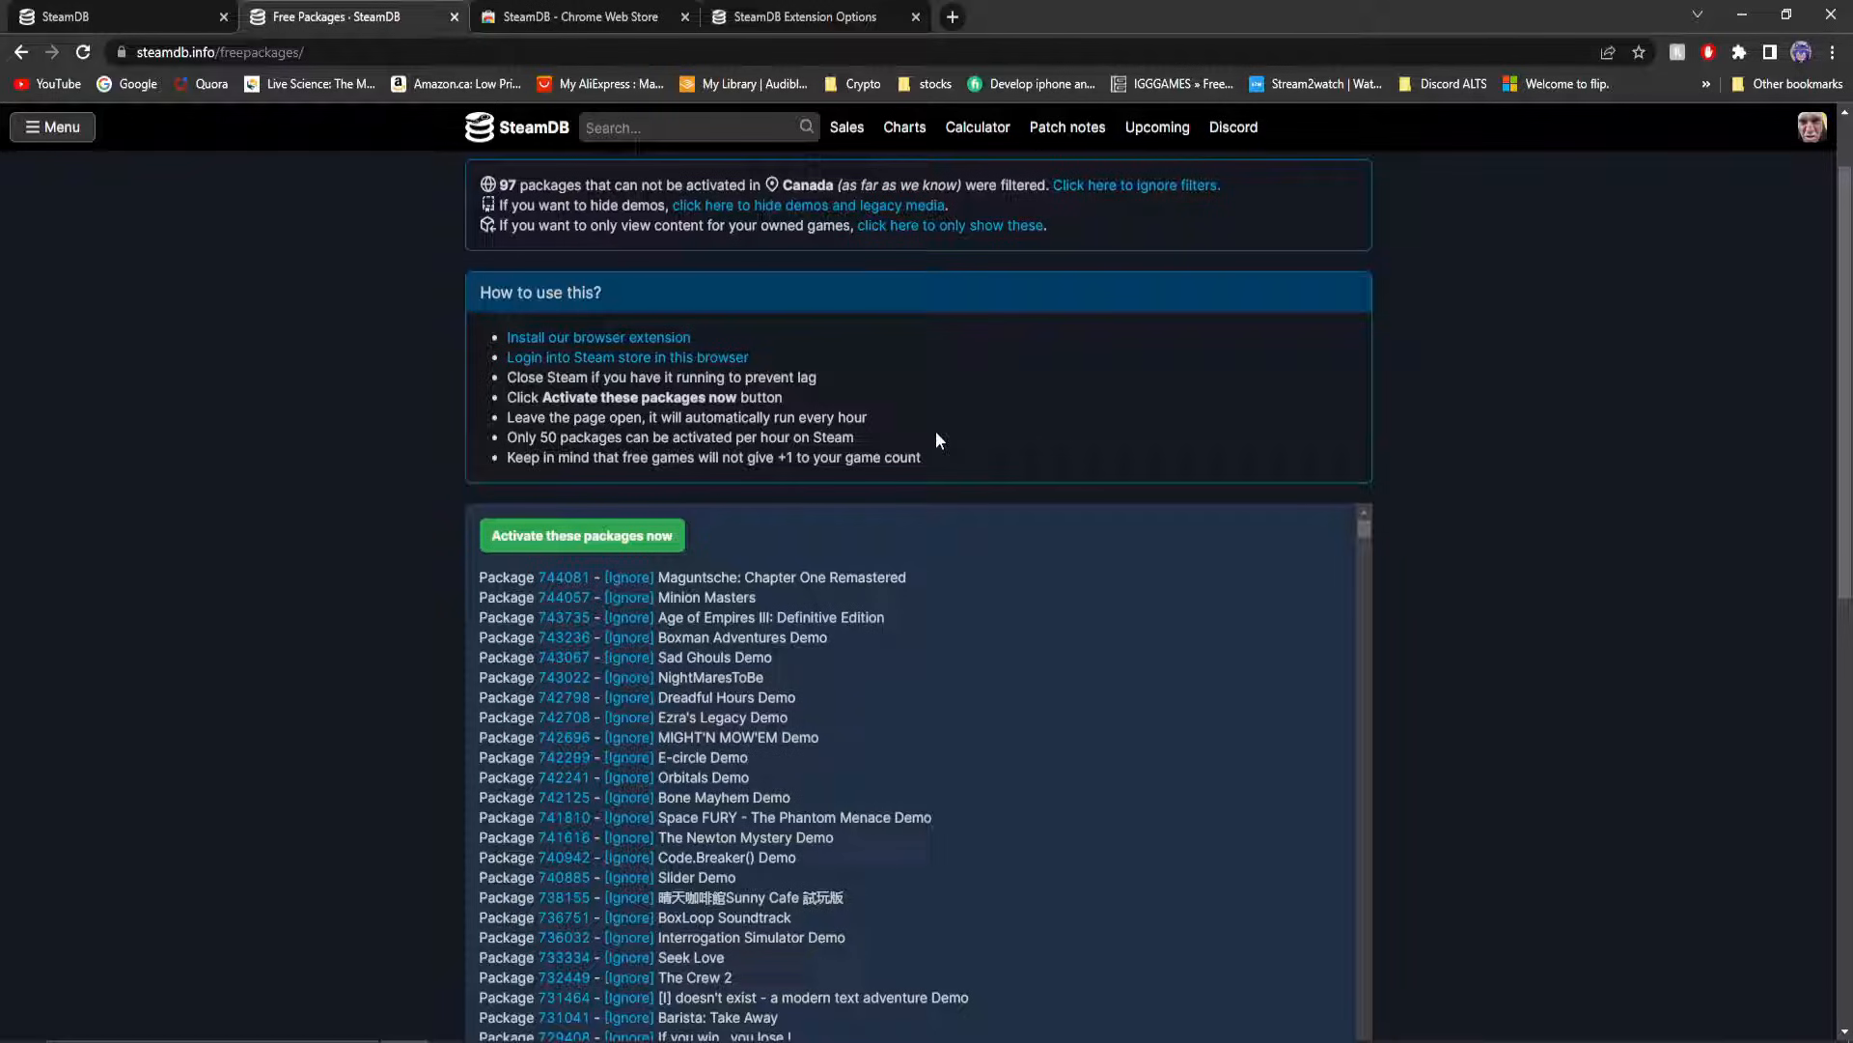
pyautogui.click(1136, 184)
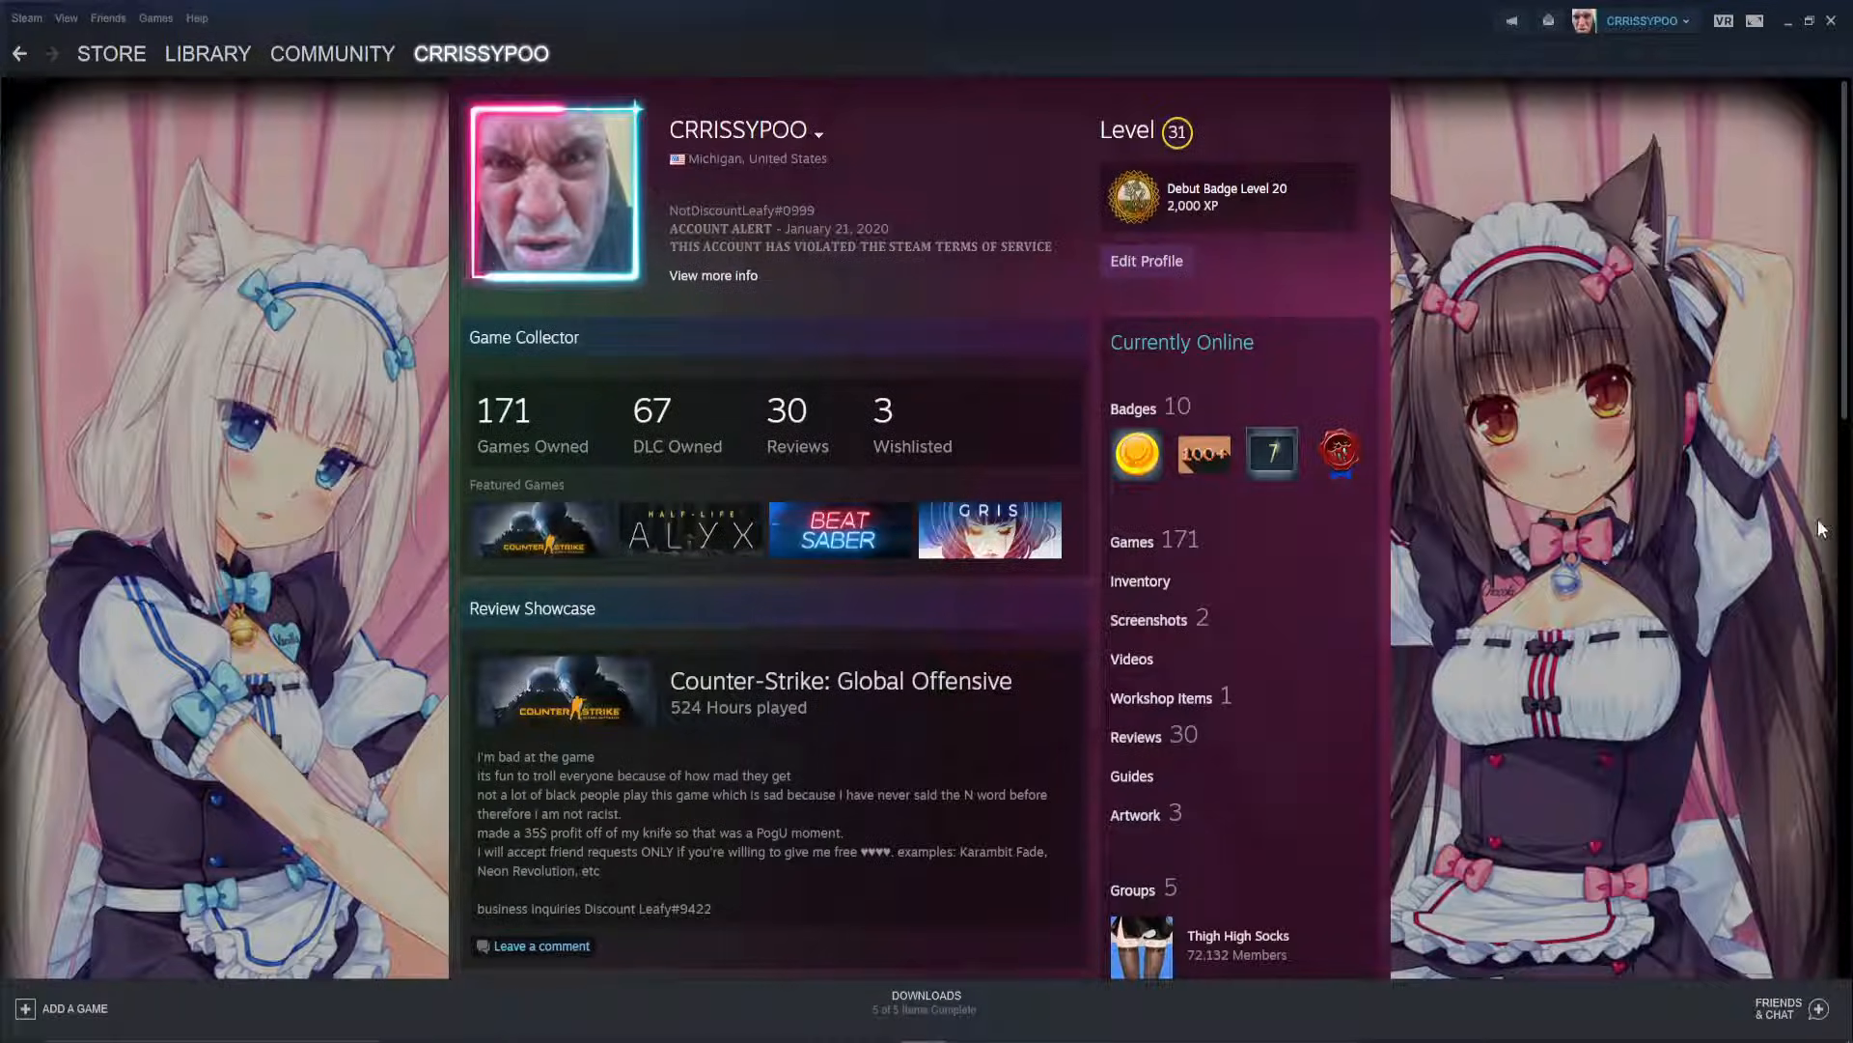
pyautogui.moveTo(1504, 463)
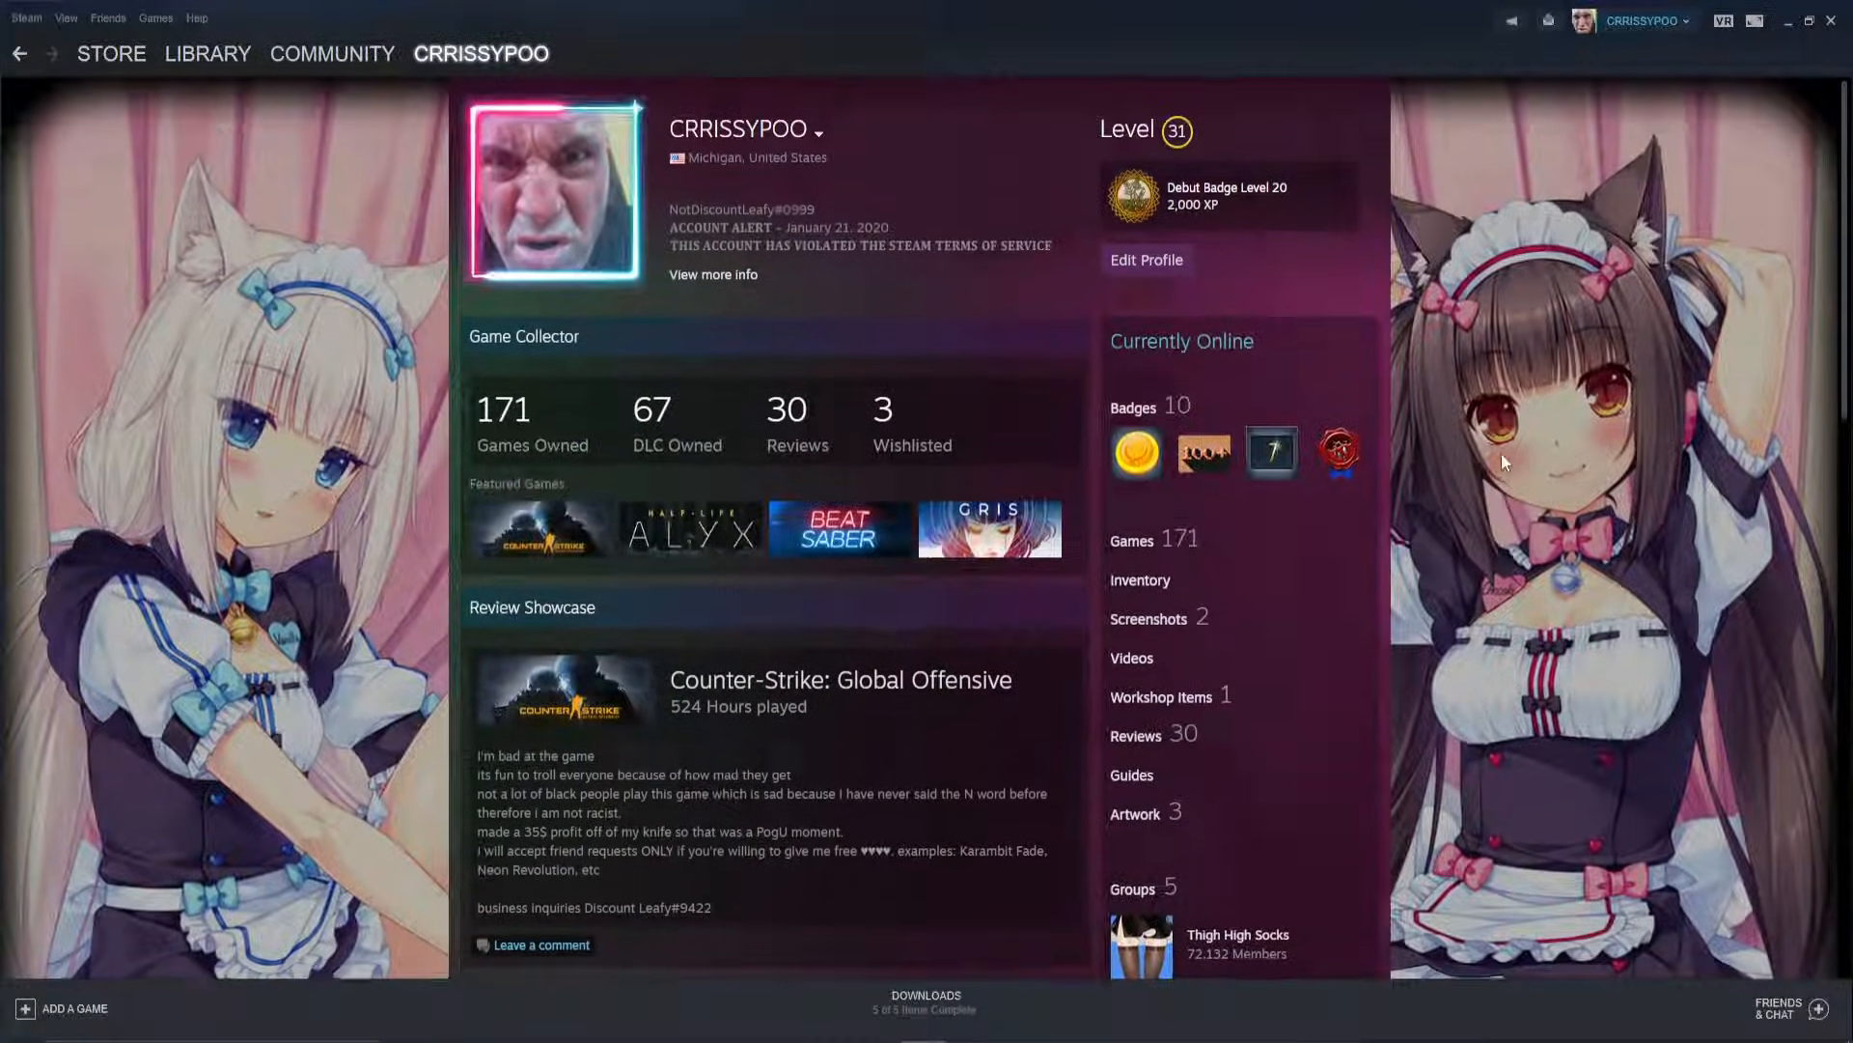
pyautogui.moveTo(1215, 644)
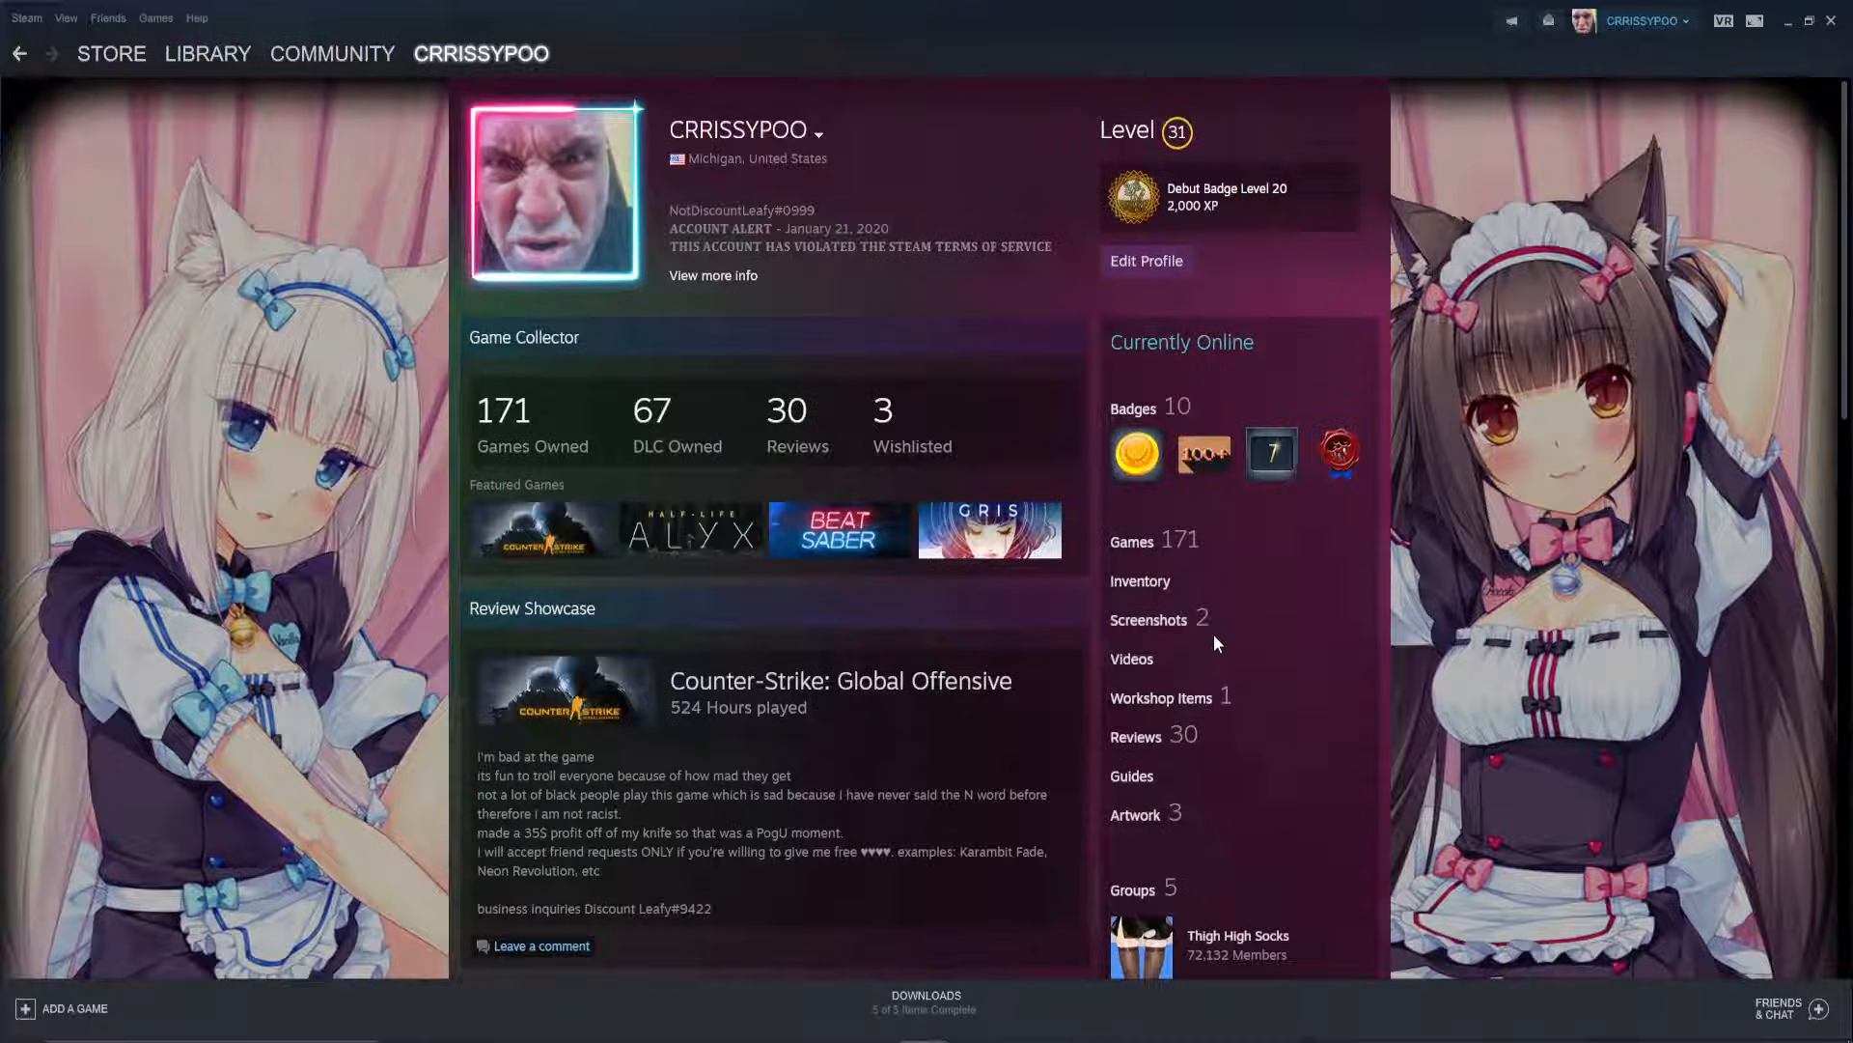
pyautogui.moveTo(1163, 582)
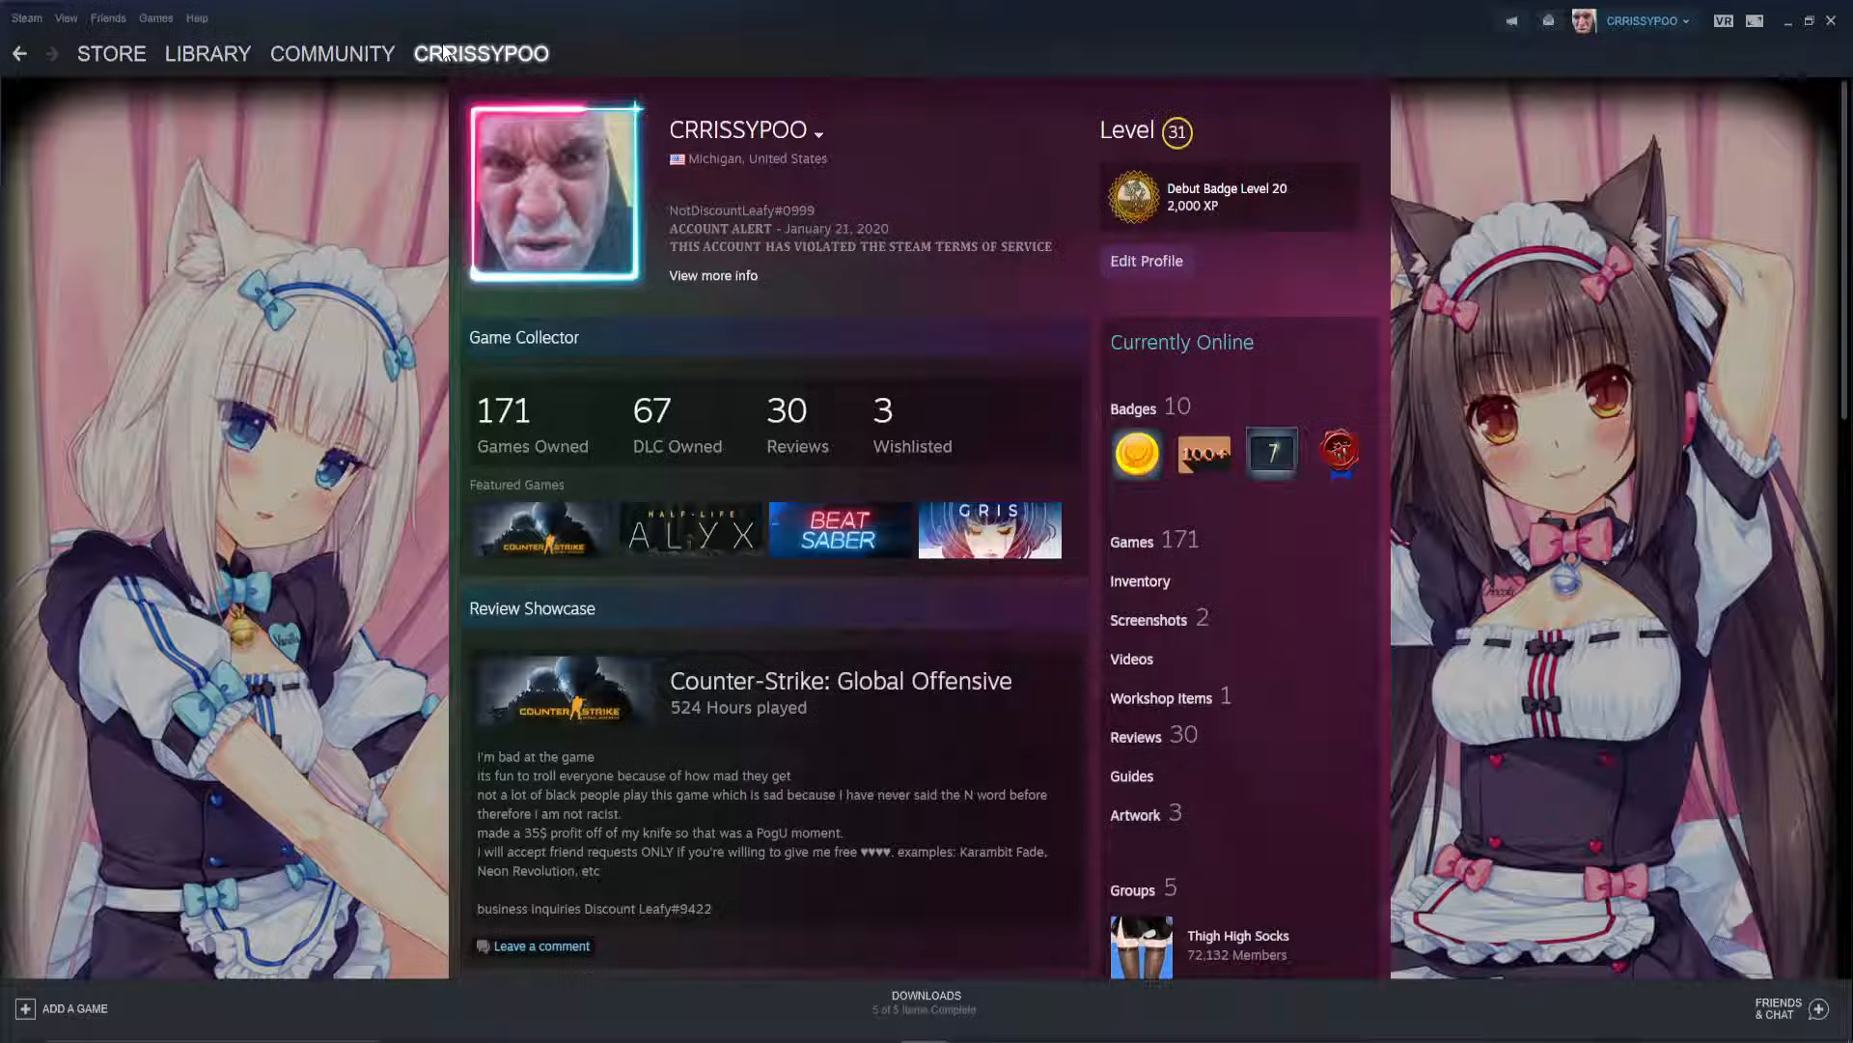
# Check the Steam library's GAMES category count, currently 806 games.
pyautogui.click(208, 52)
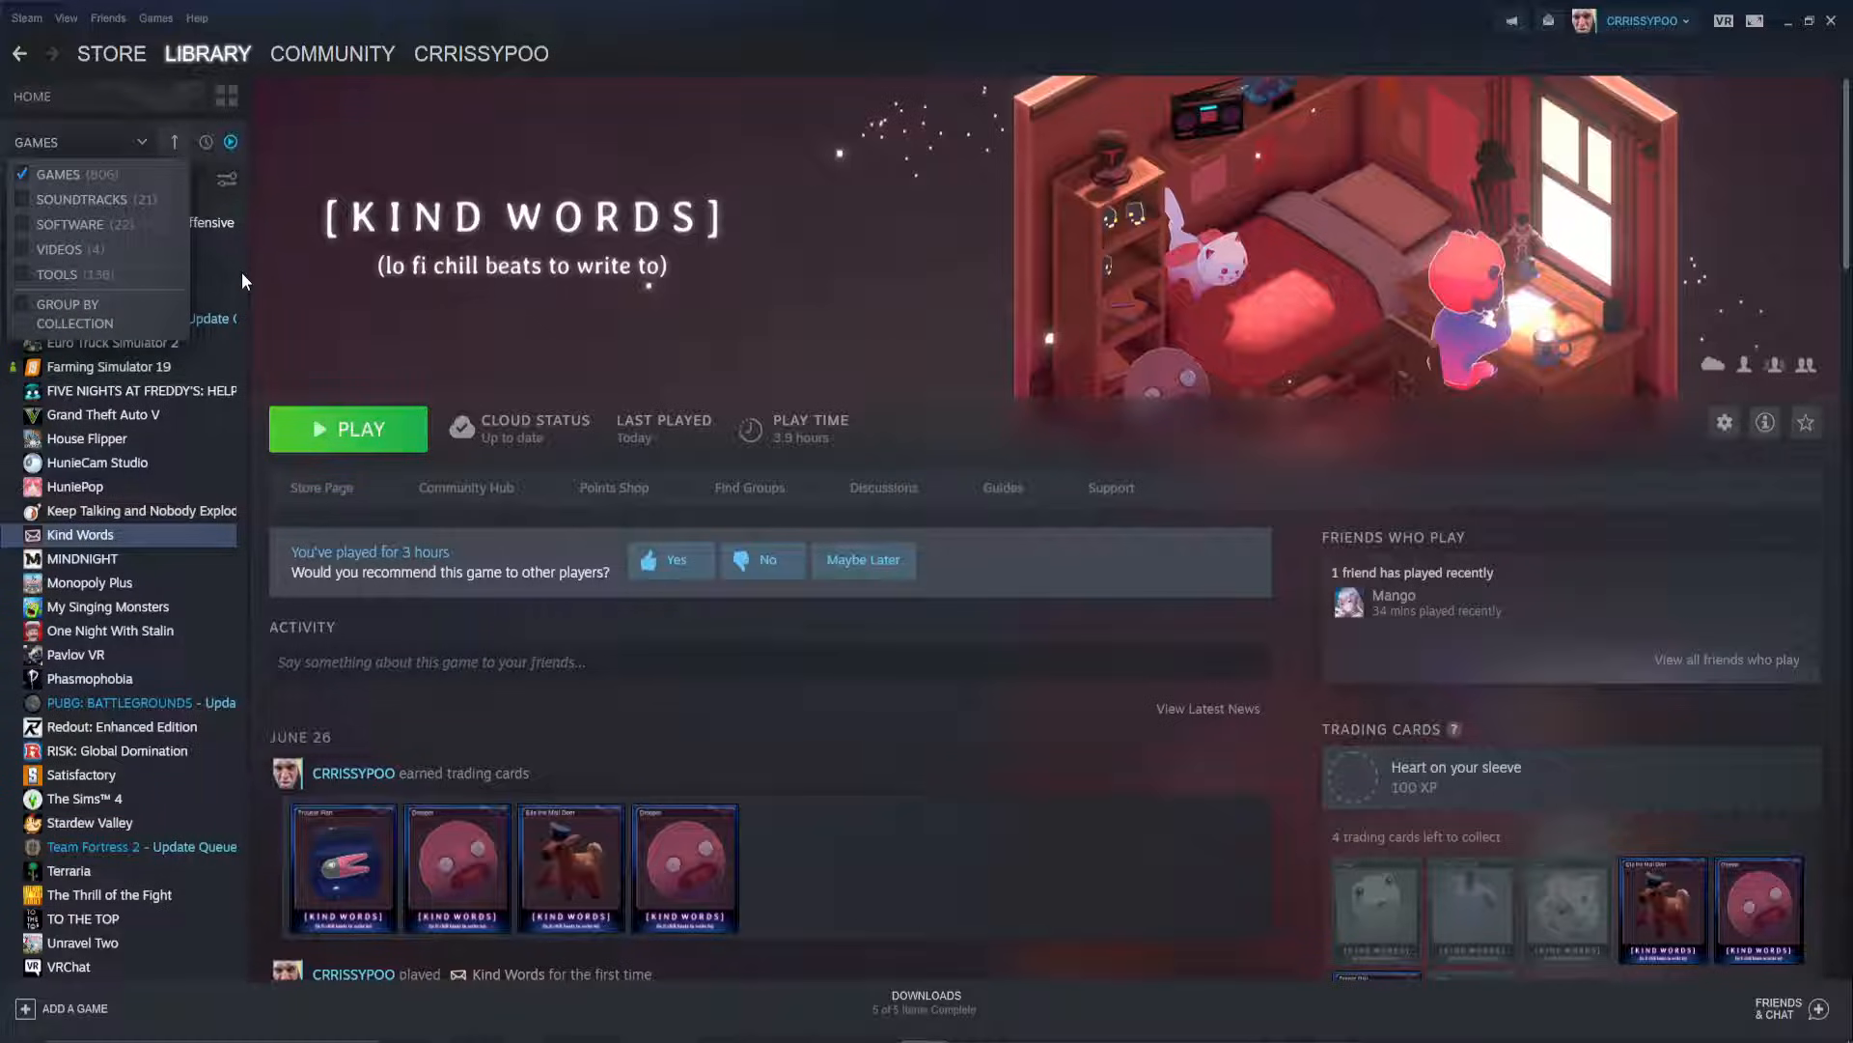
pyautogui.click(82, 142)
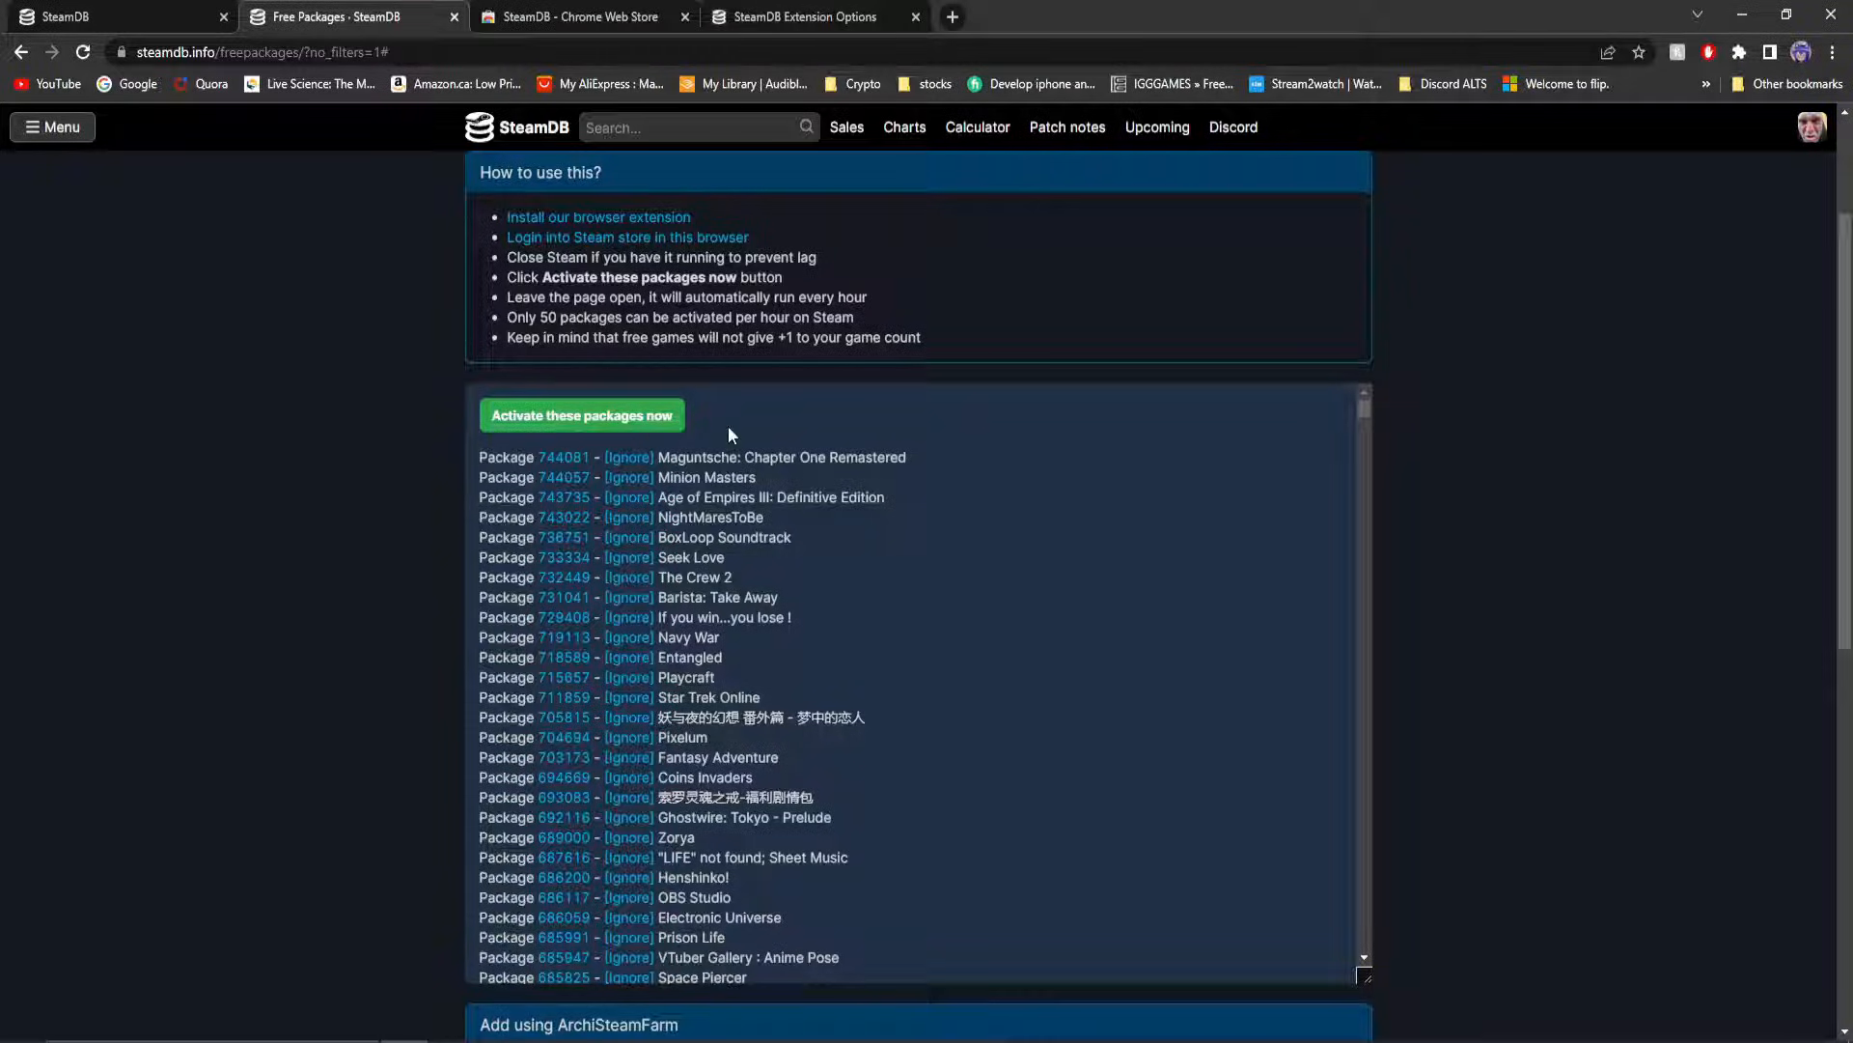
# Activate all listed packages and follow the log to the rate-limit warning after package 66.
pyautogui.click(582, 416)
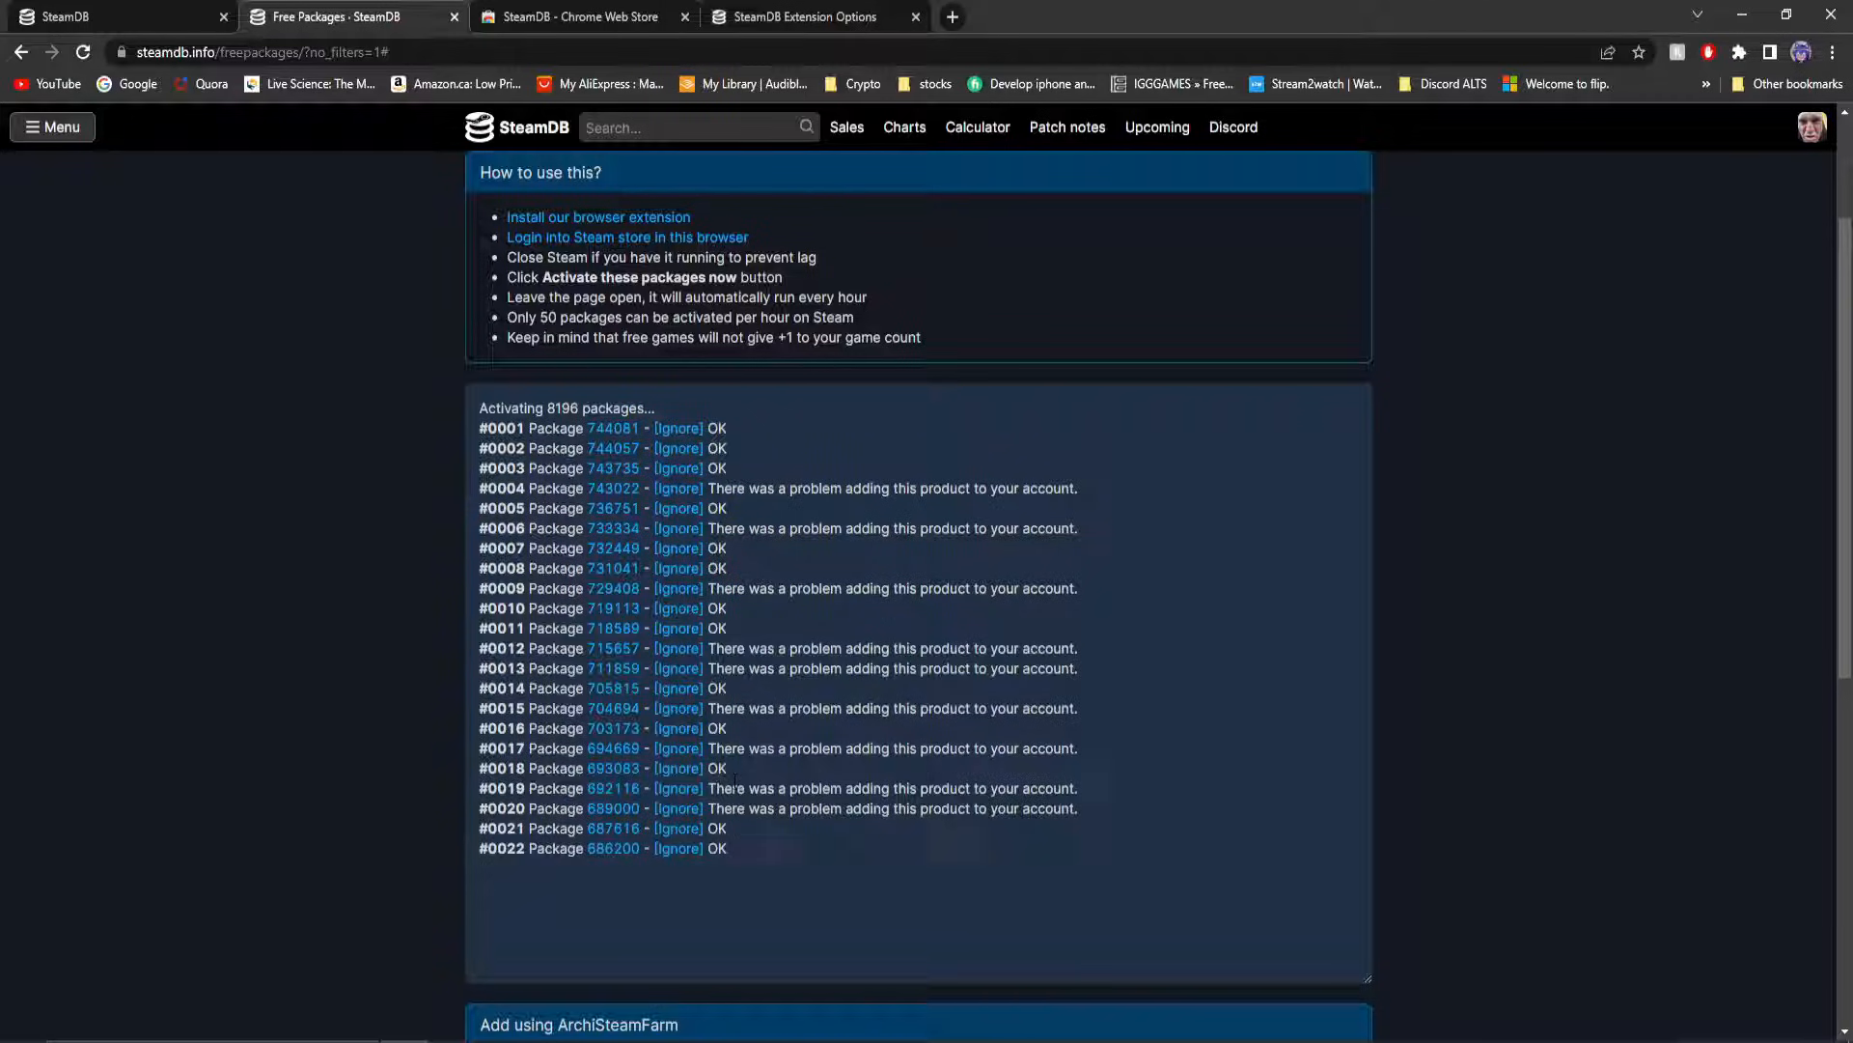
pyautogui.scroll(-3)
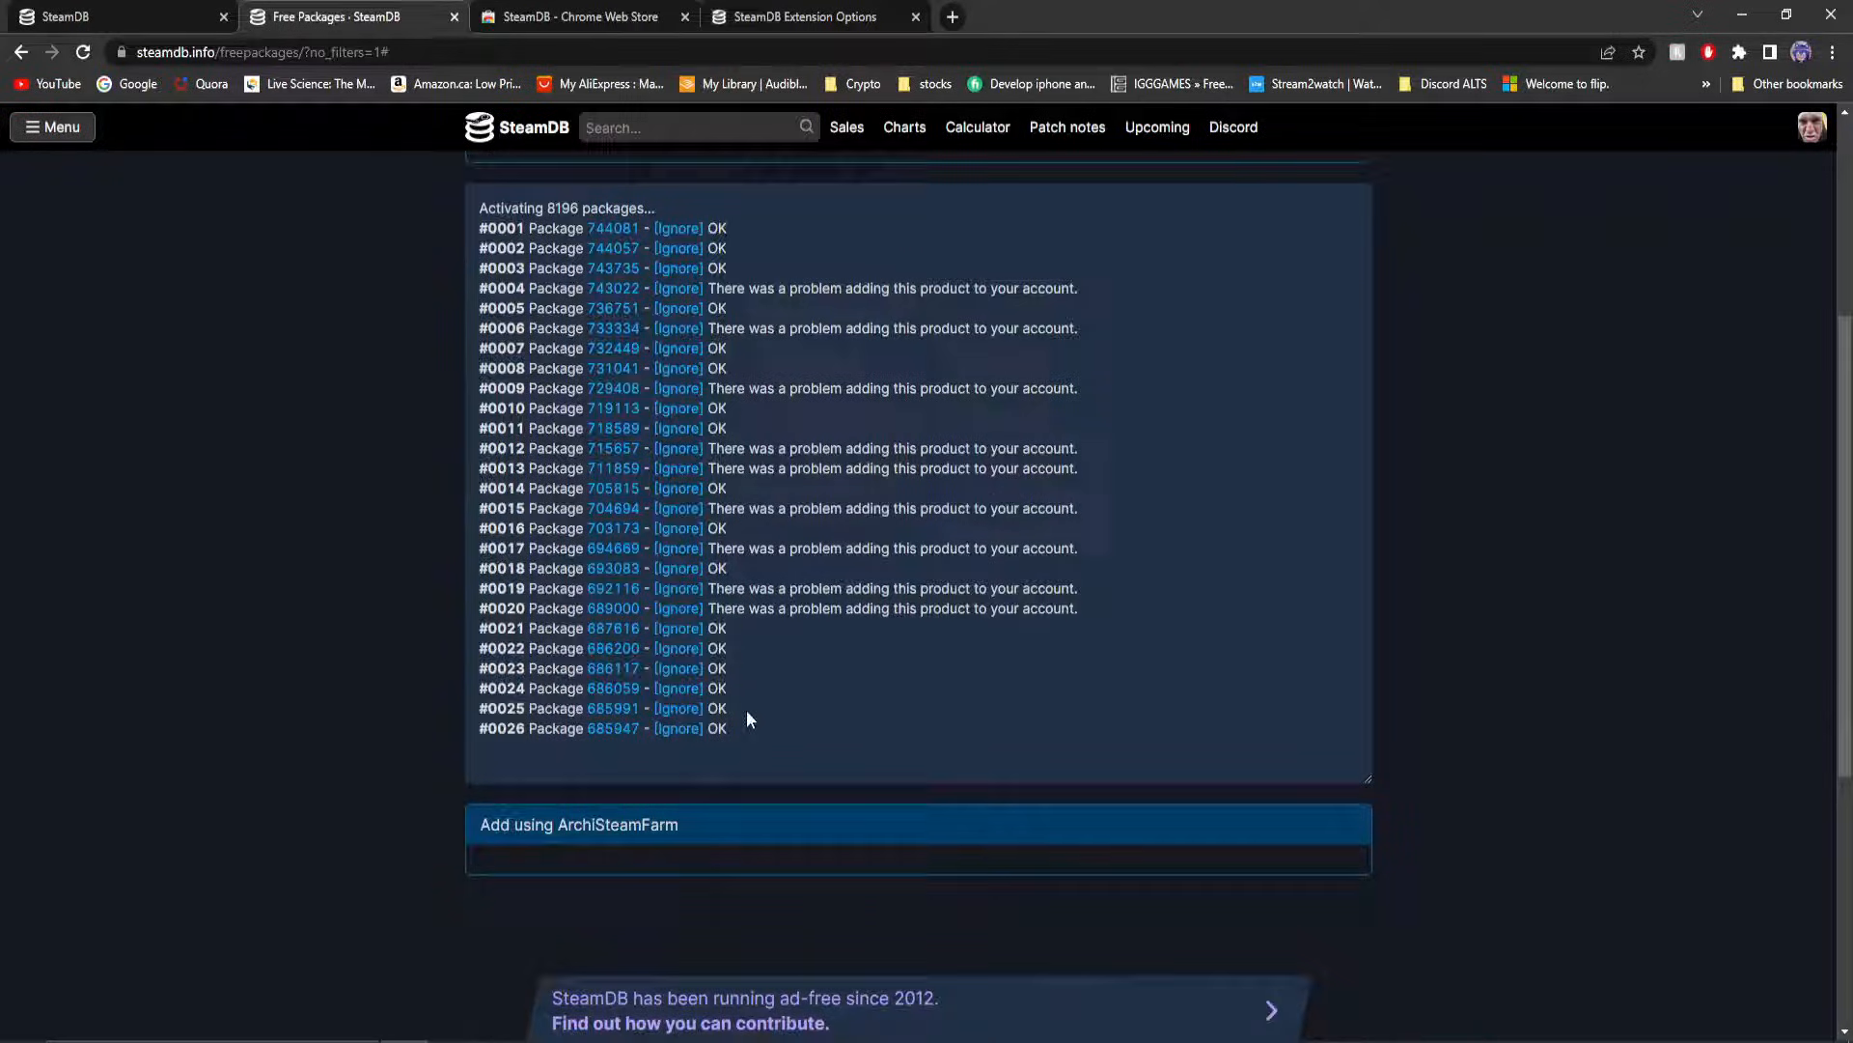
pyautogui.scroll(-3)
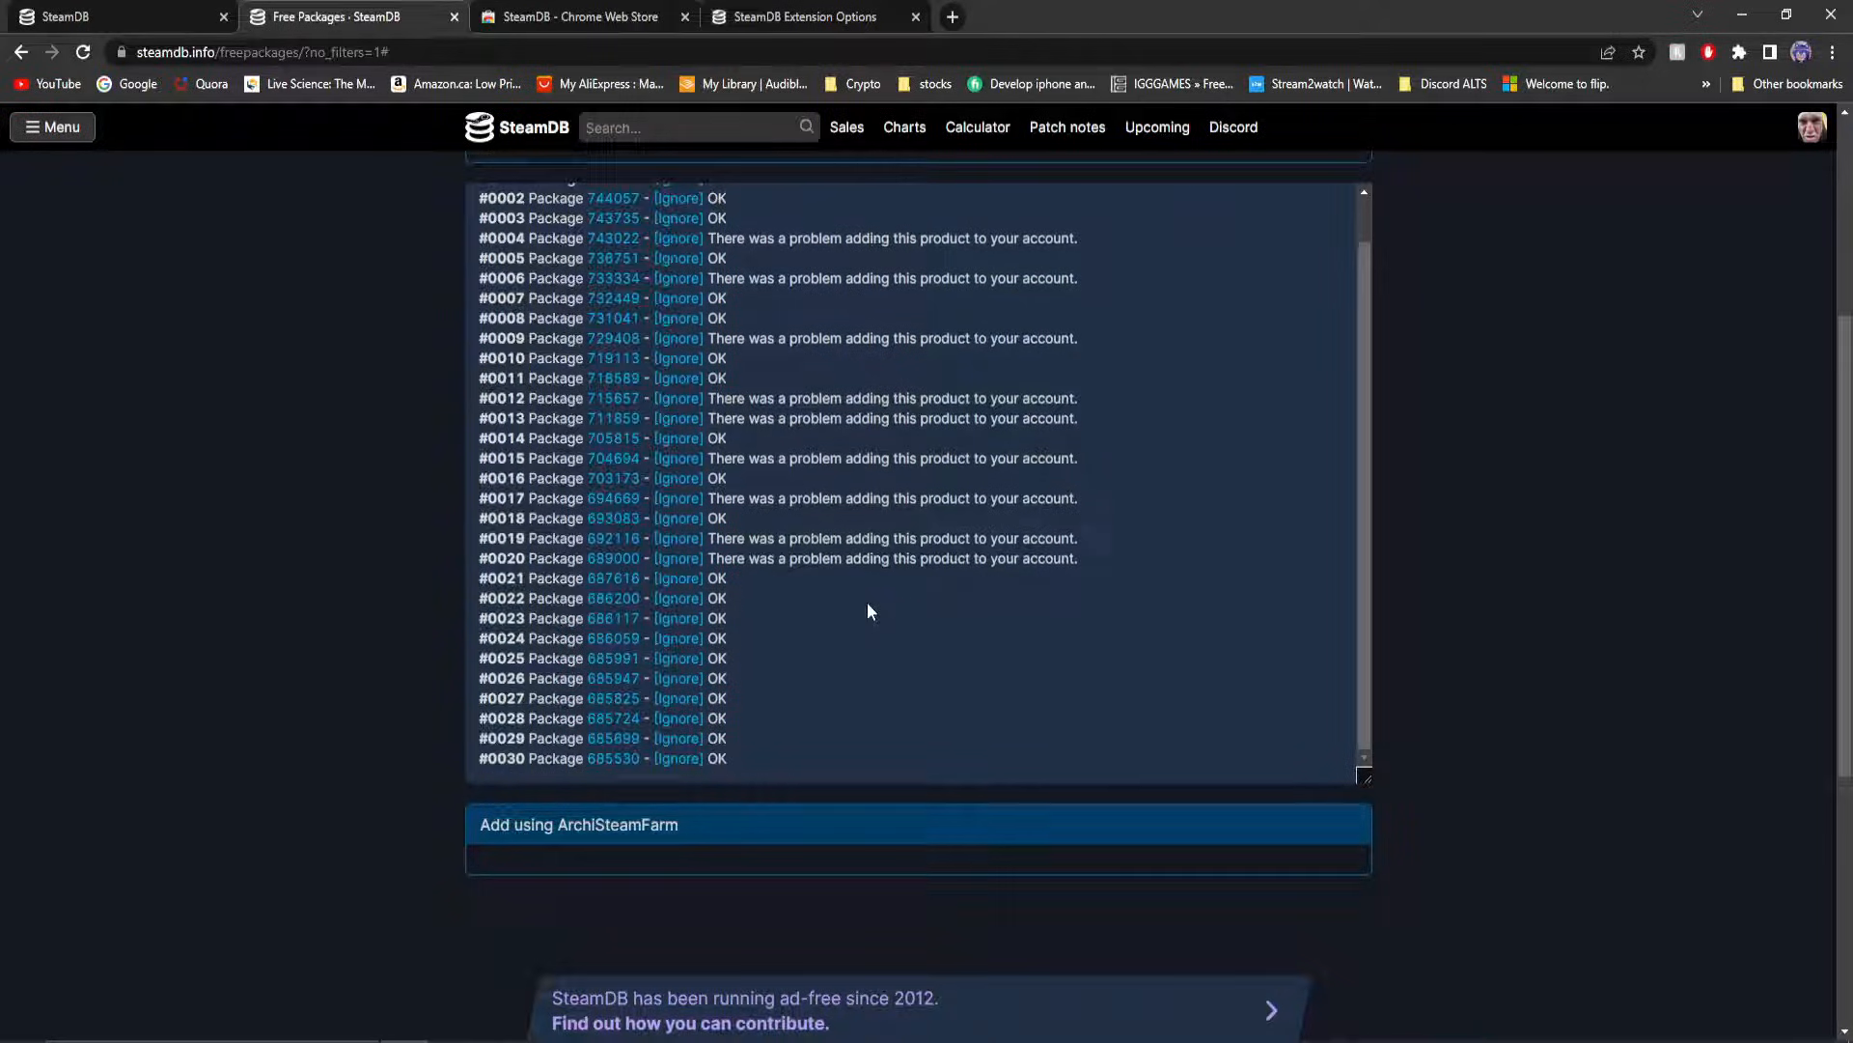
pyautogui.scroll(-3)
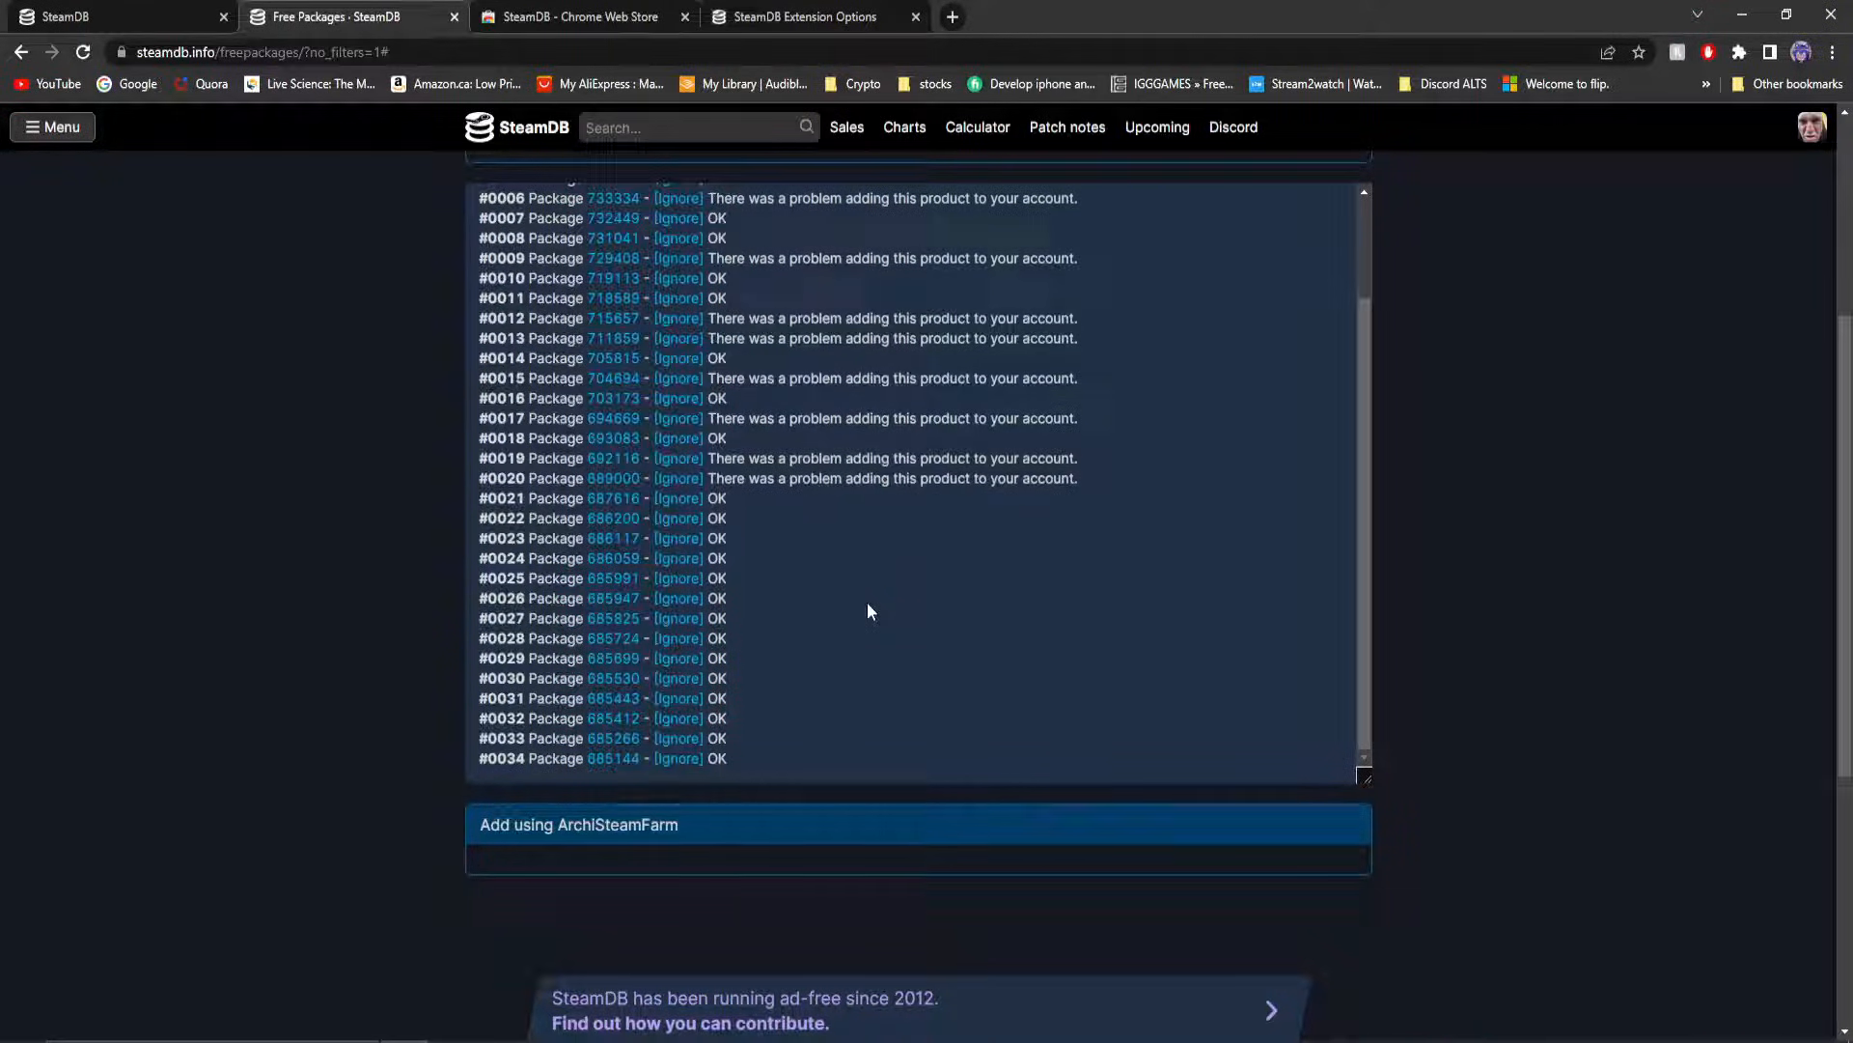
pyautogui.scroll(-3)
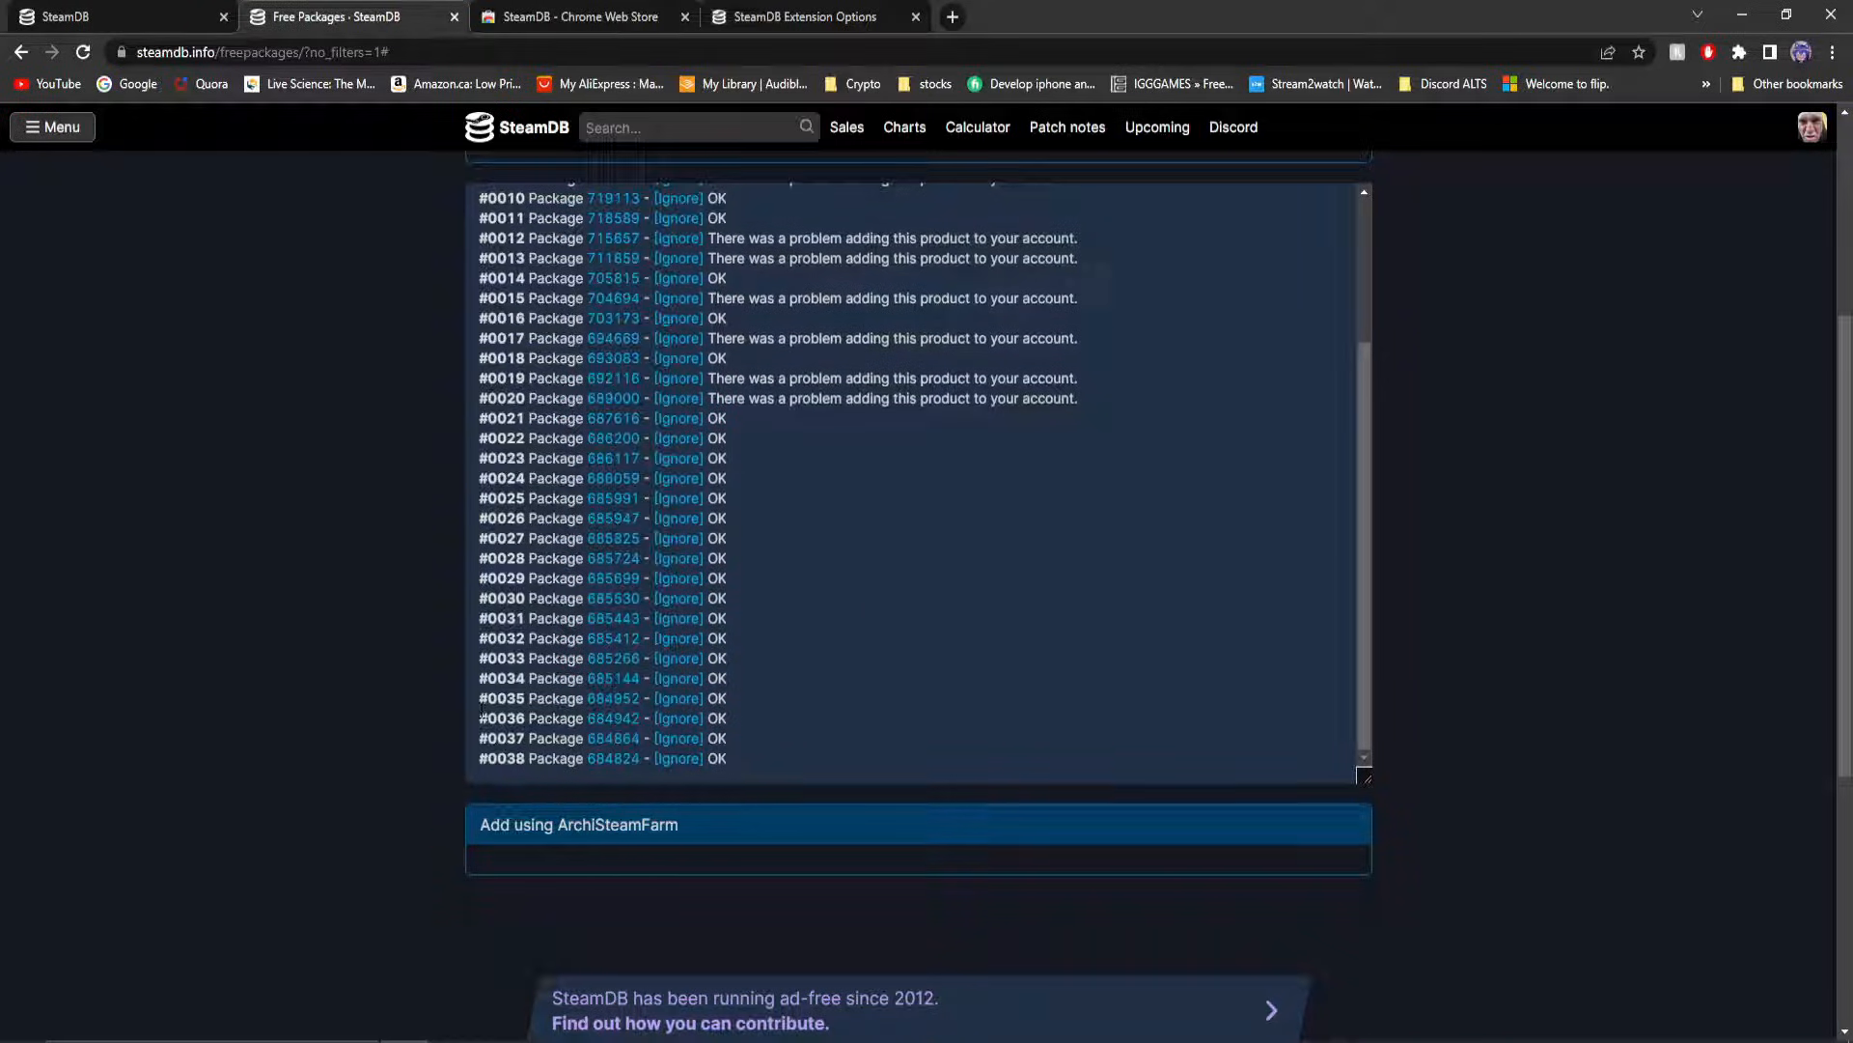
pyautogui.scroll(-3)
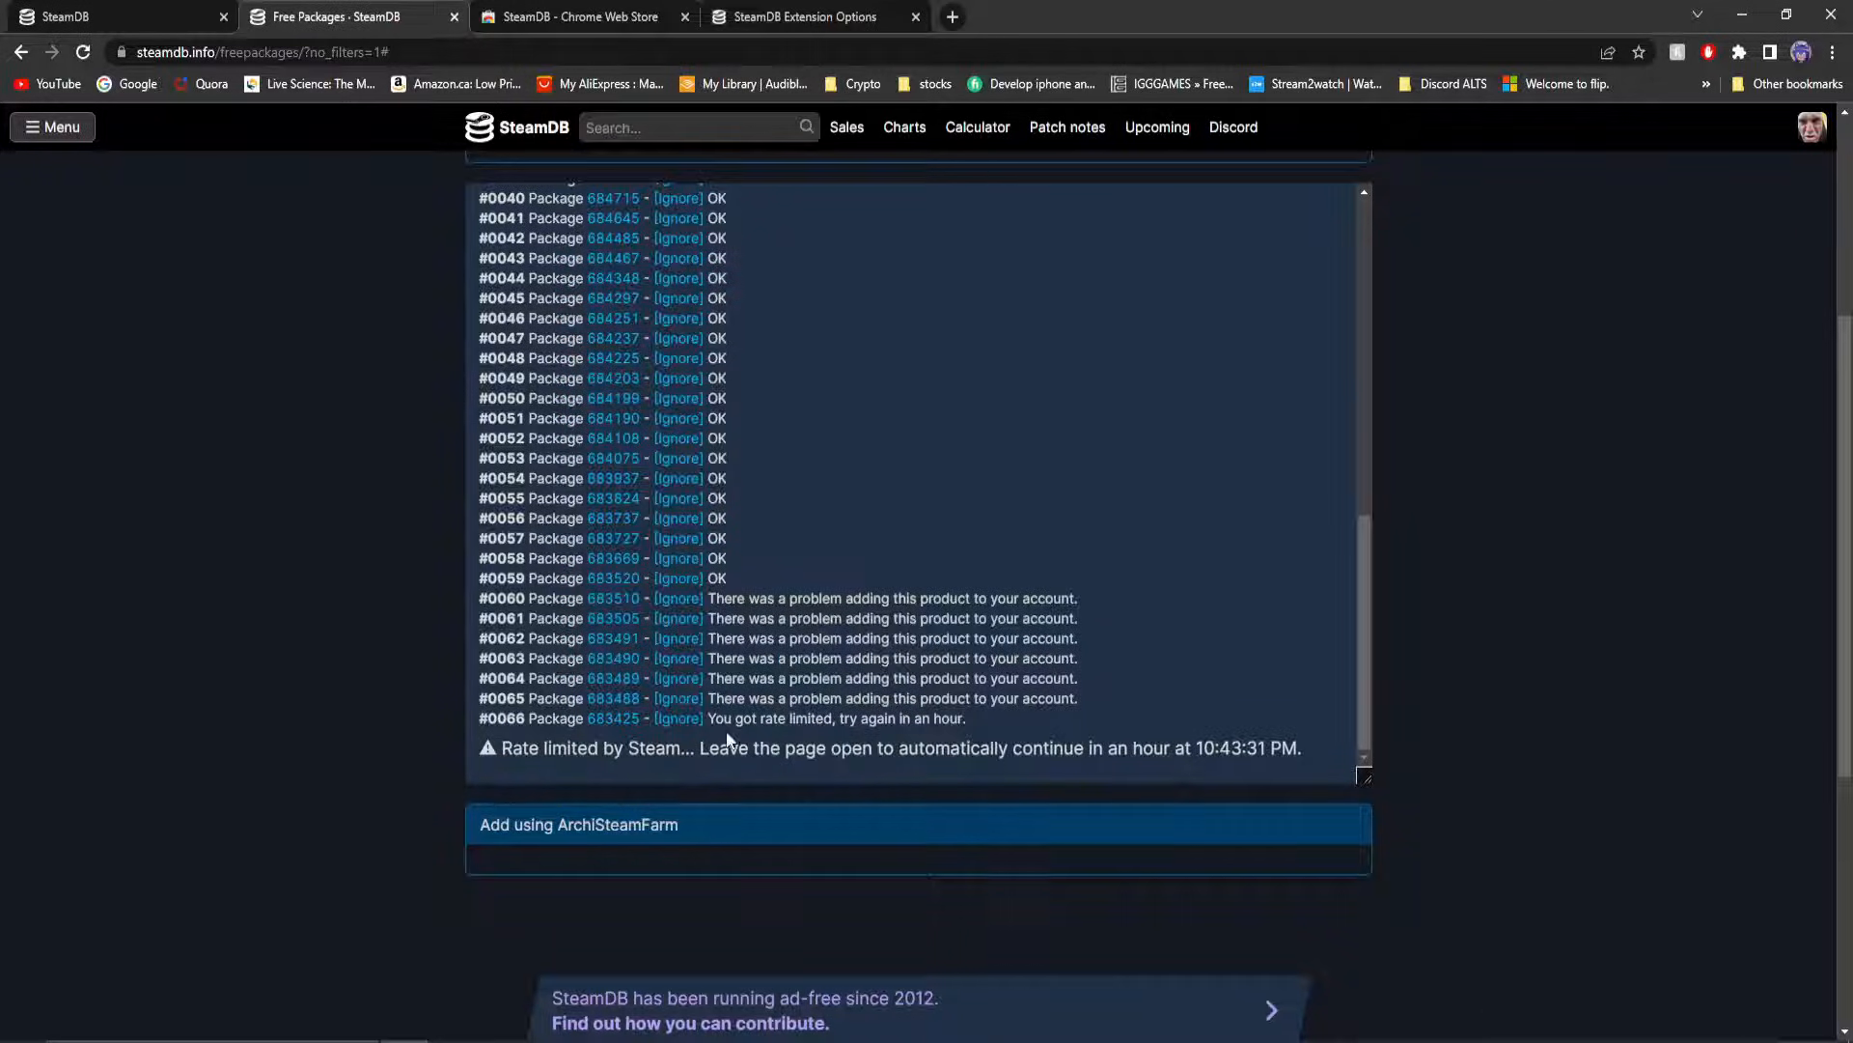
pyautogui.moveTo(531, 747); pyautogui.dragTo(832, 747)
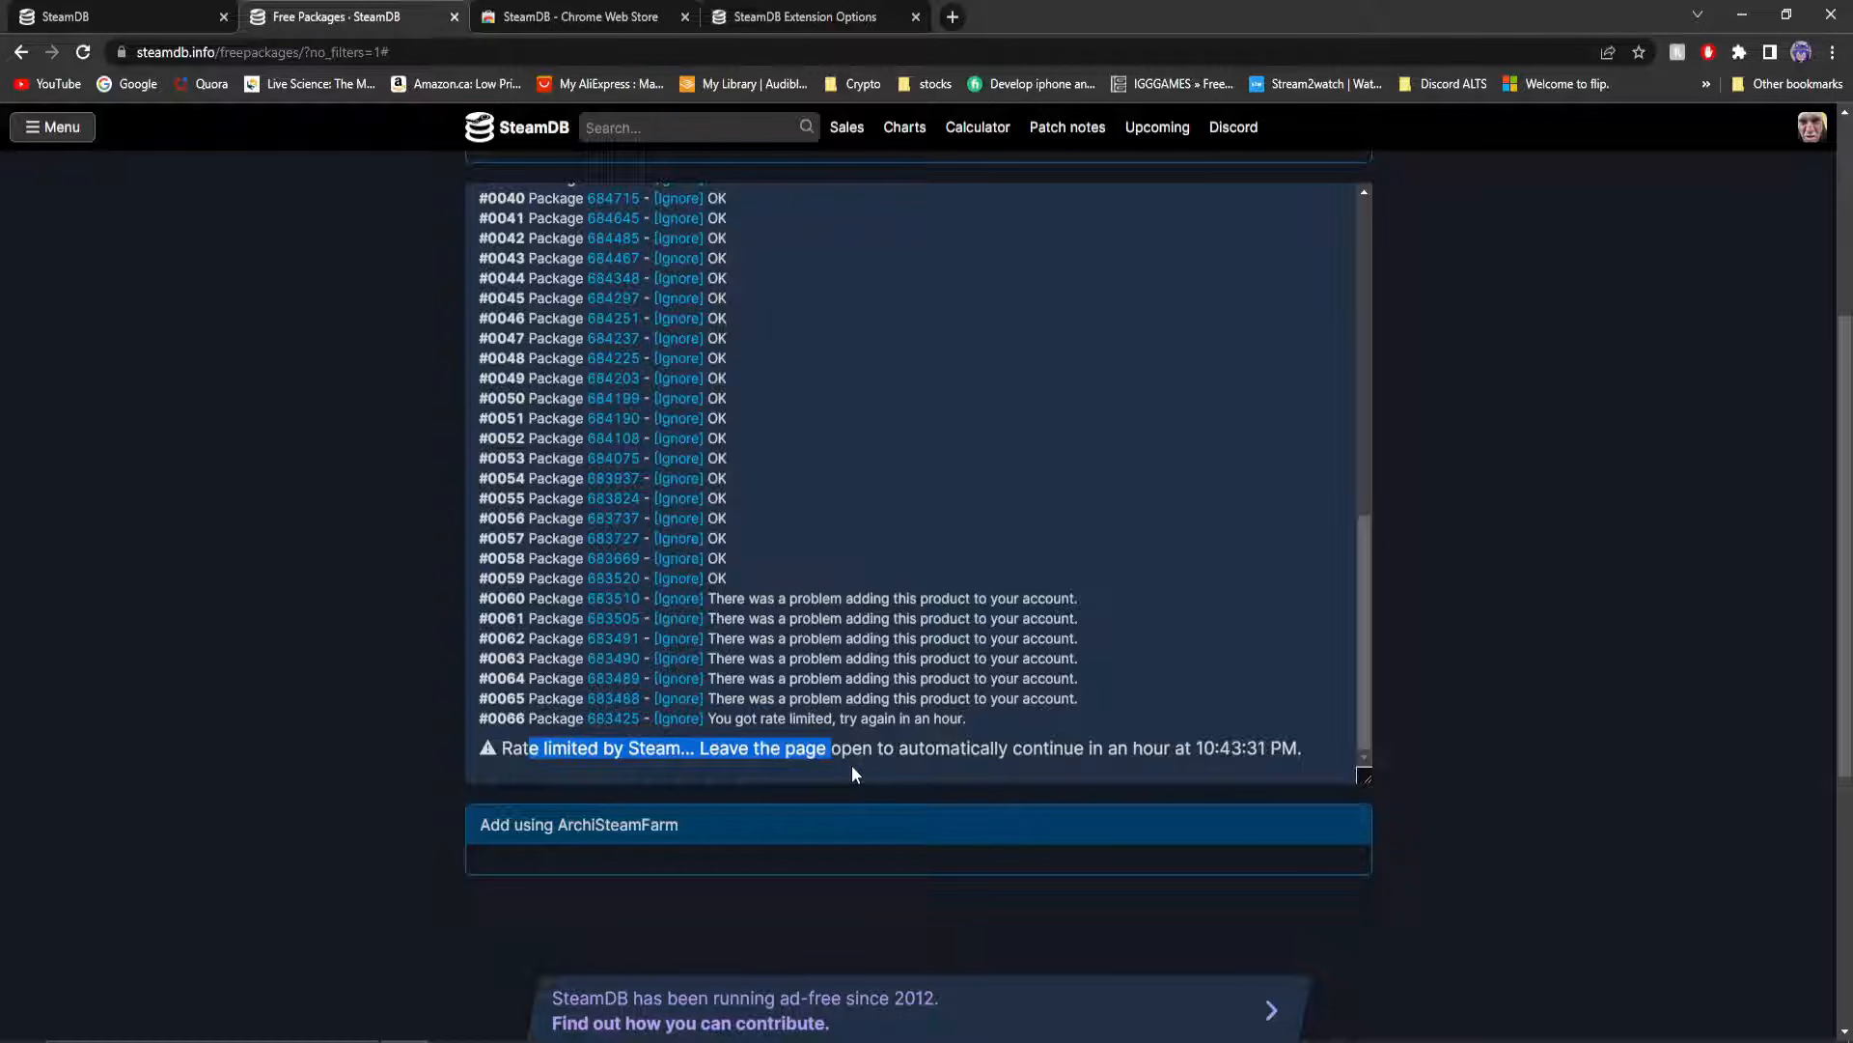
pyautogui.moveTo(1038, 768)
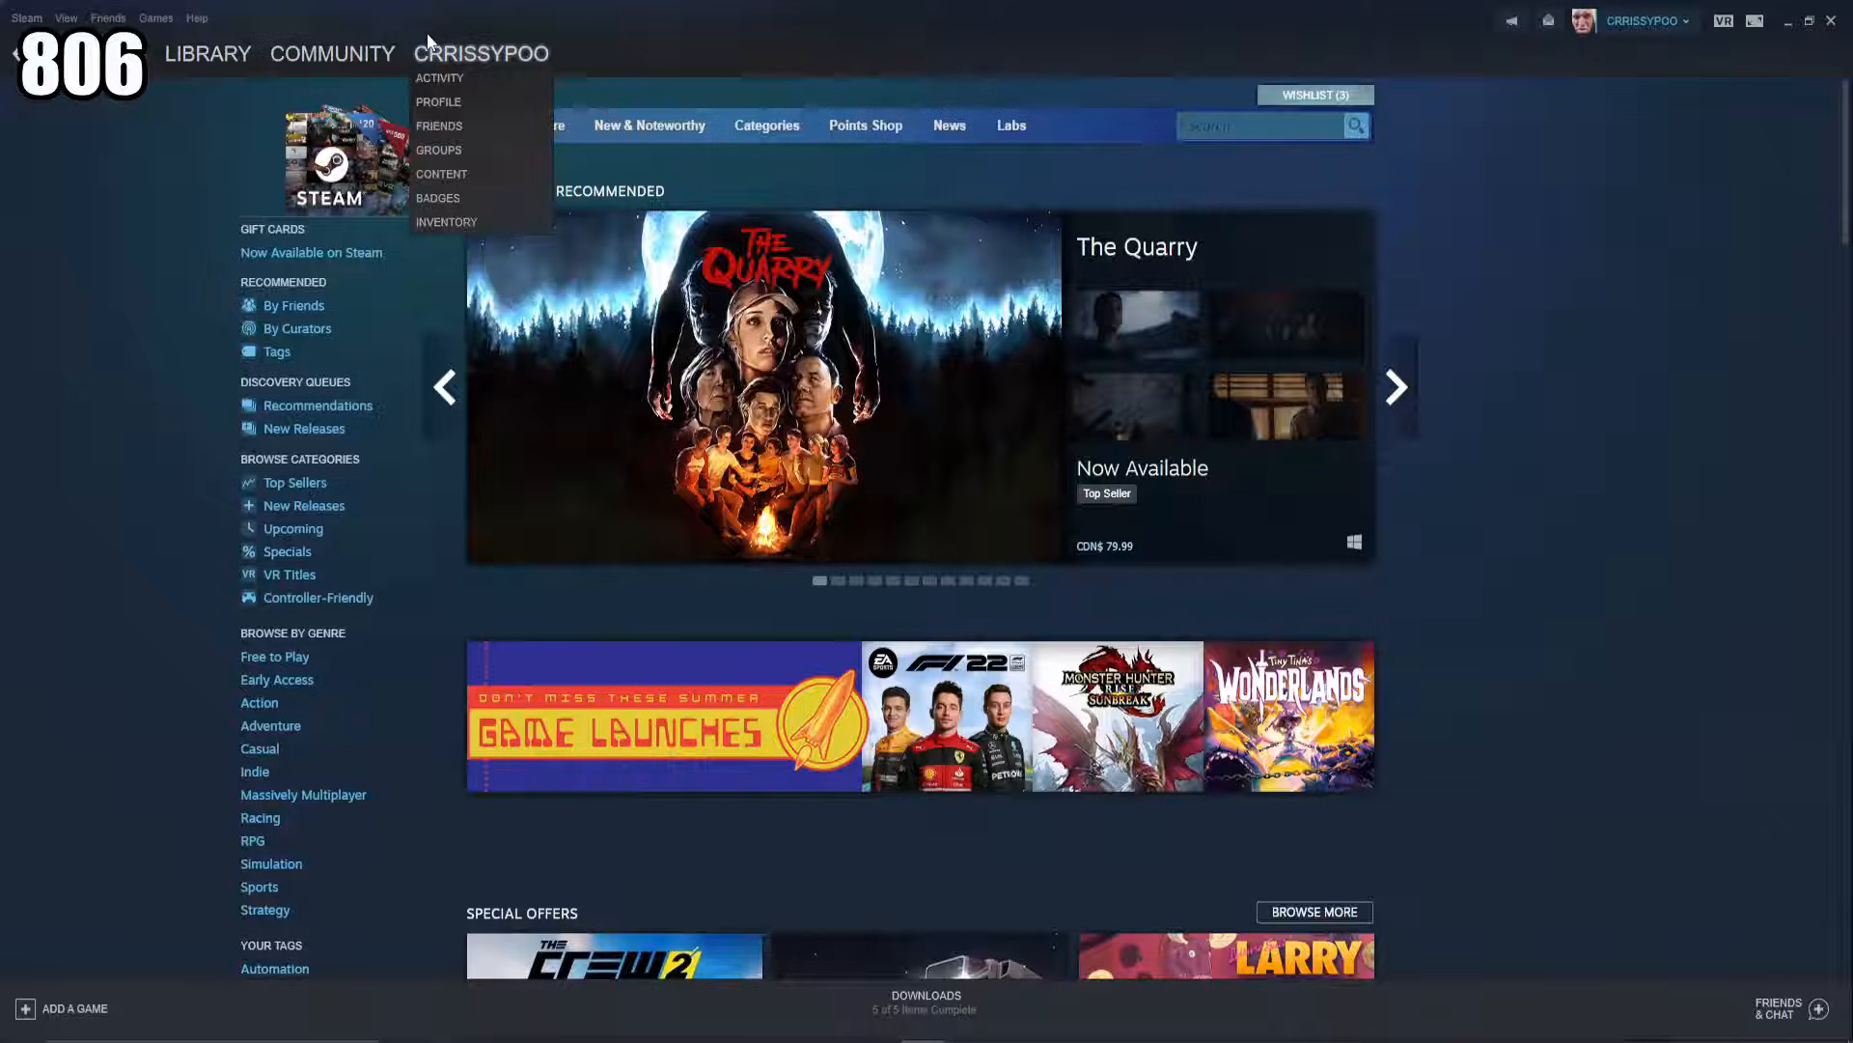
# Confirm the library now counts 845 games and open one newly added free game.
pyautogui.click(208, 53)
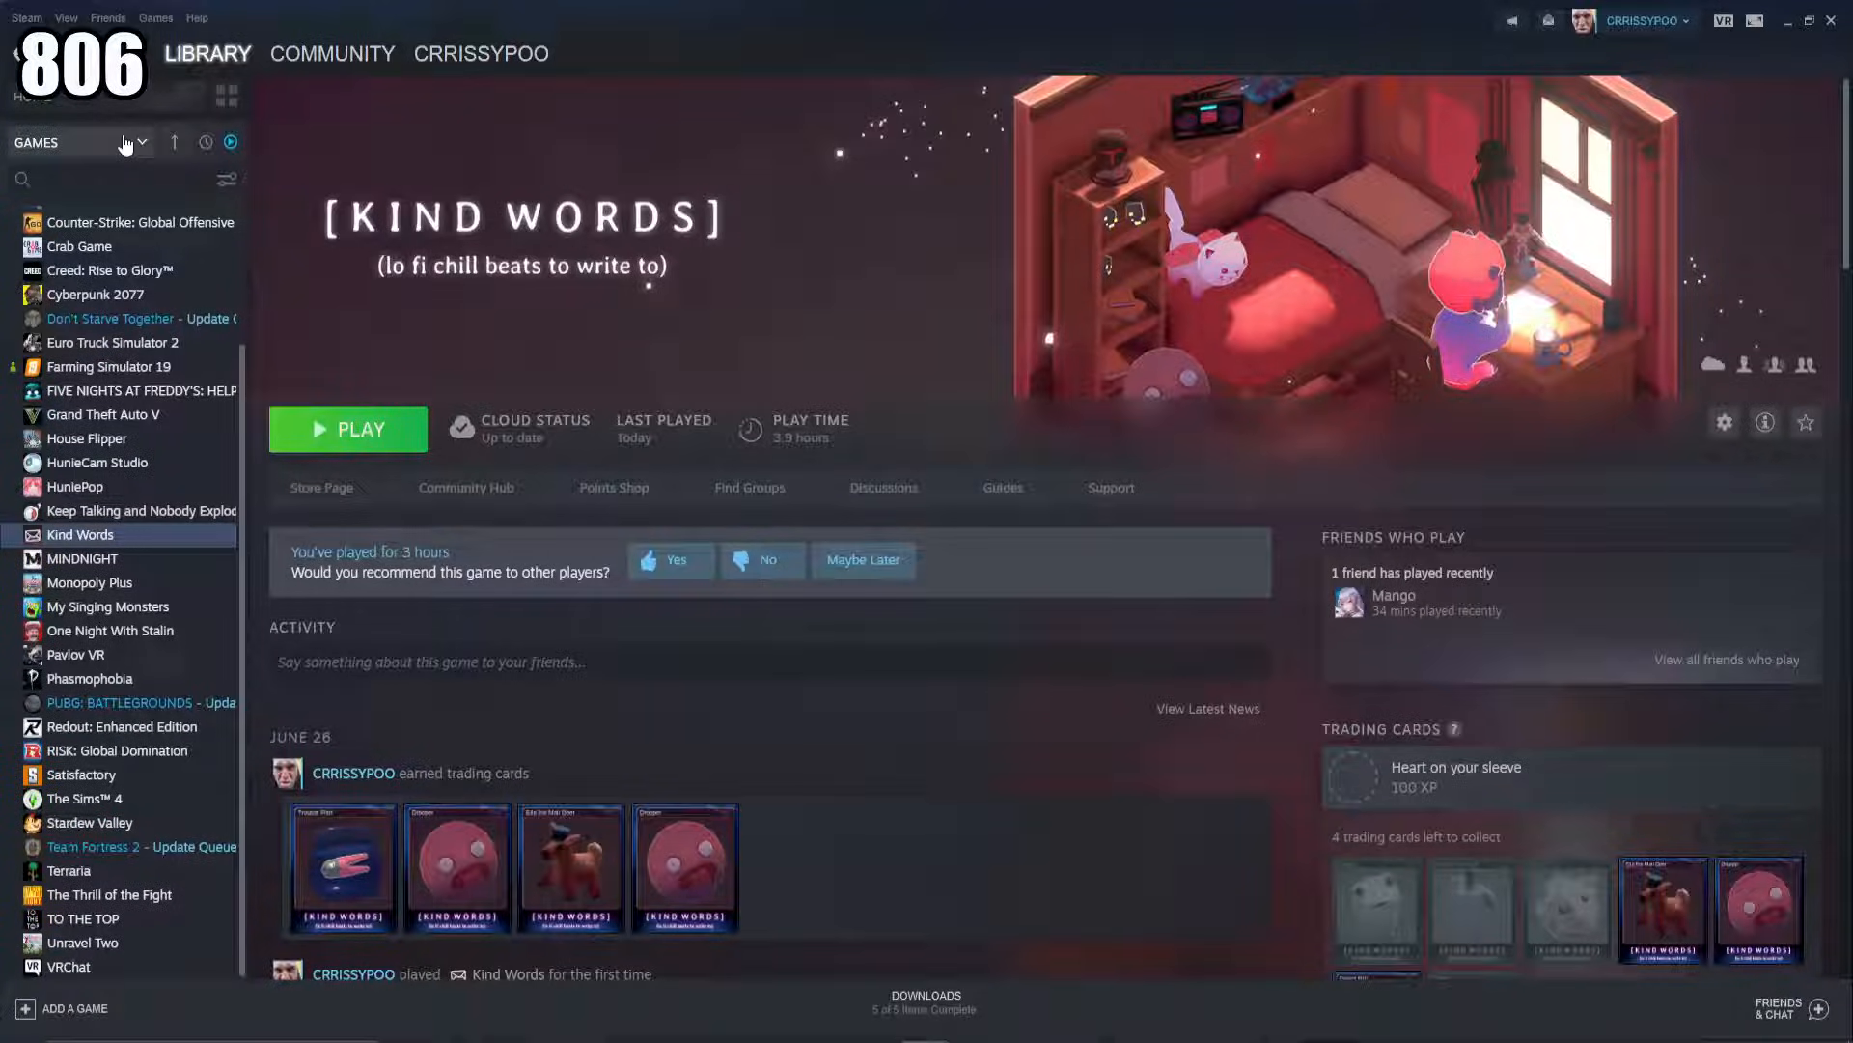
pyautogui.click(141, 142)
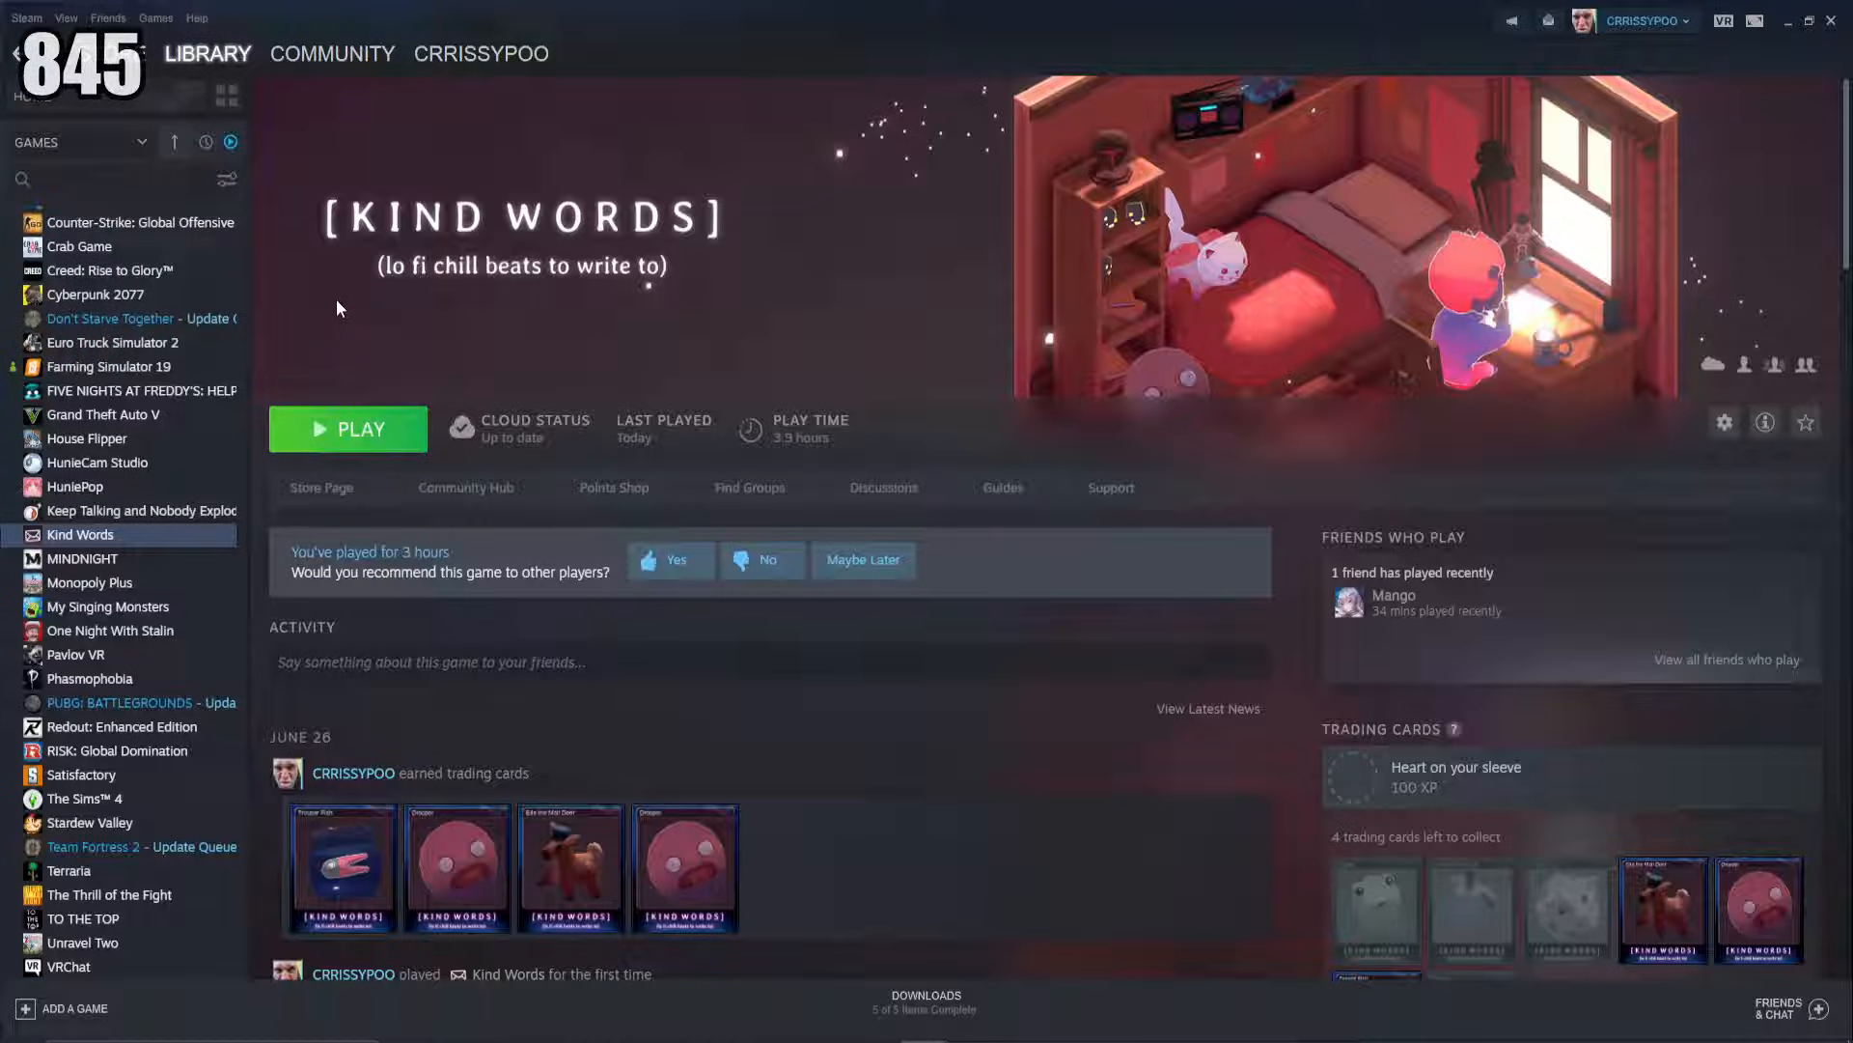
pyautogui.moveTo(214, 505)
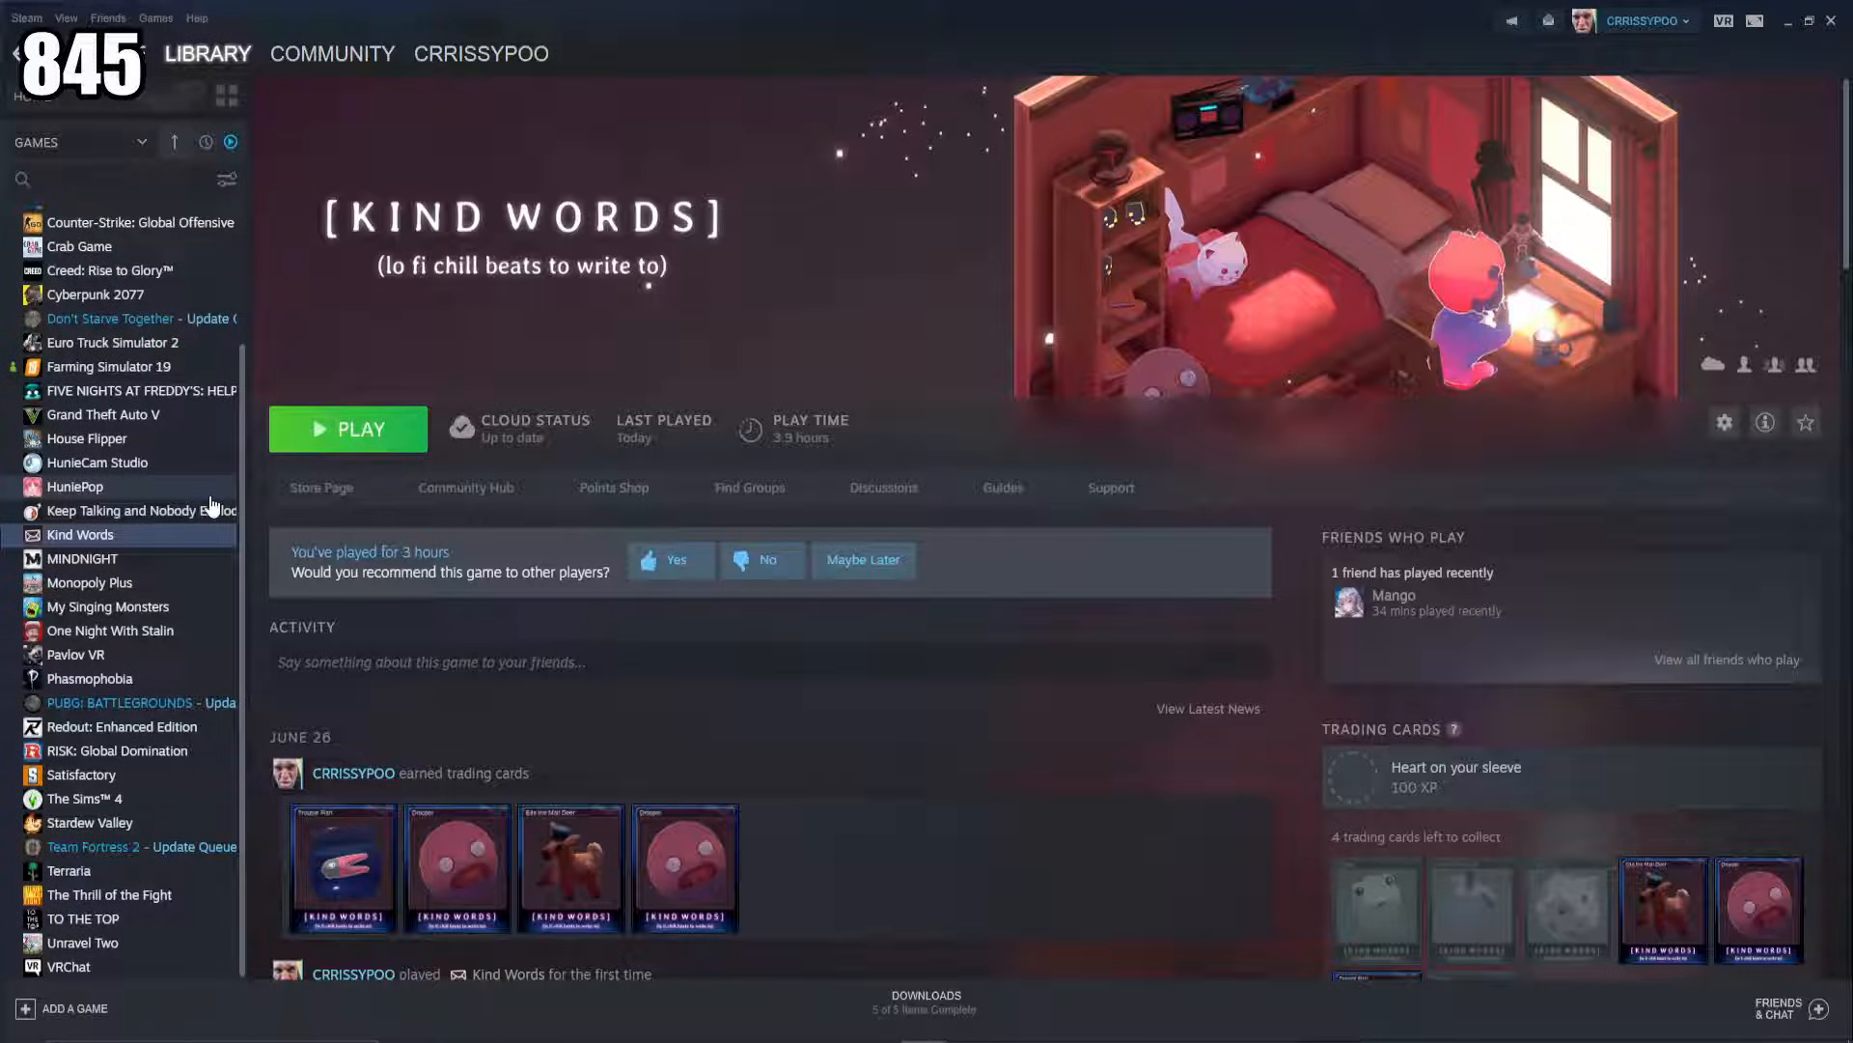
pyautogui.scroll(-3)
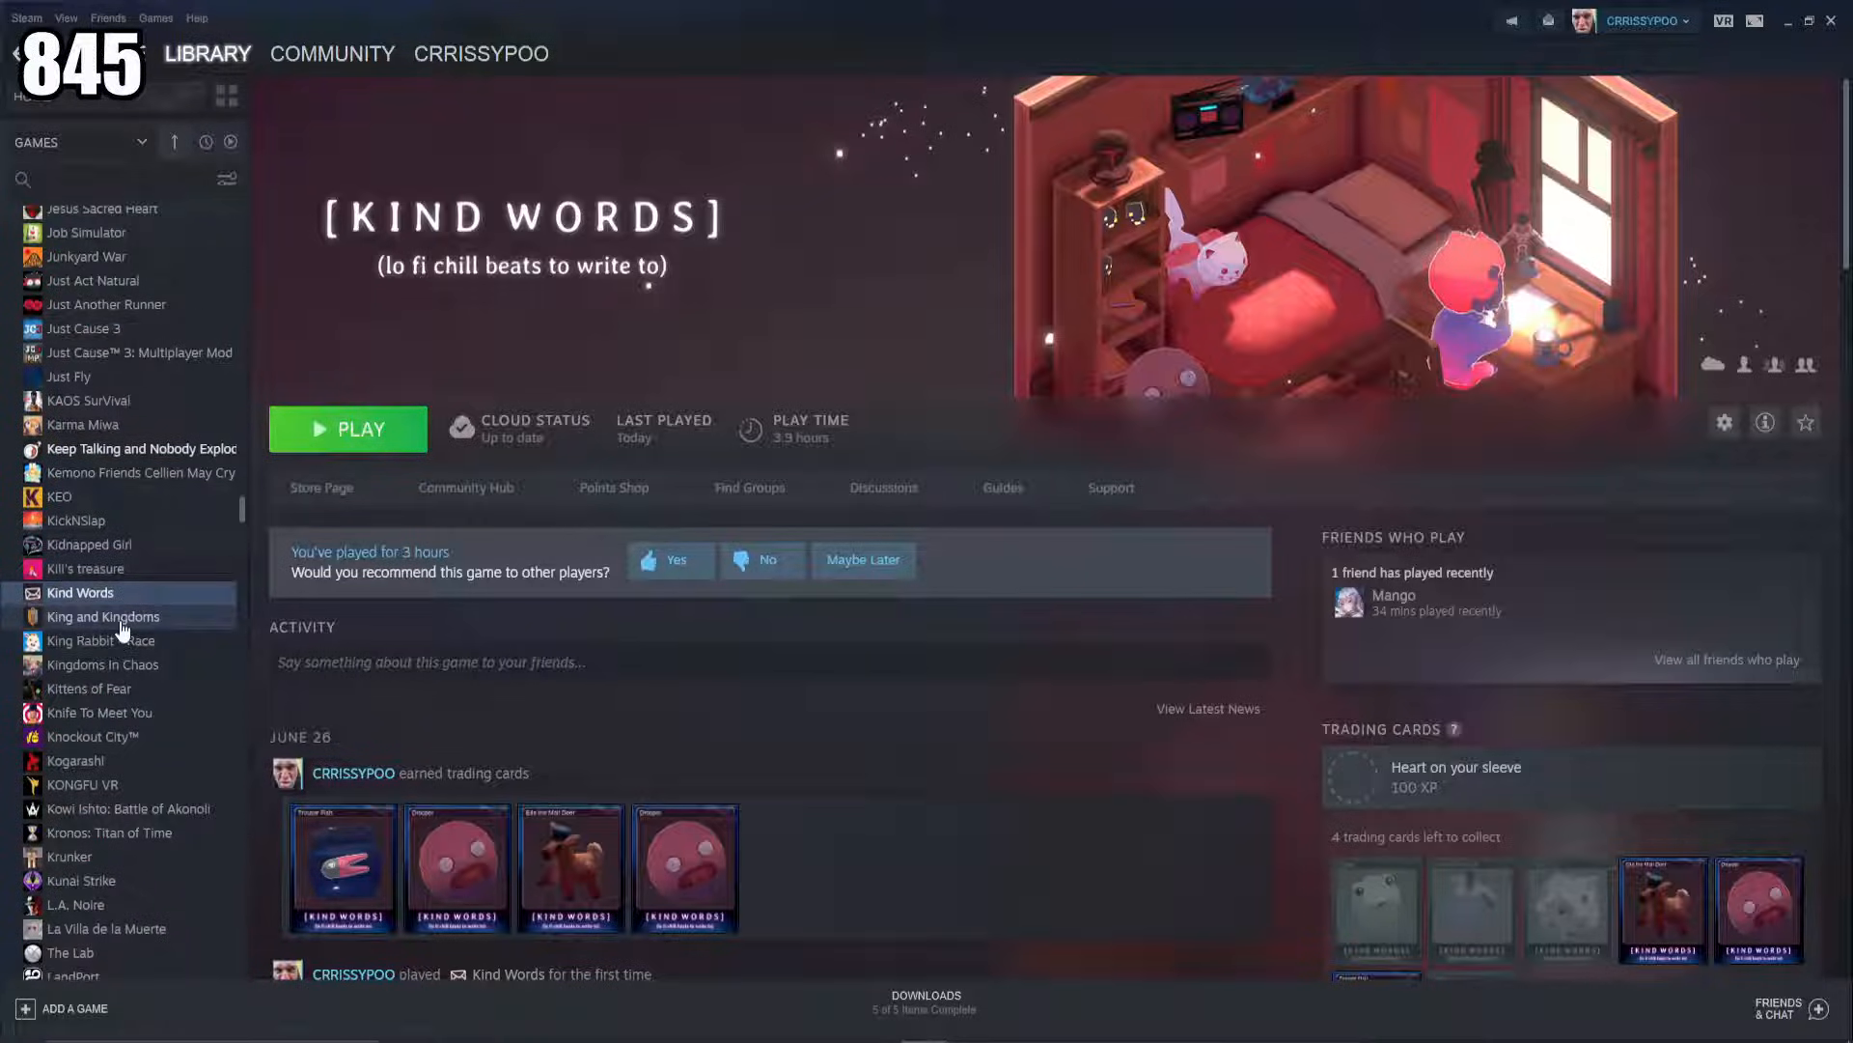
pyautogui.scroll(-3)
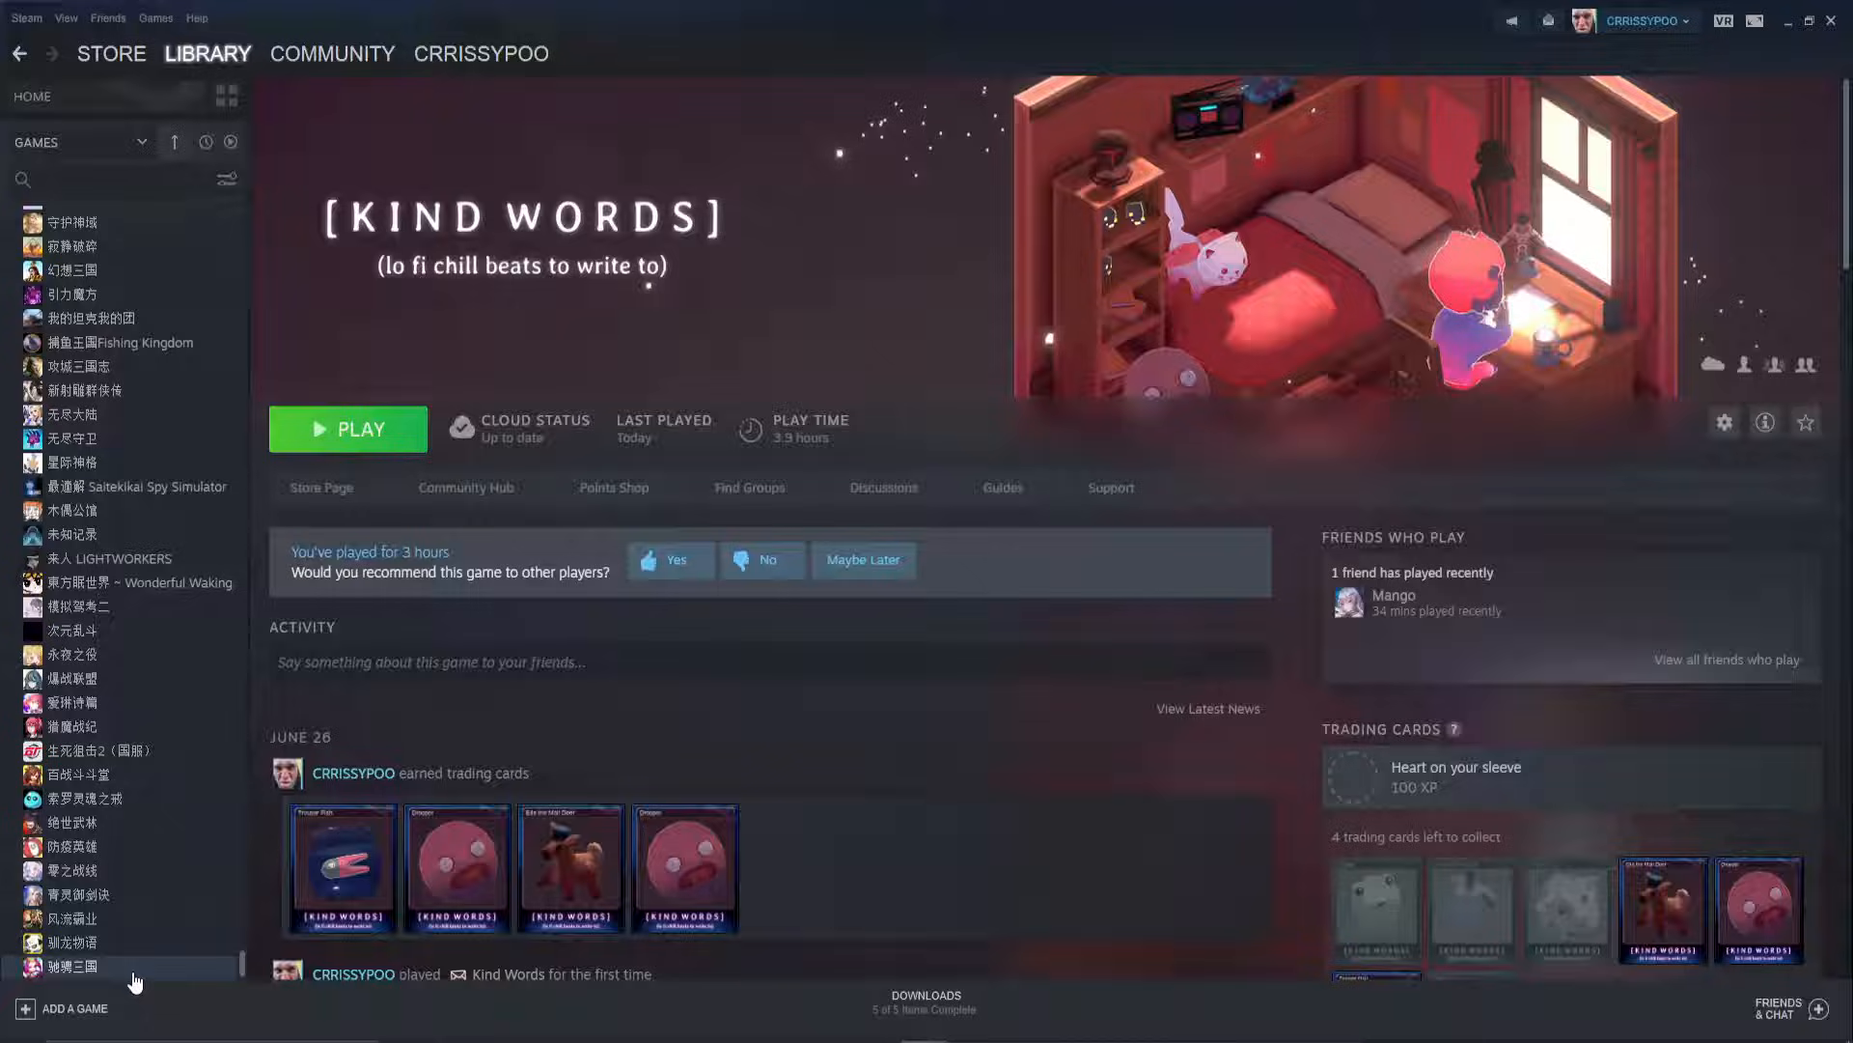
pyautogui.click(73, 942)
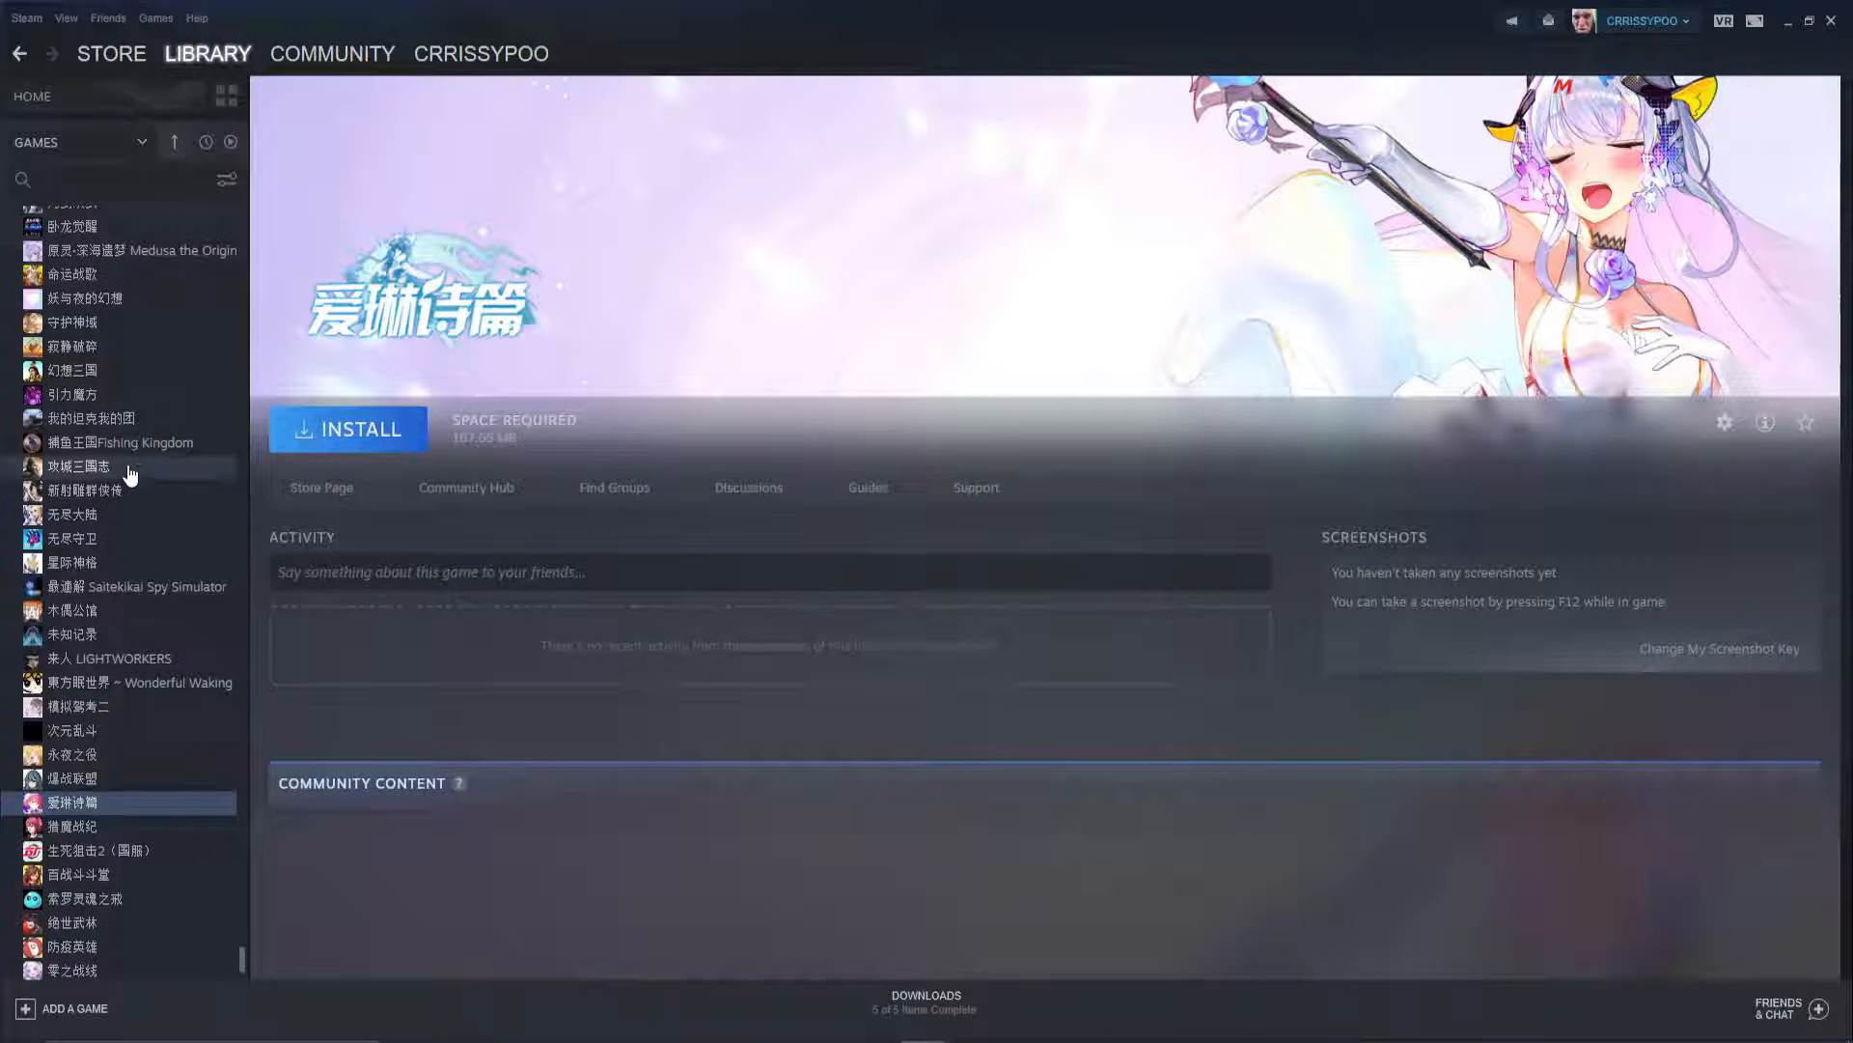
# Browse the pages of four newly added free games in the Steam library.
pyautogui.click(82, 418)
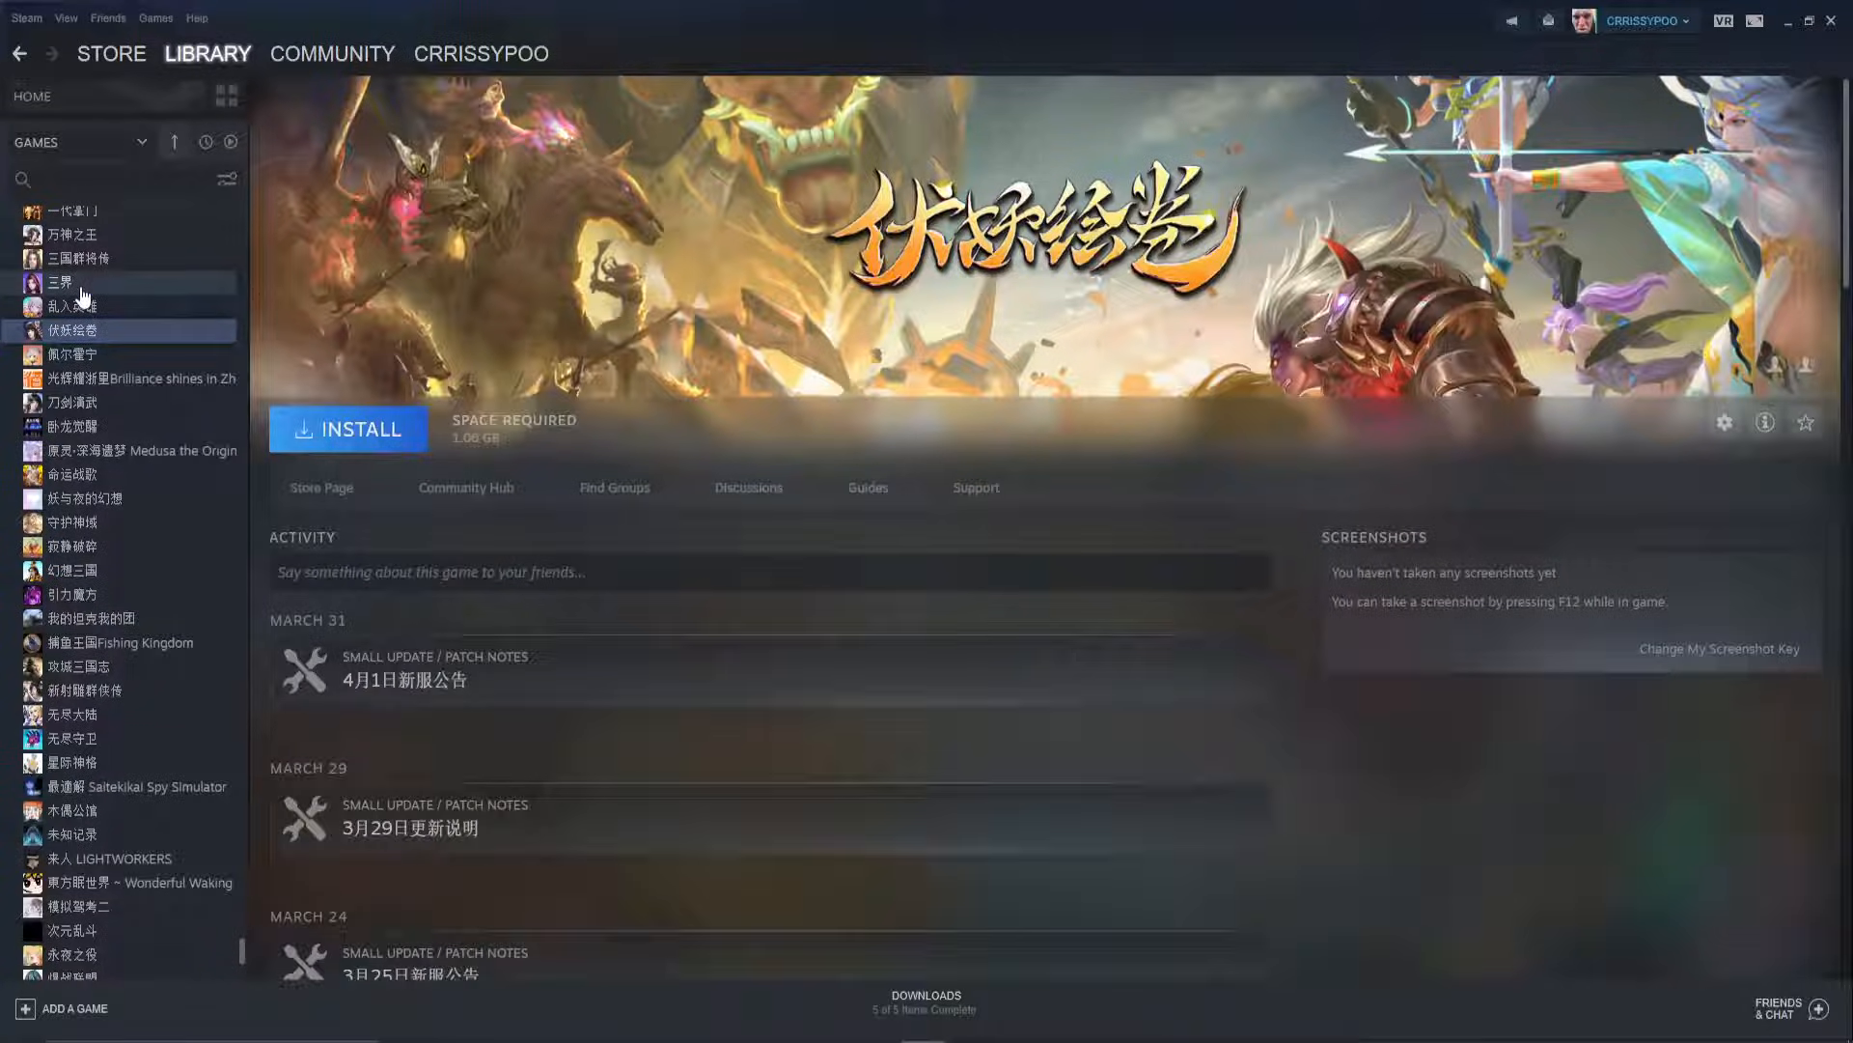
pyautogui.click(59, 282)
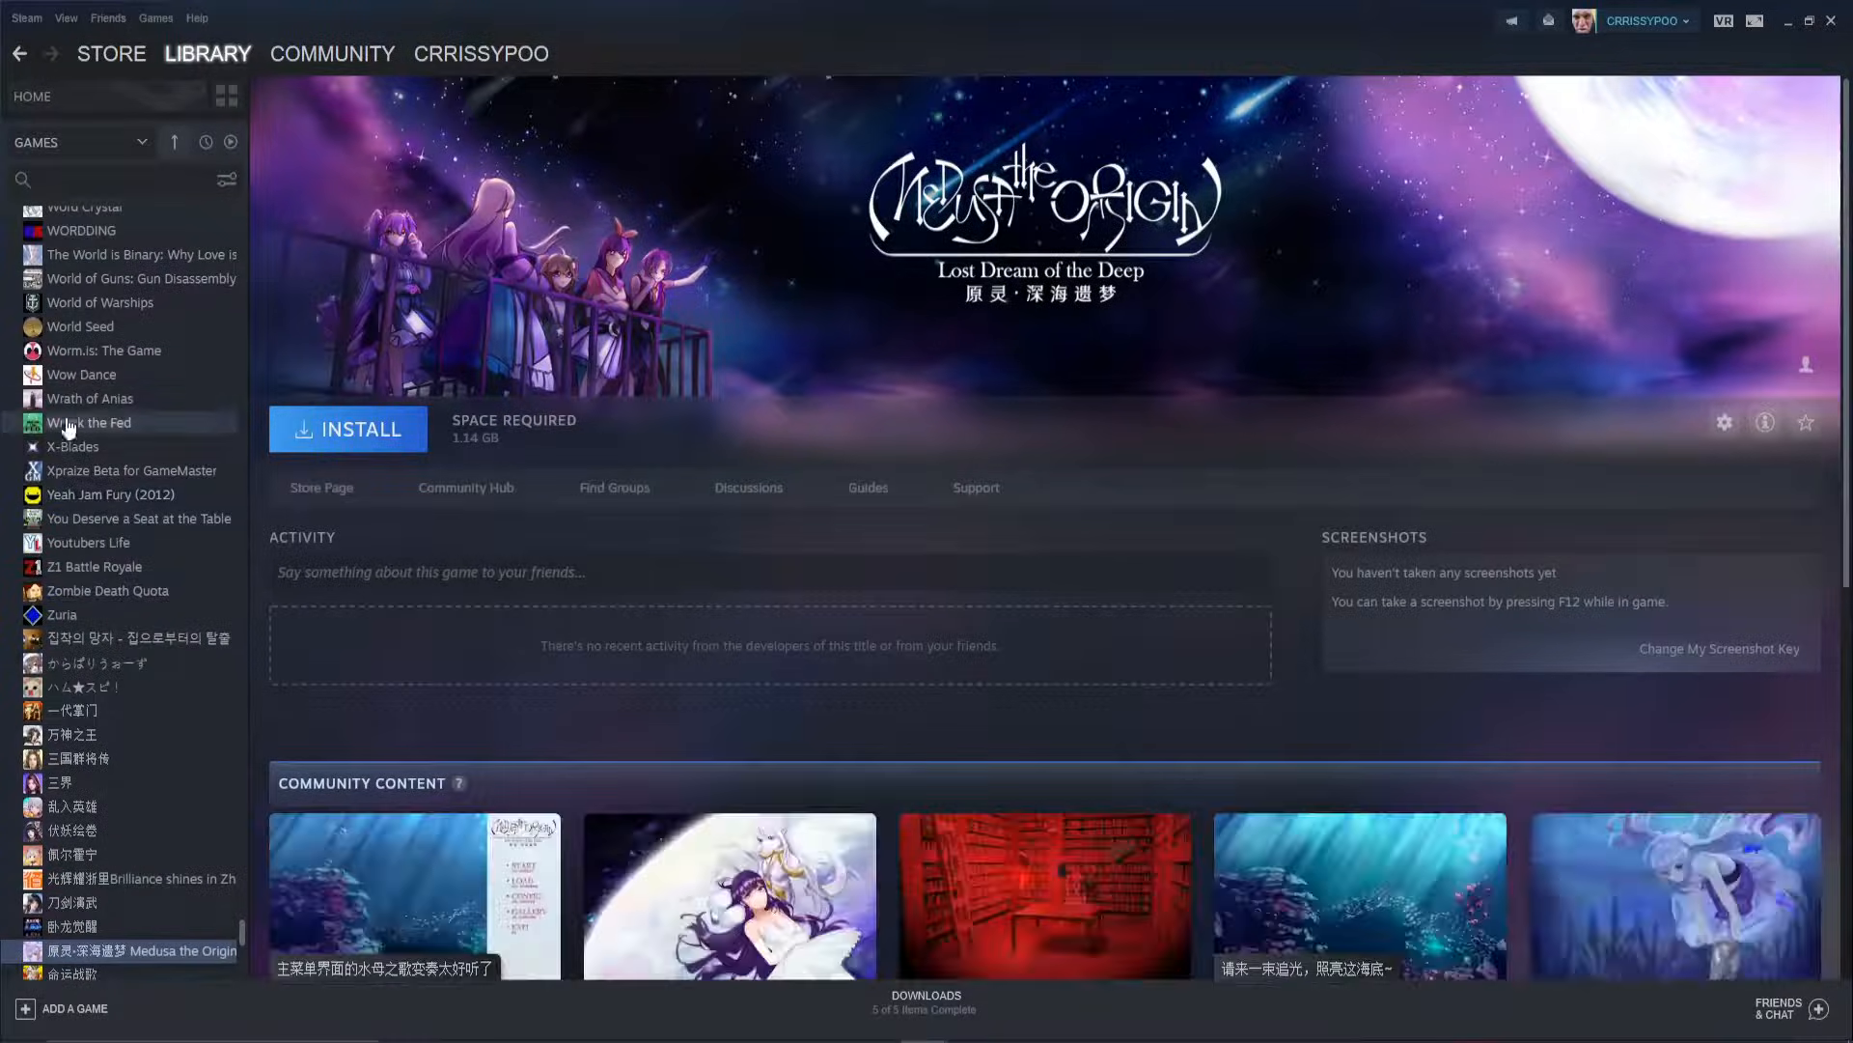
pyautogui.click(72, 710)
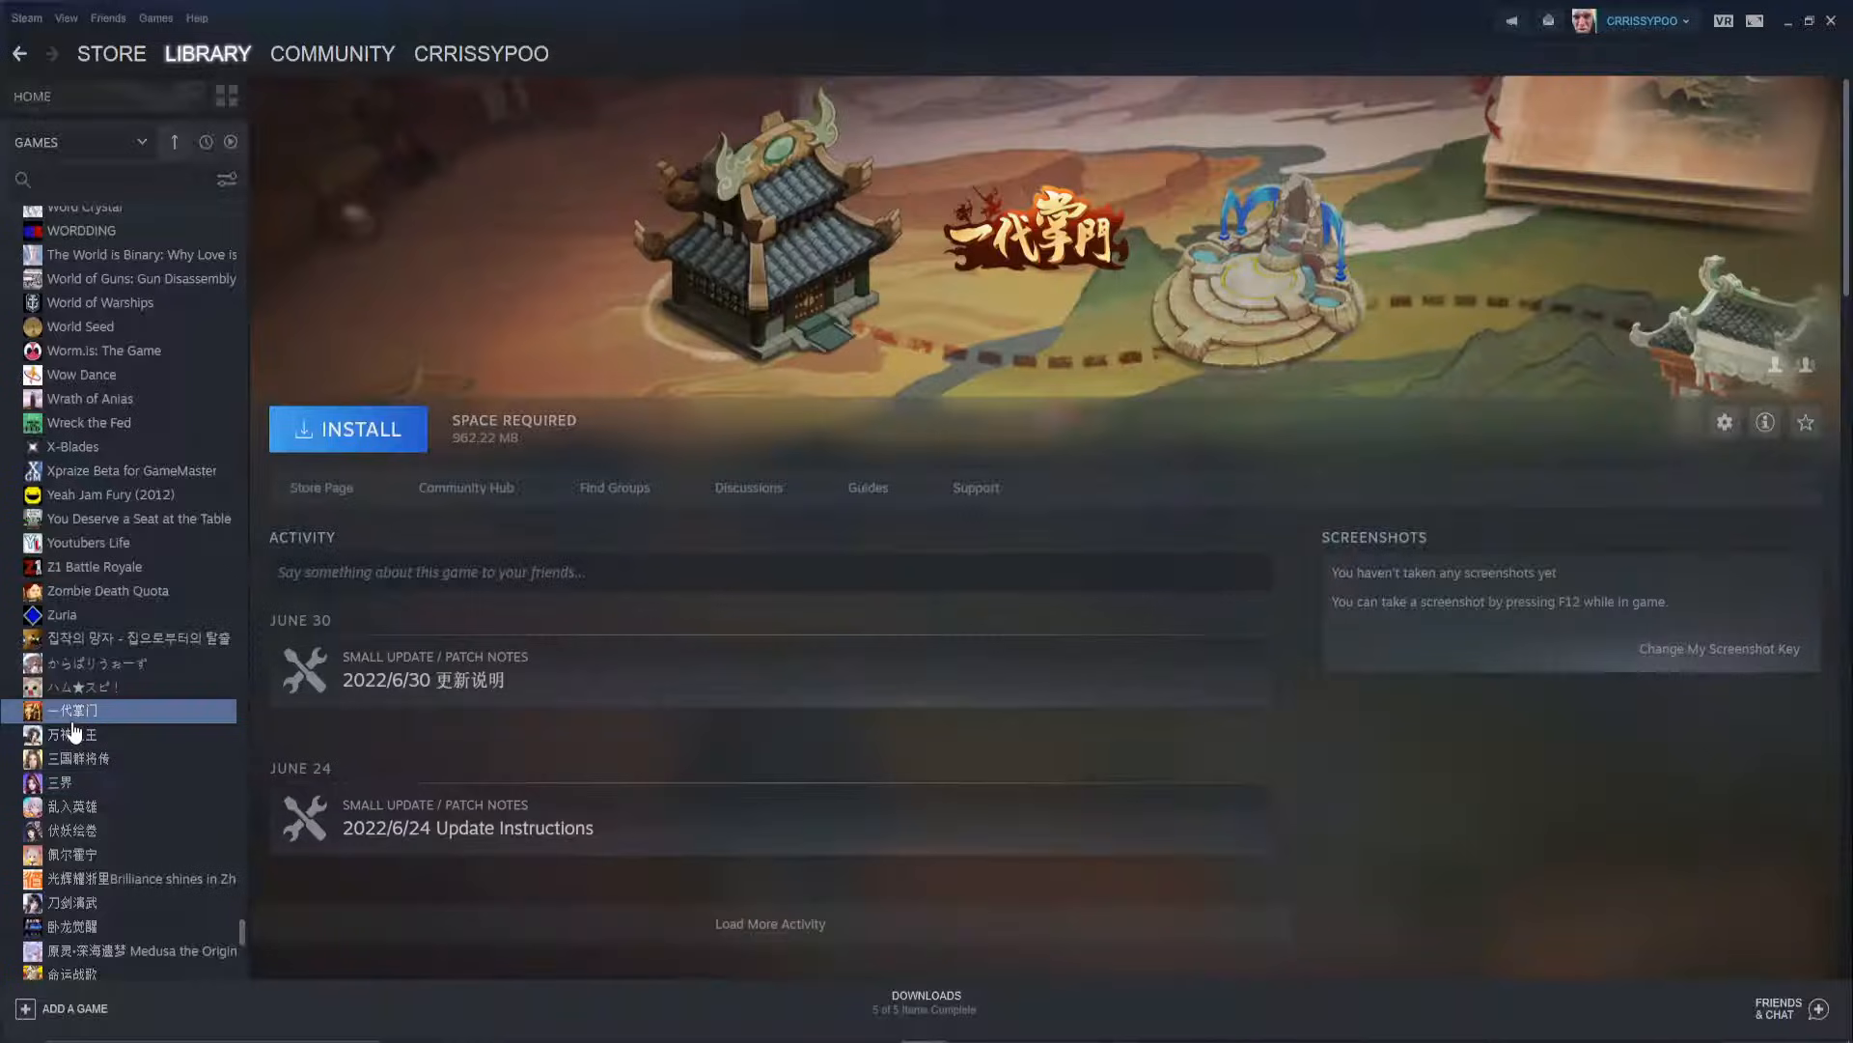
pyautogui.click(77, 757)
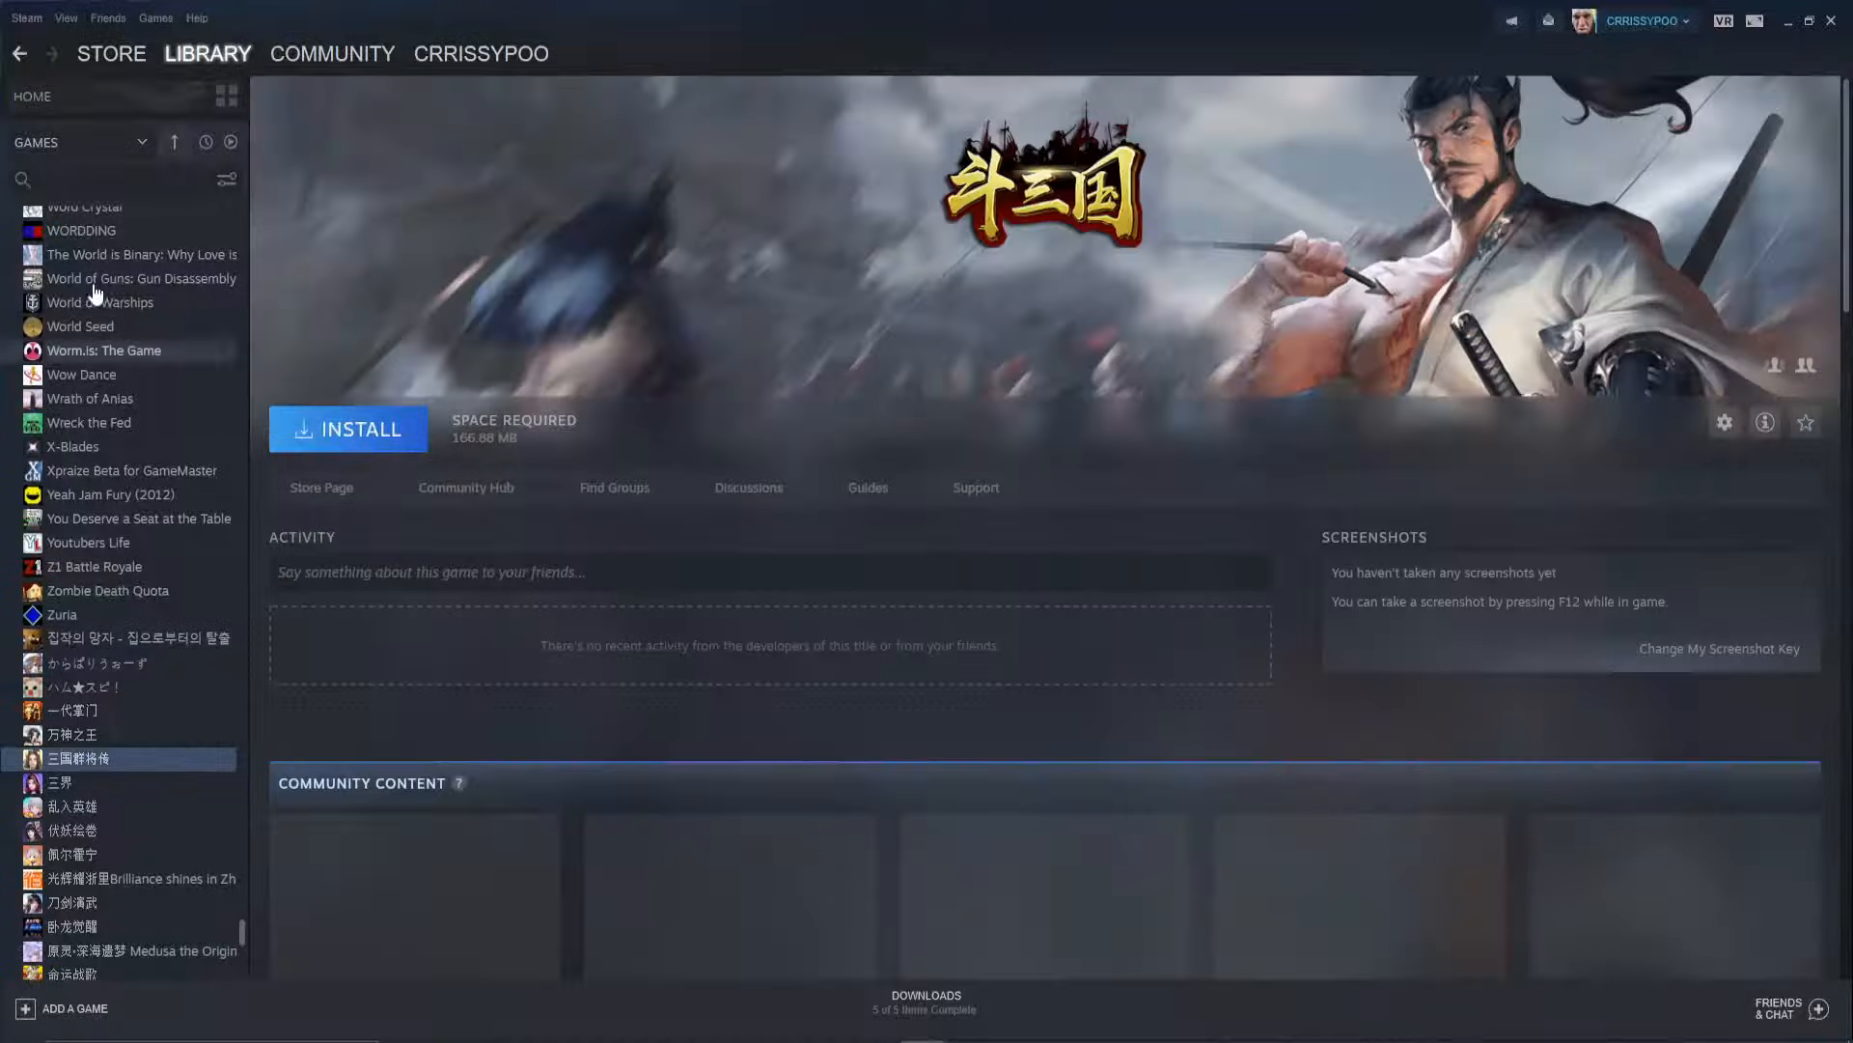
# Search the library for 'watc', open Watch Your Back, then return to SteamDB's Free Packages log.
pyautogui.write('watch')
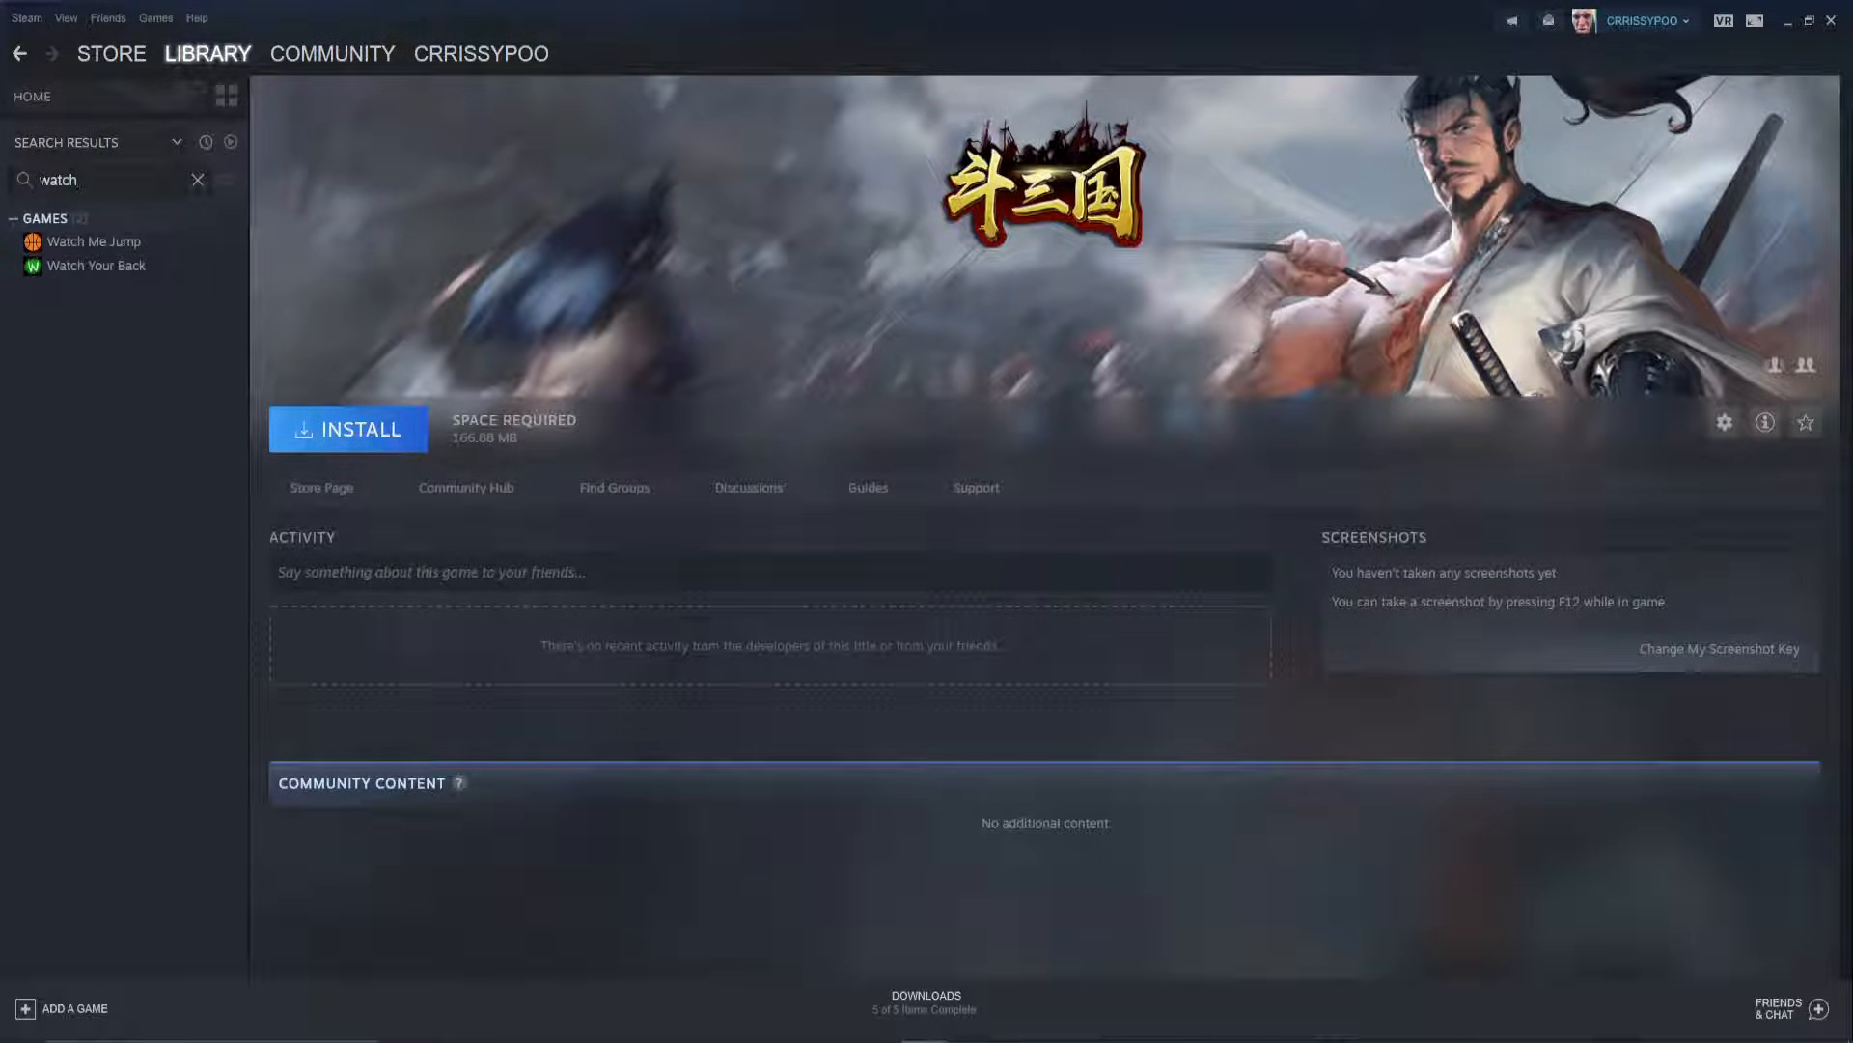
pyautogui.click(96, 264)
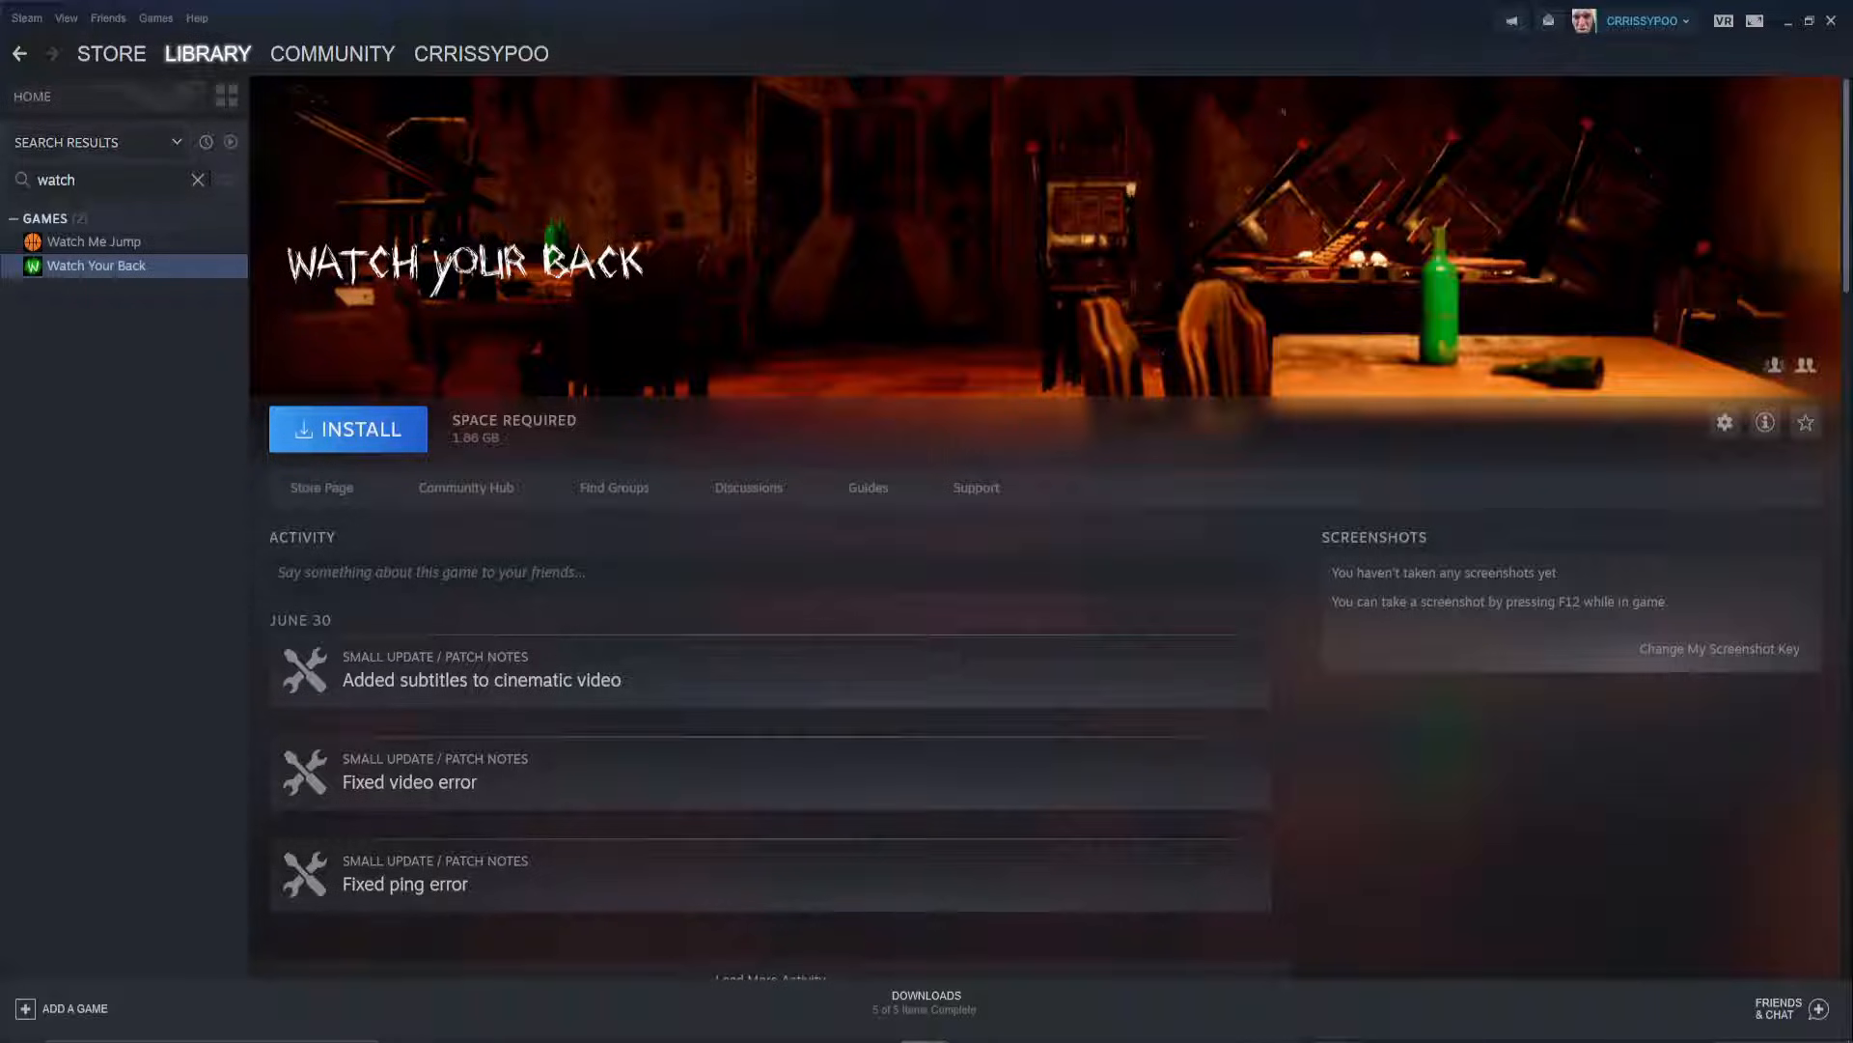
pyautogui.click(198, 180)
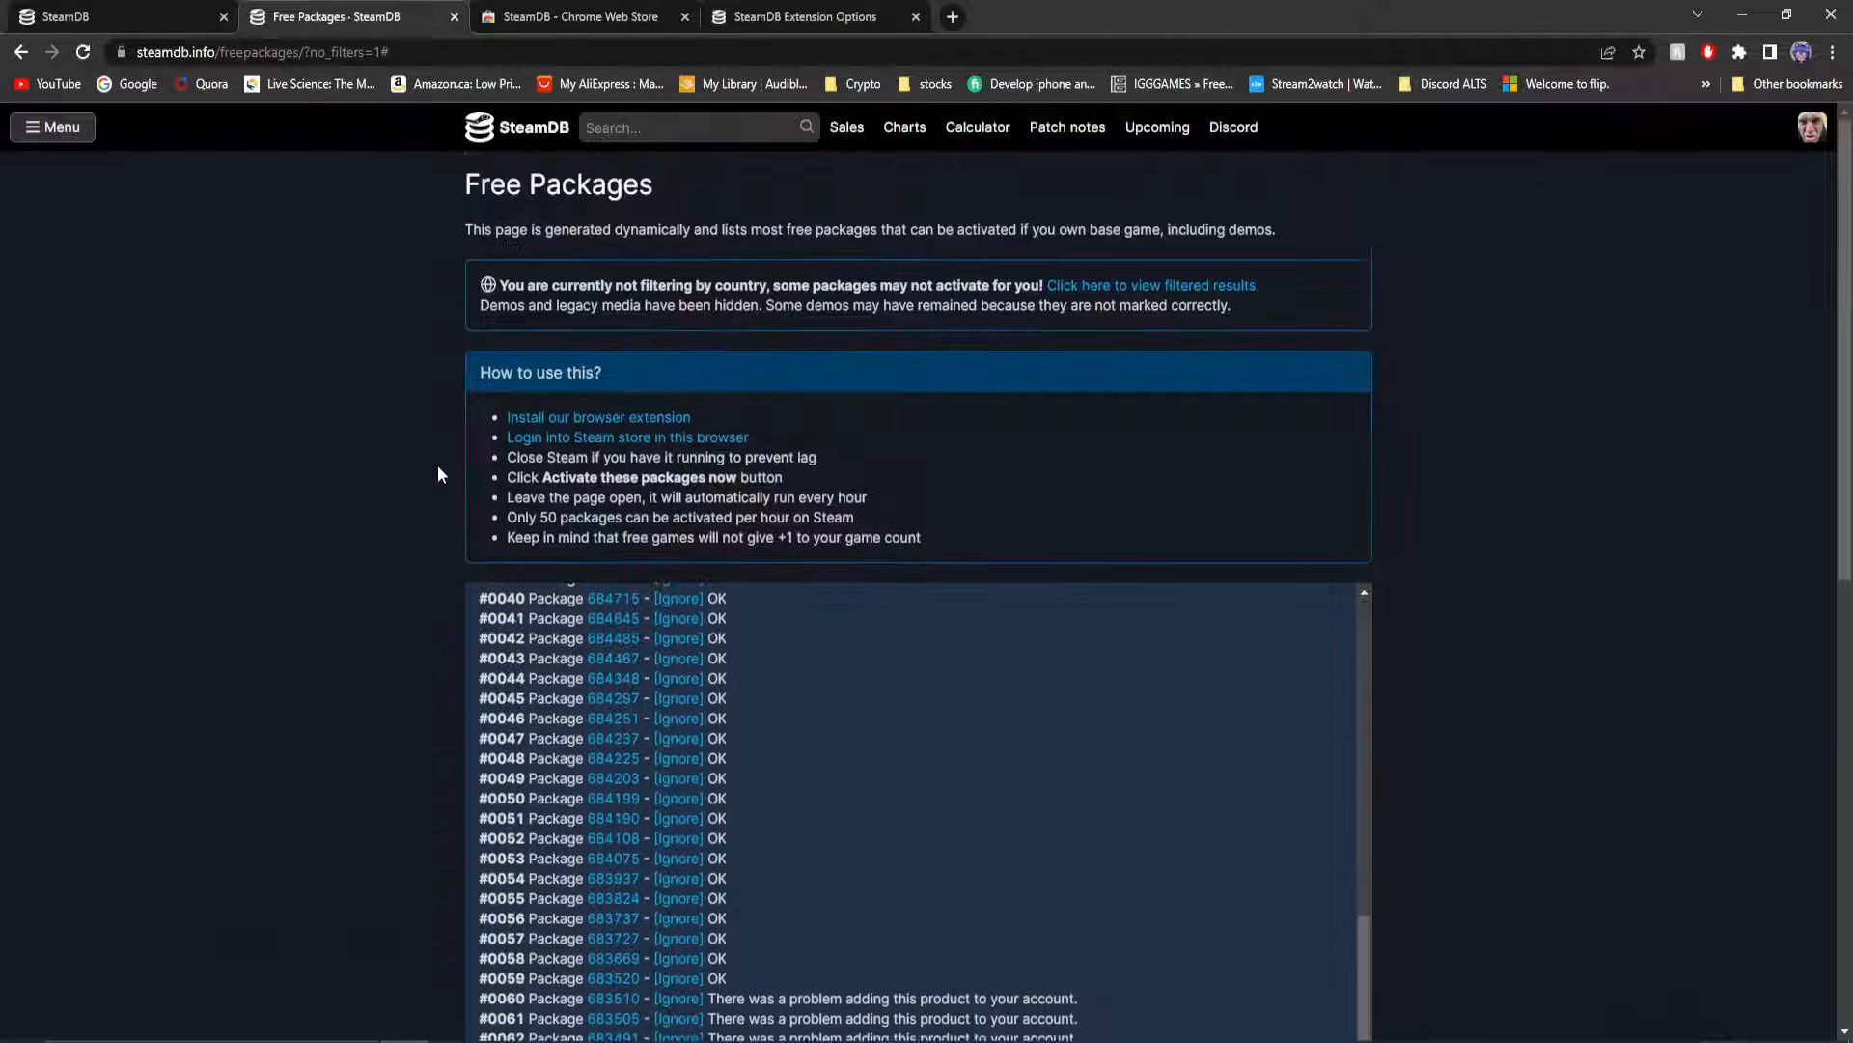
pyautogui.moveTo(939, 766)
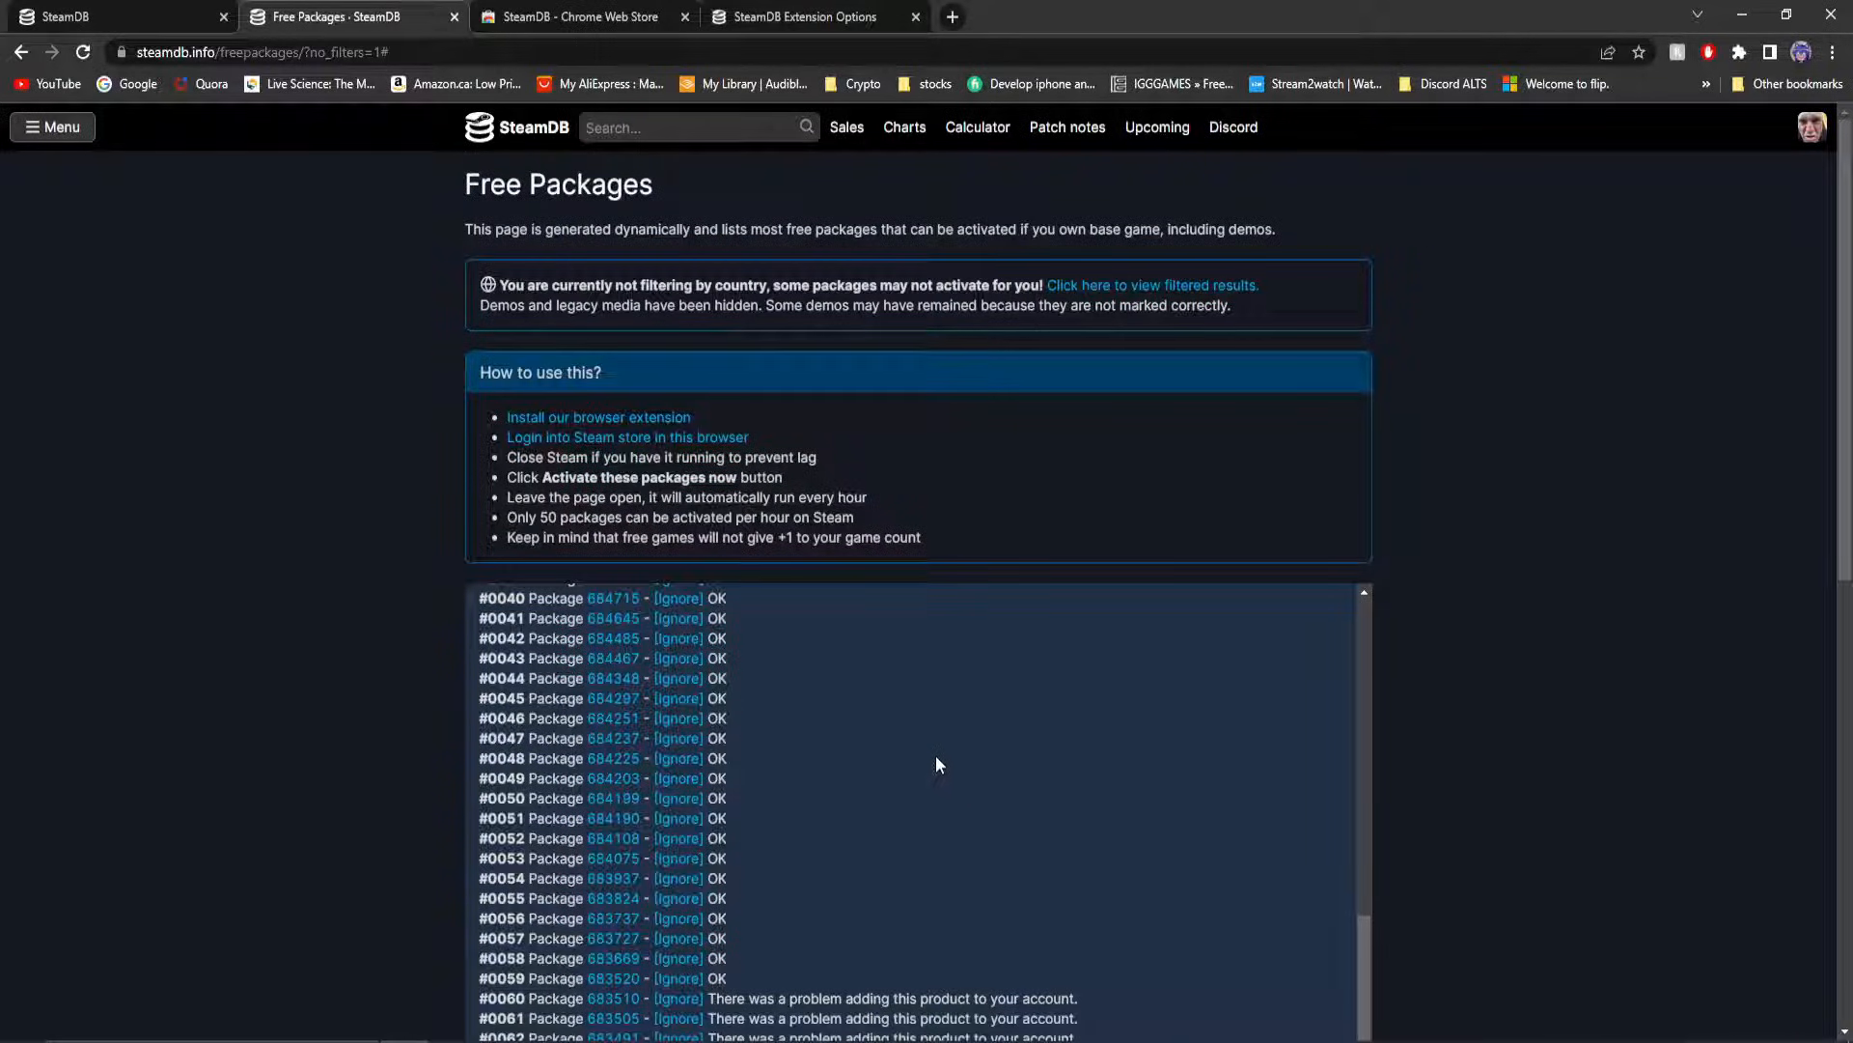
pyautogui.scroll(-3)
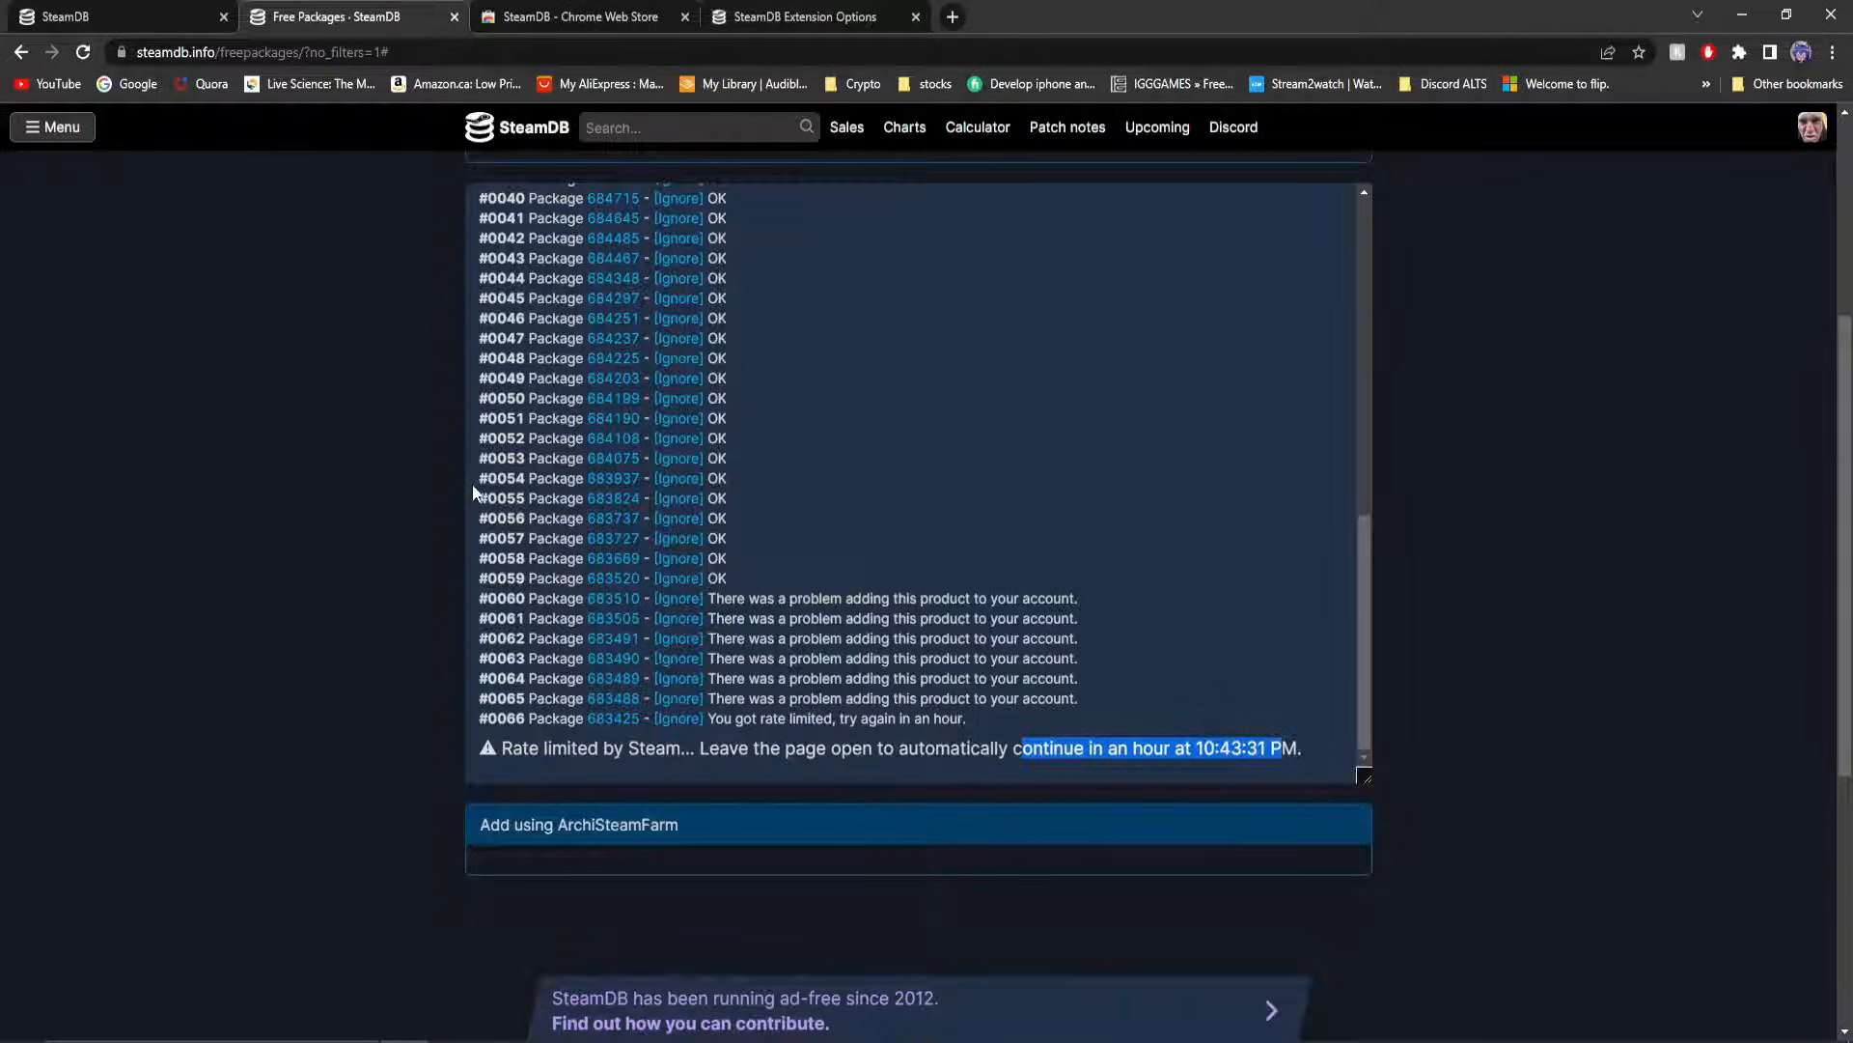